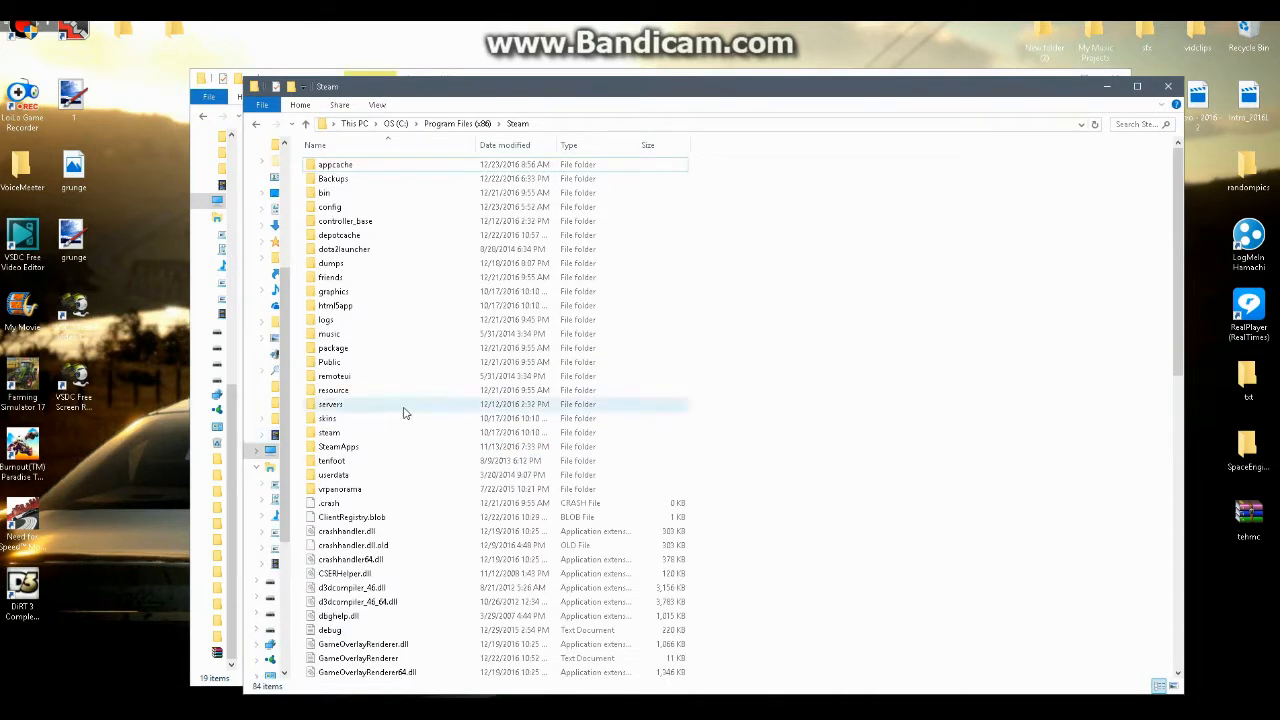
mouse_move(448, 348)
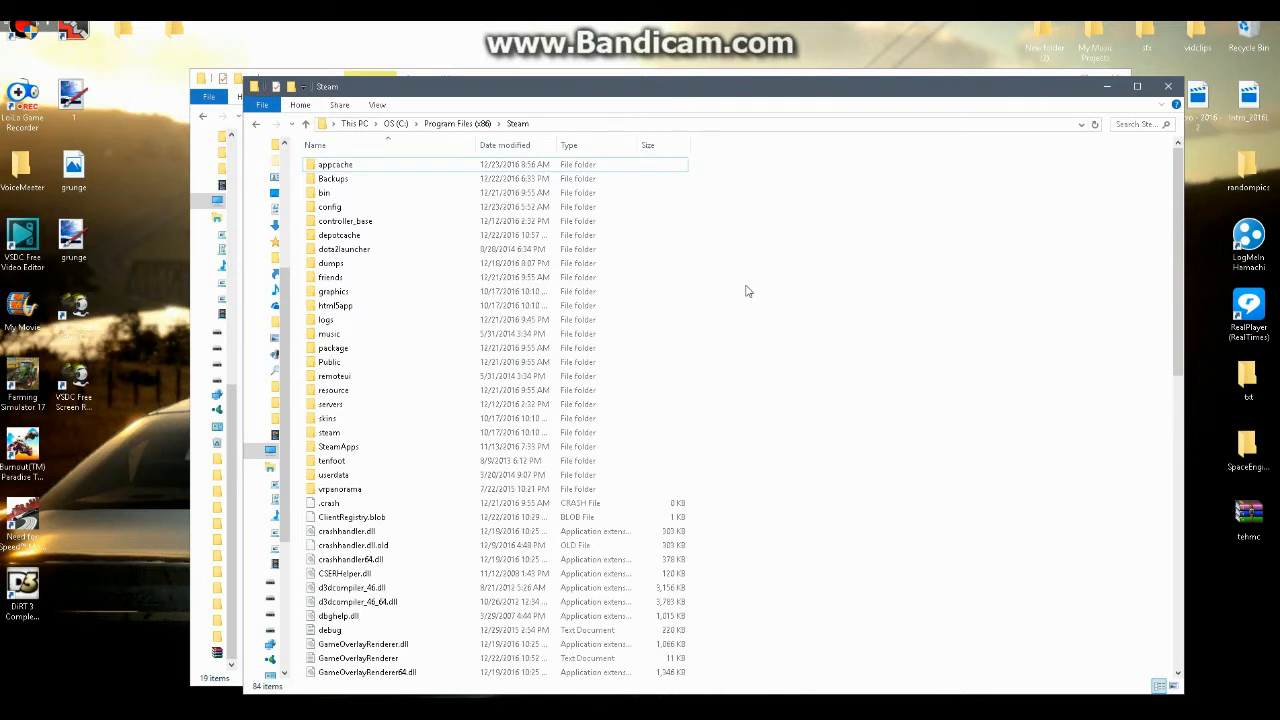
mouse_move(772, 348)
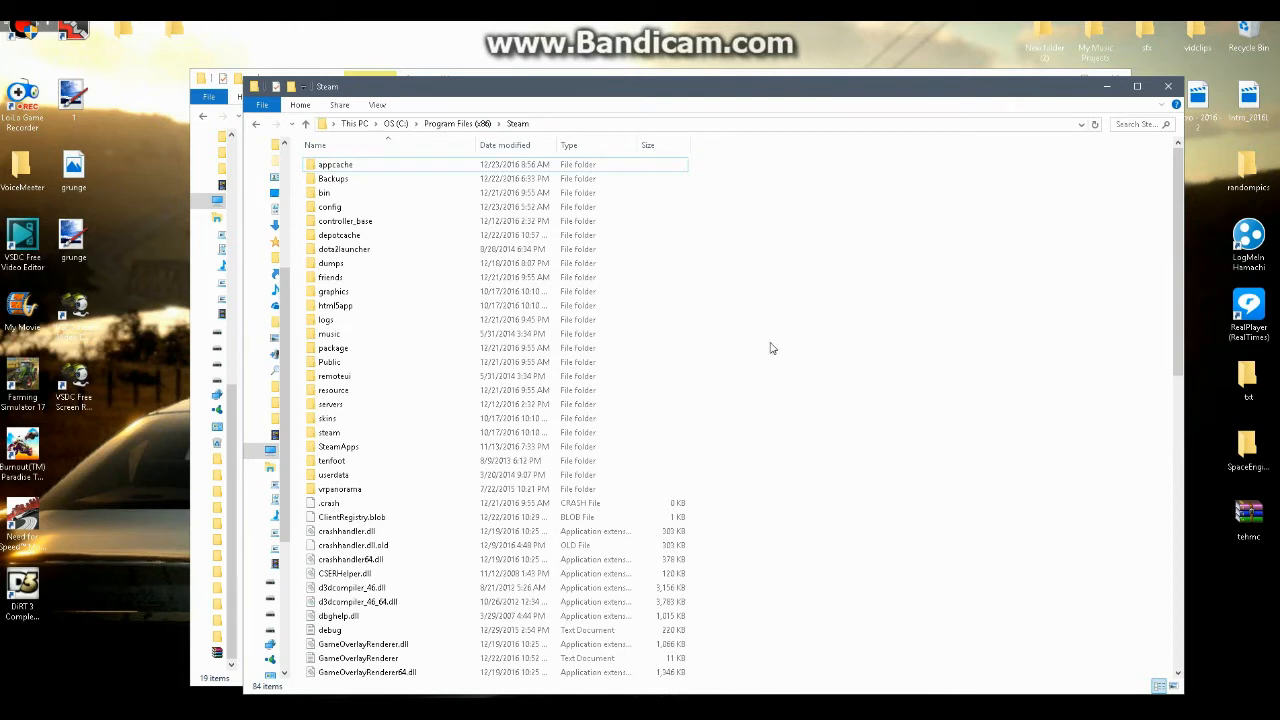
mouse_move(798, 252)
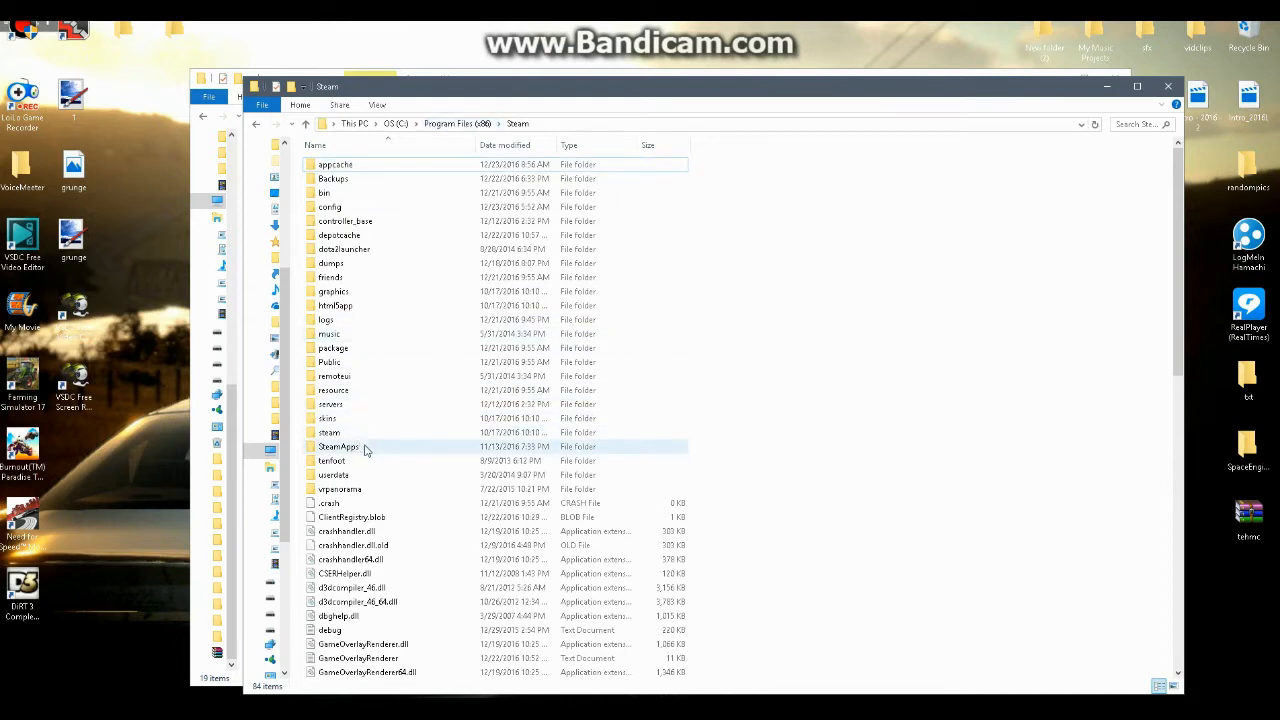
Navigate through SteamApps > common > Farming Simulator 17 into the game's data folder
double_click(340, 446)
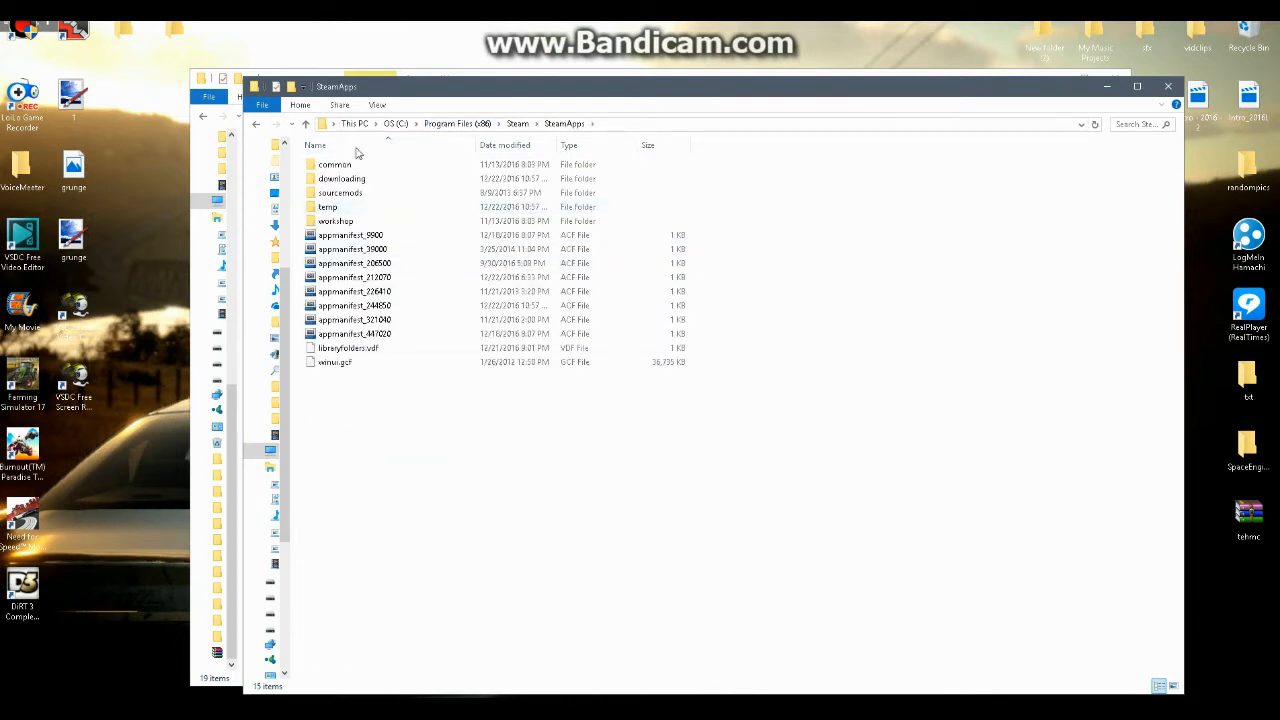
double_click(336, 164)
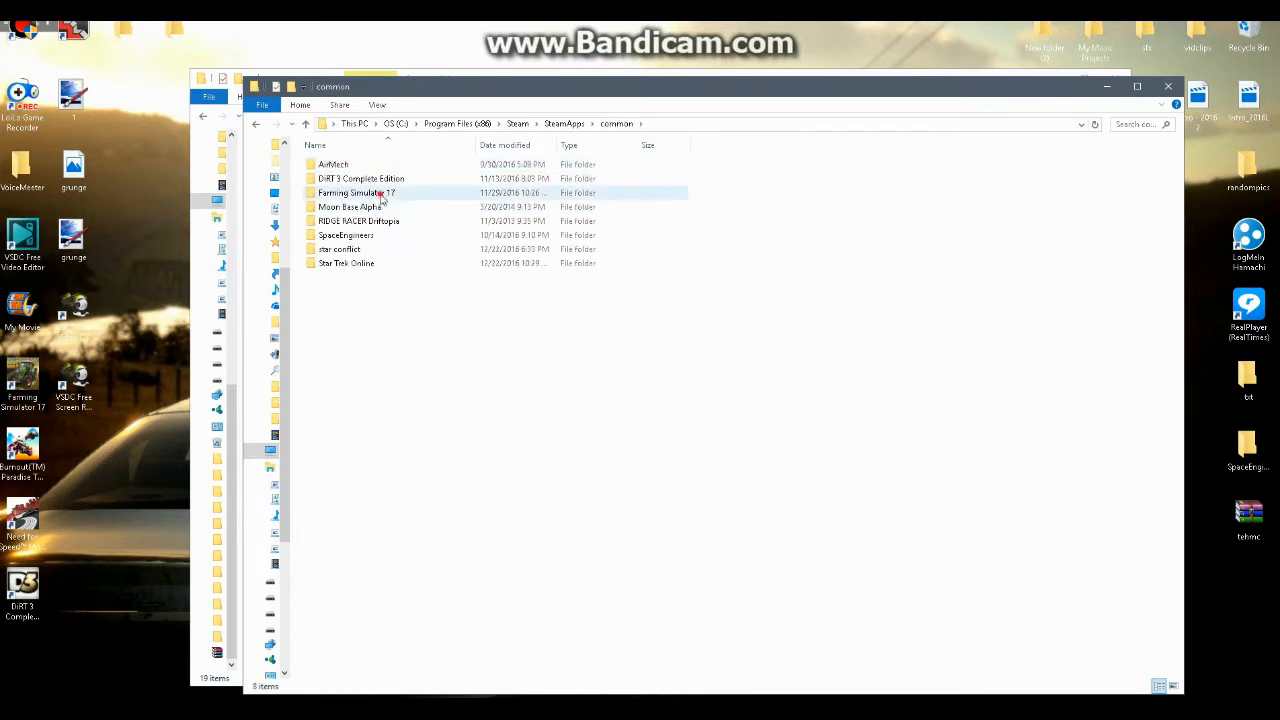
double_click(356, 192)
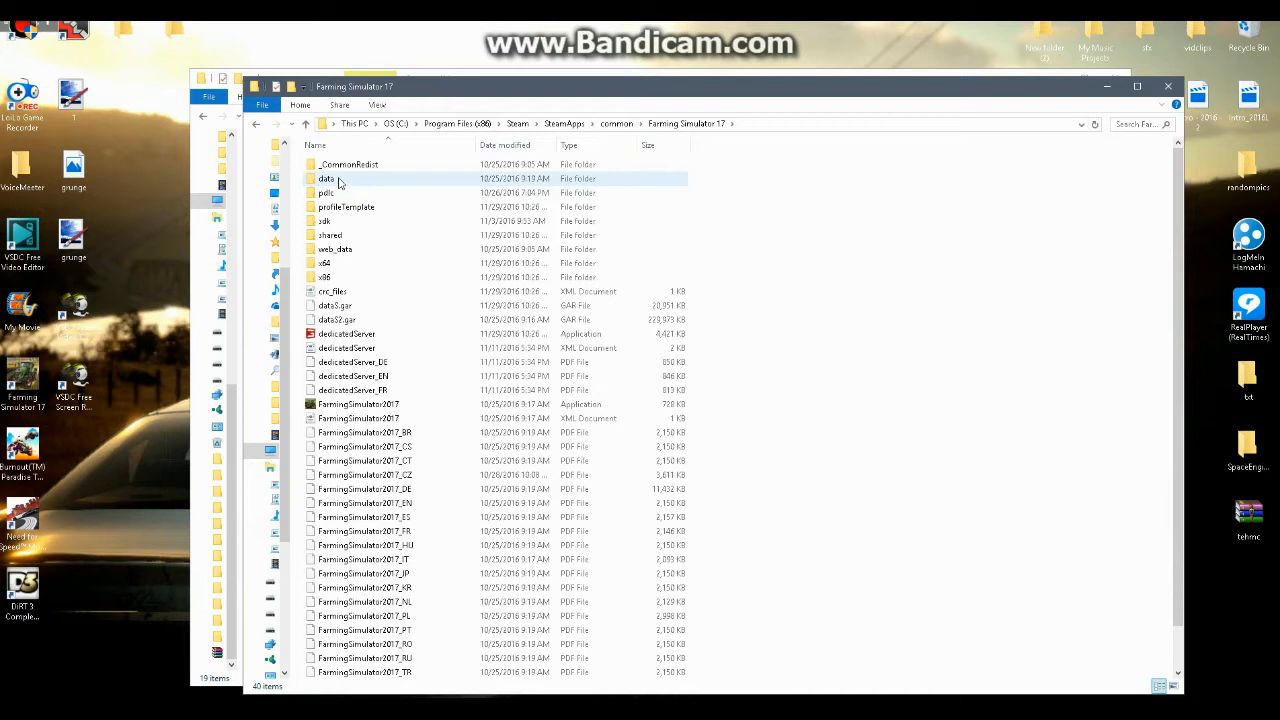
double_click(326, 178)
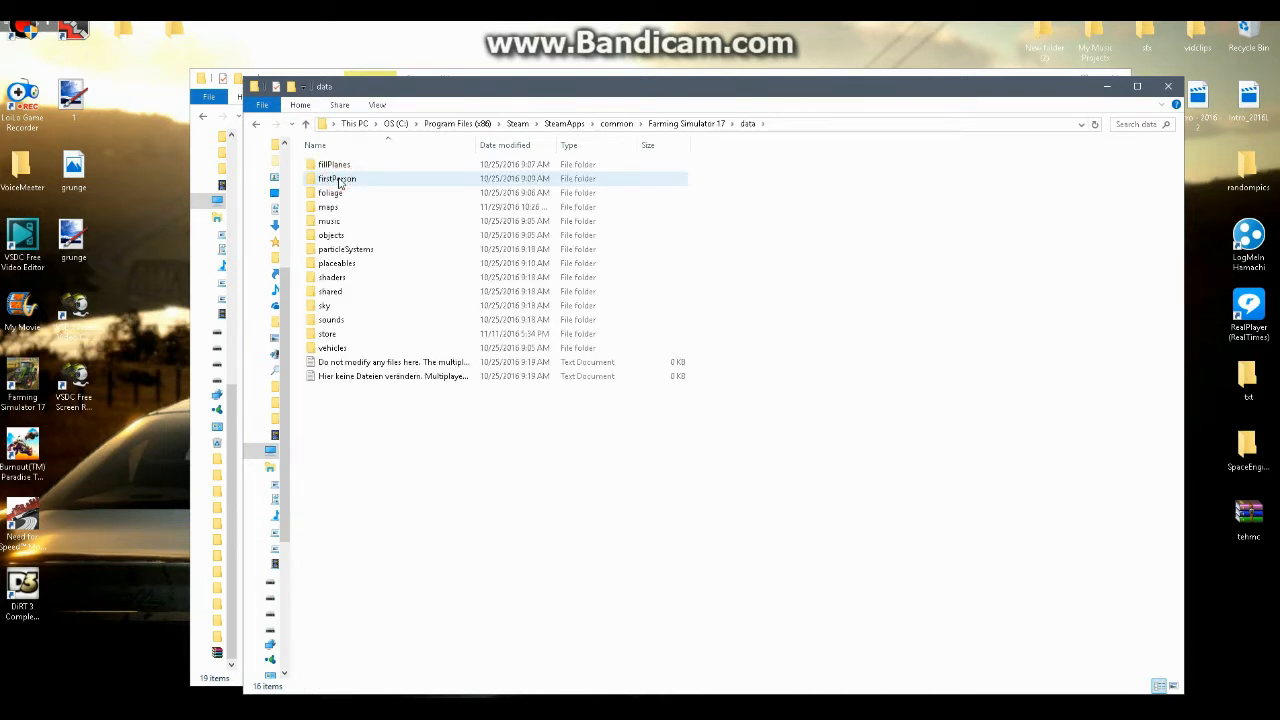
Enter shared > beaconLights and select the beaconLight01.i3d file
left_click(352, 292)
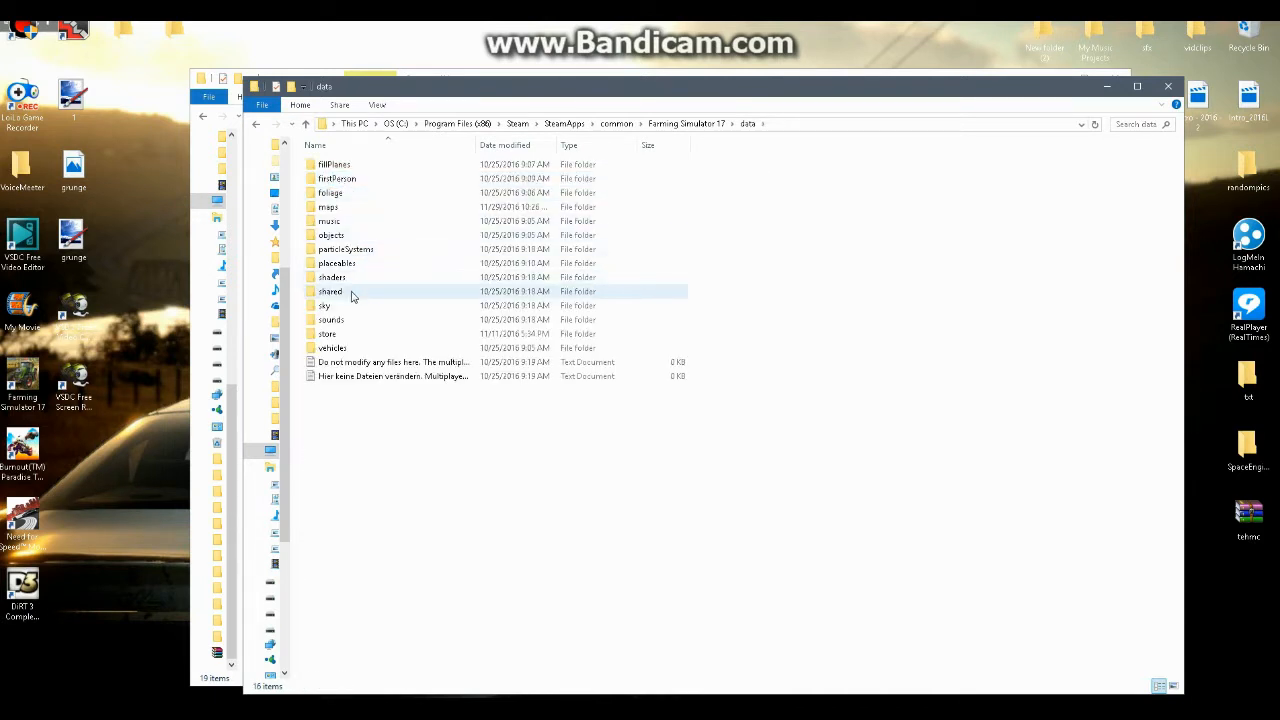
double_click(330, 292)
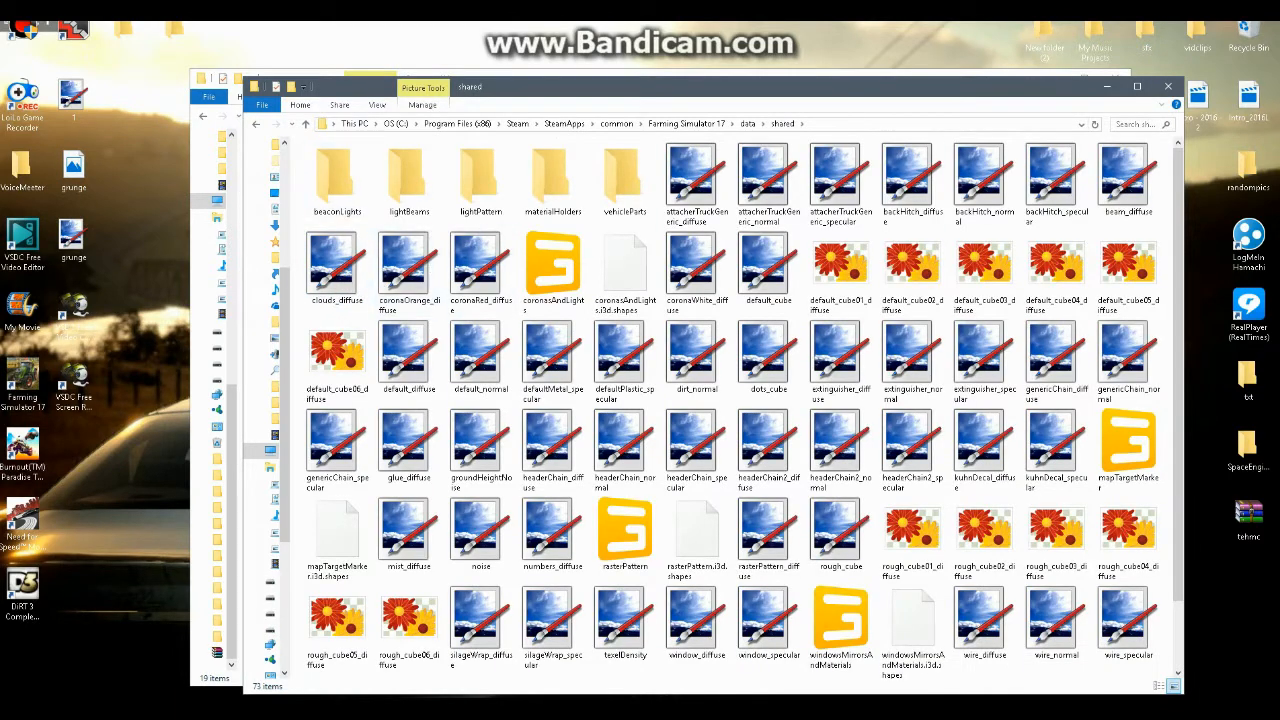
left_click(336, 176)
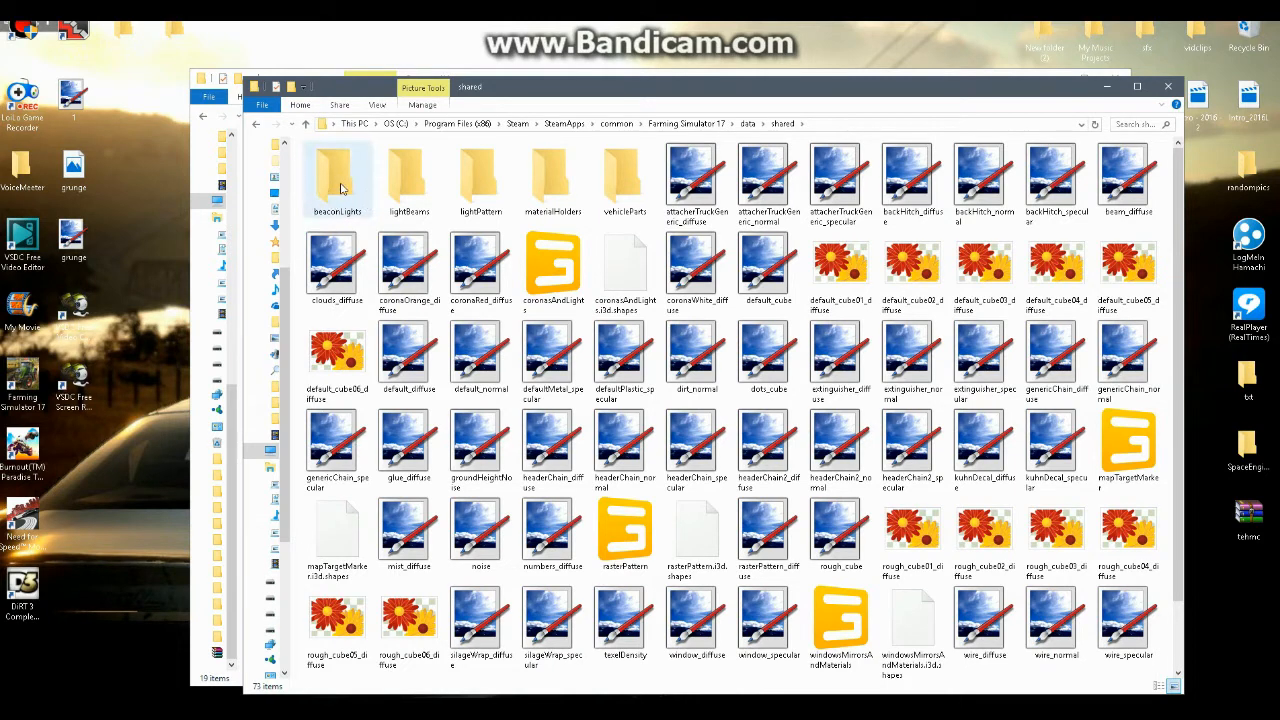
double_click(336, 176)
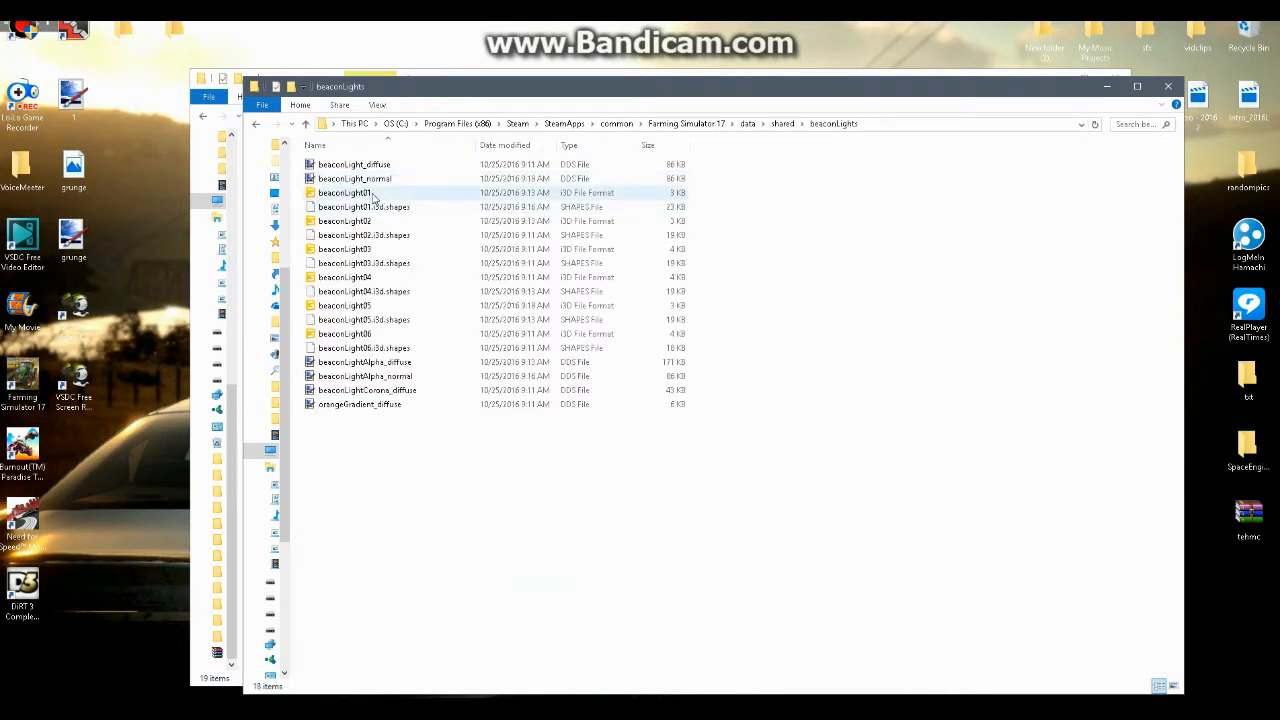
left_click(344, 304)
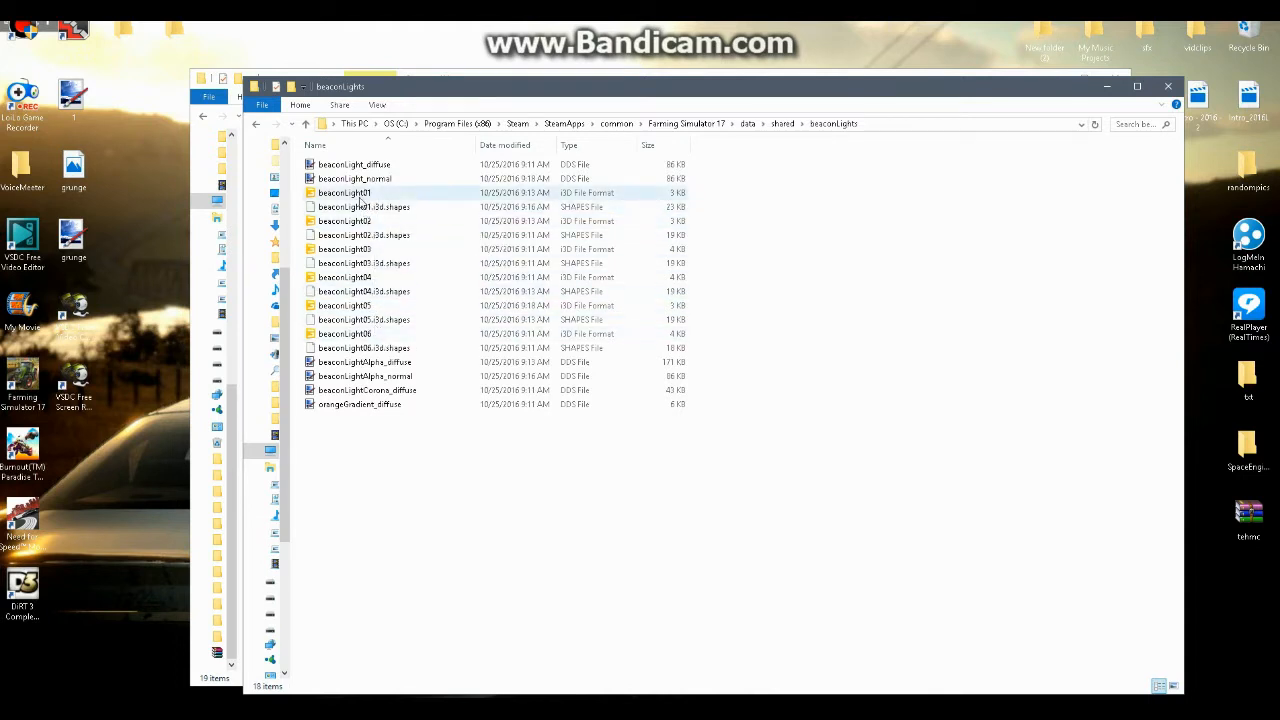
mouse_move(344, 192)
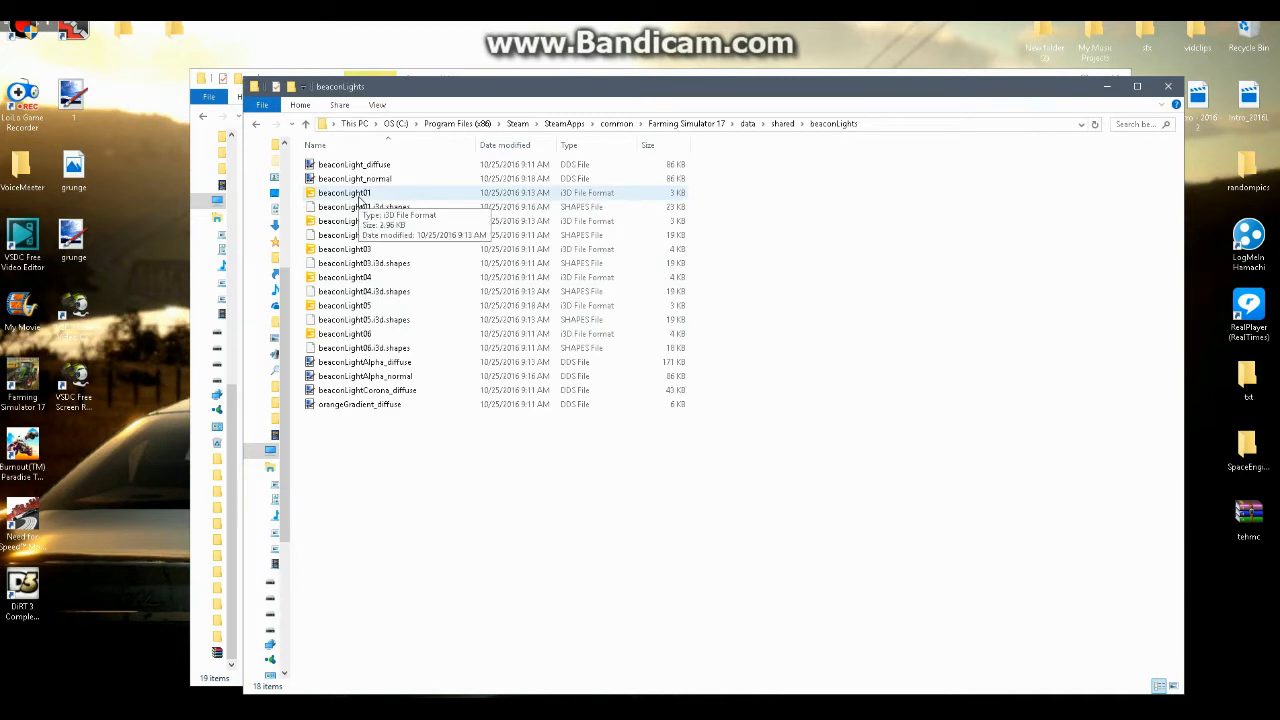
left_click(344, 192)
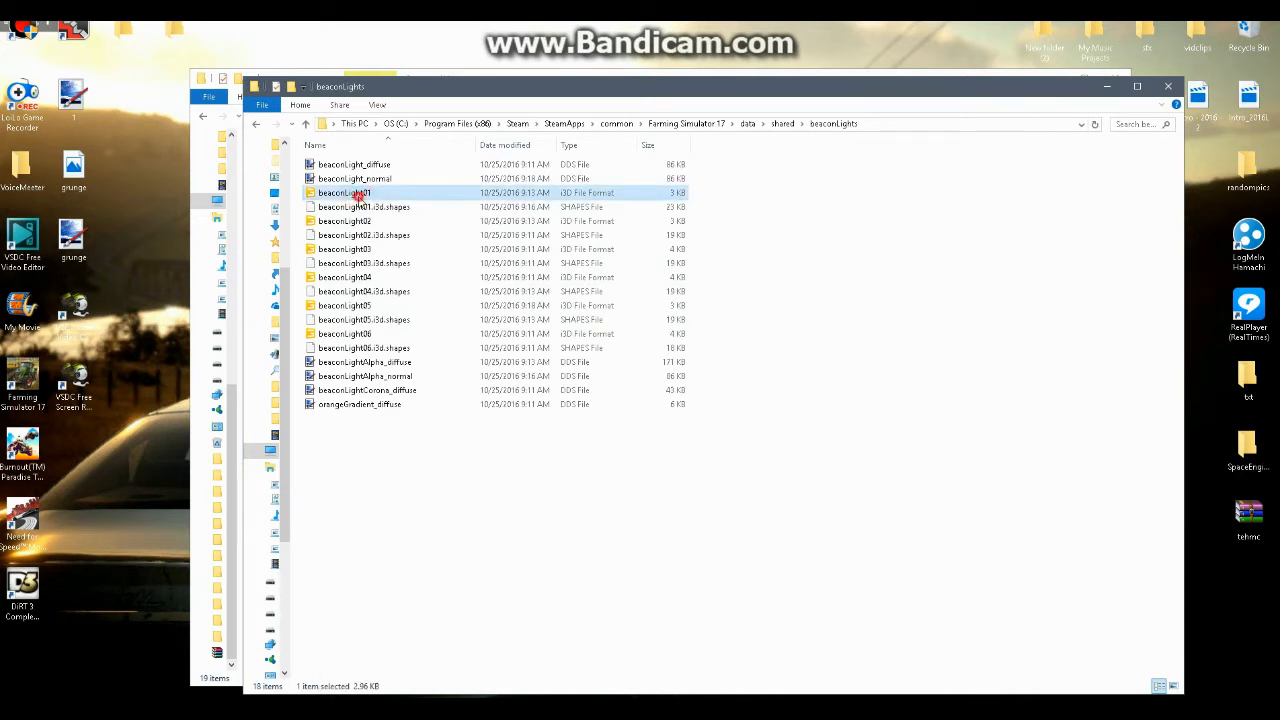
Load beaconLight01.i3d in GIANTS Editor and expand the beaconLight01 node in the Scenegraph
double_click(344, 192)
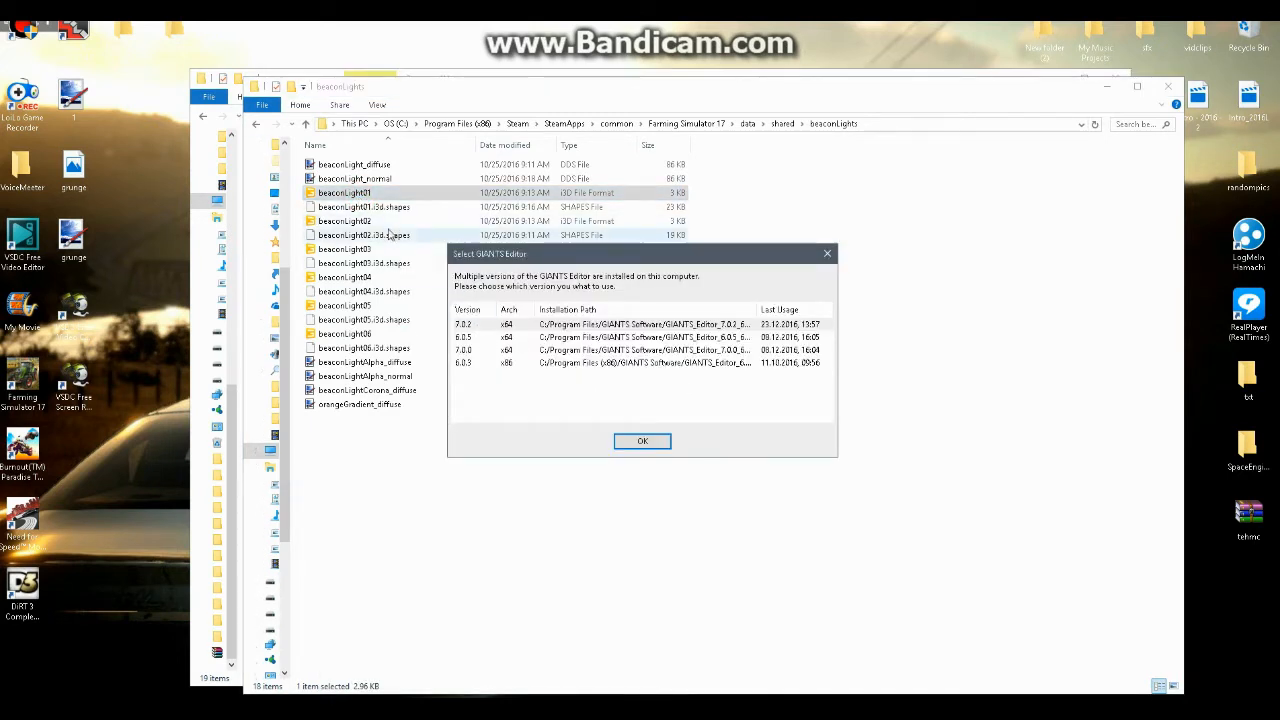
mouse_move(352, 256)
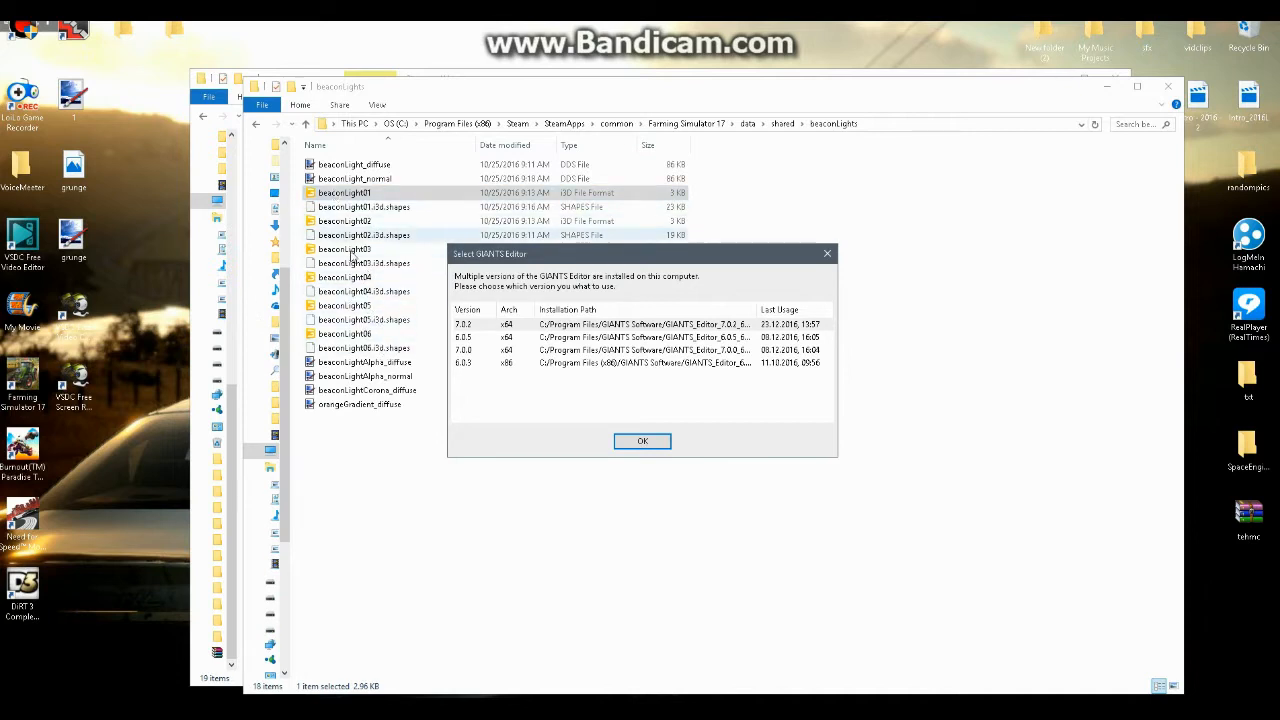
left_click(640, 442)
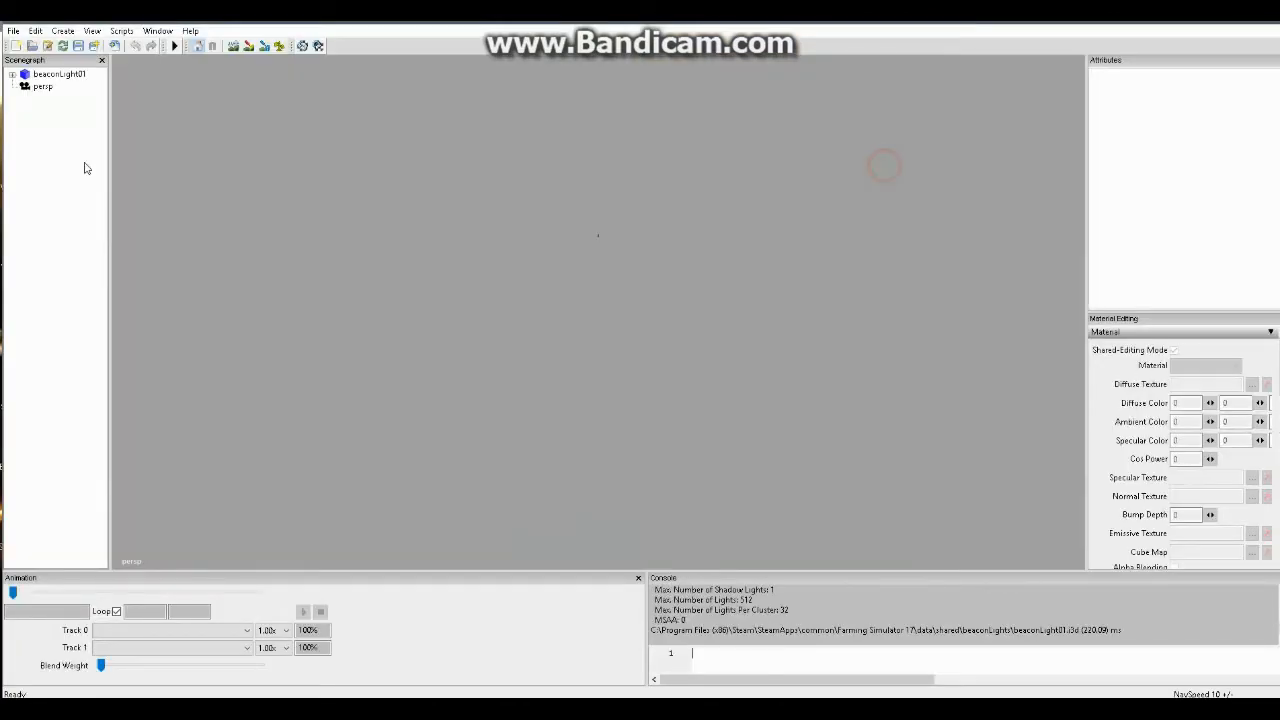
left_click(60, 72)
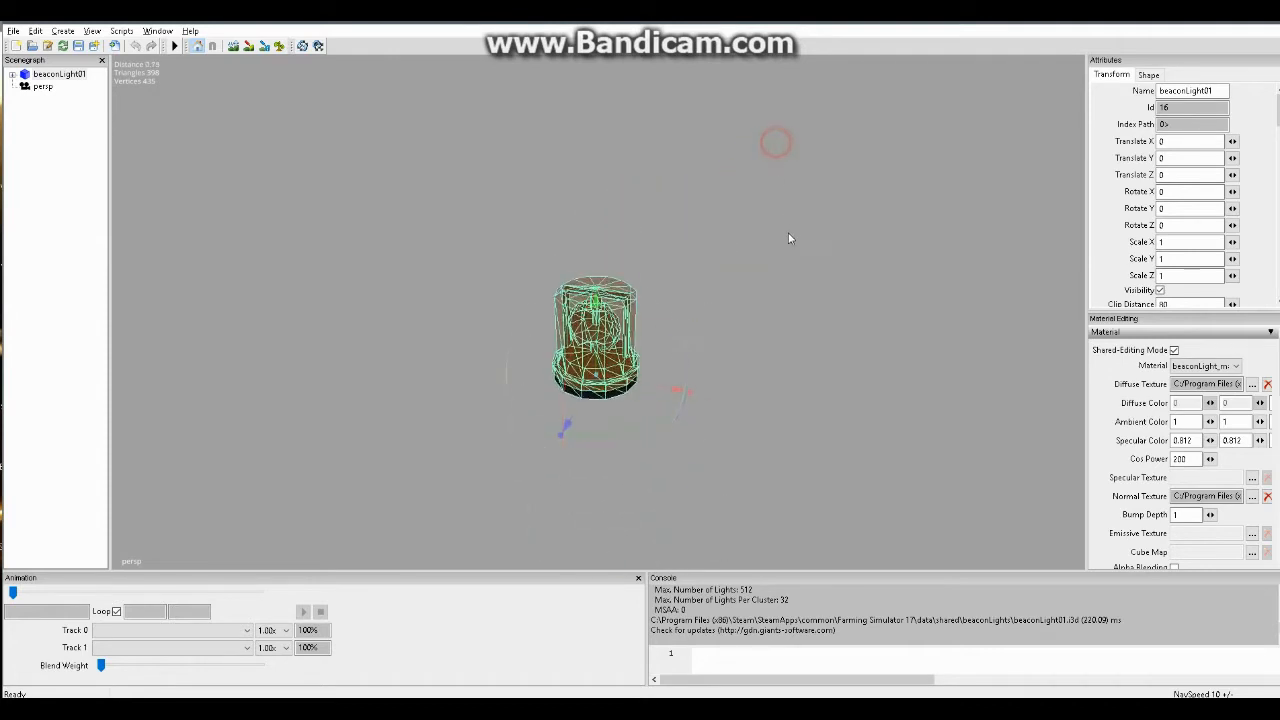
left_click(12, 74)
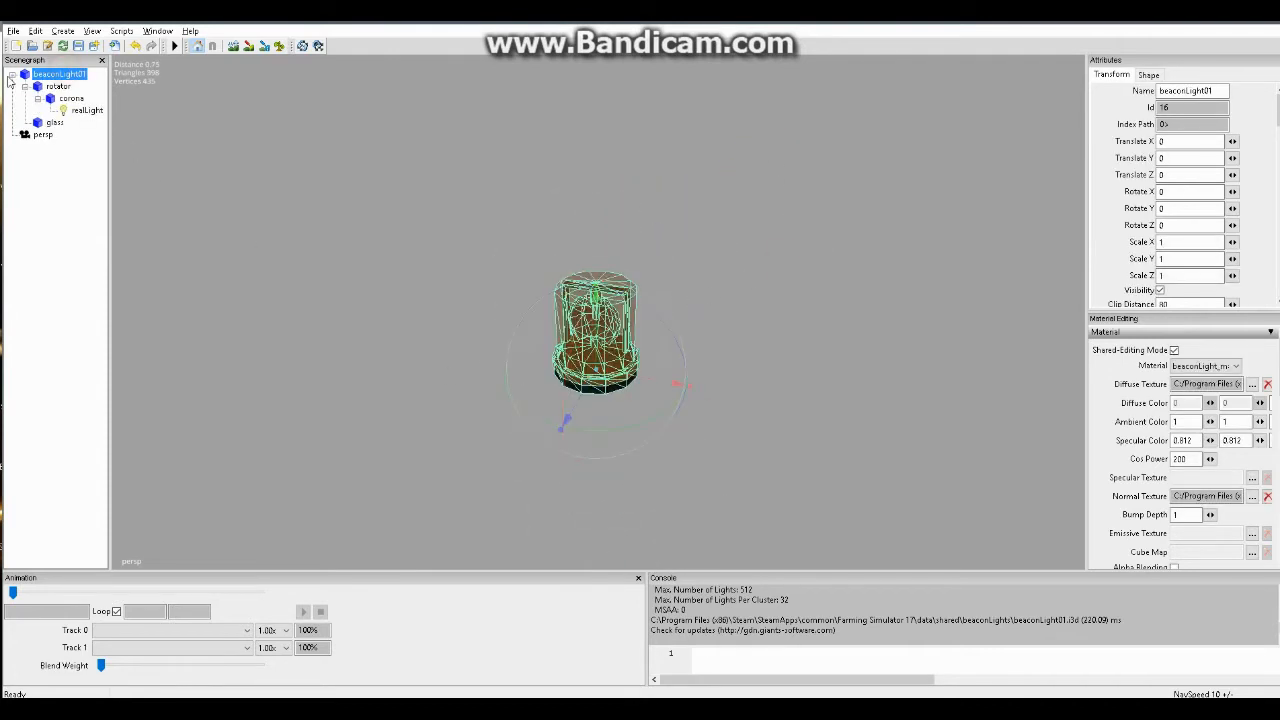
Start Export All with Files and create a new folder named beacon_model
left_click(12, 32)
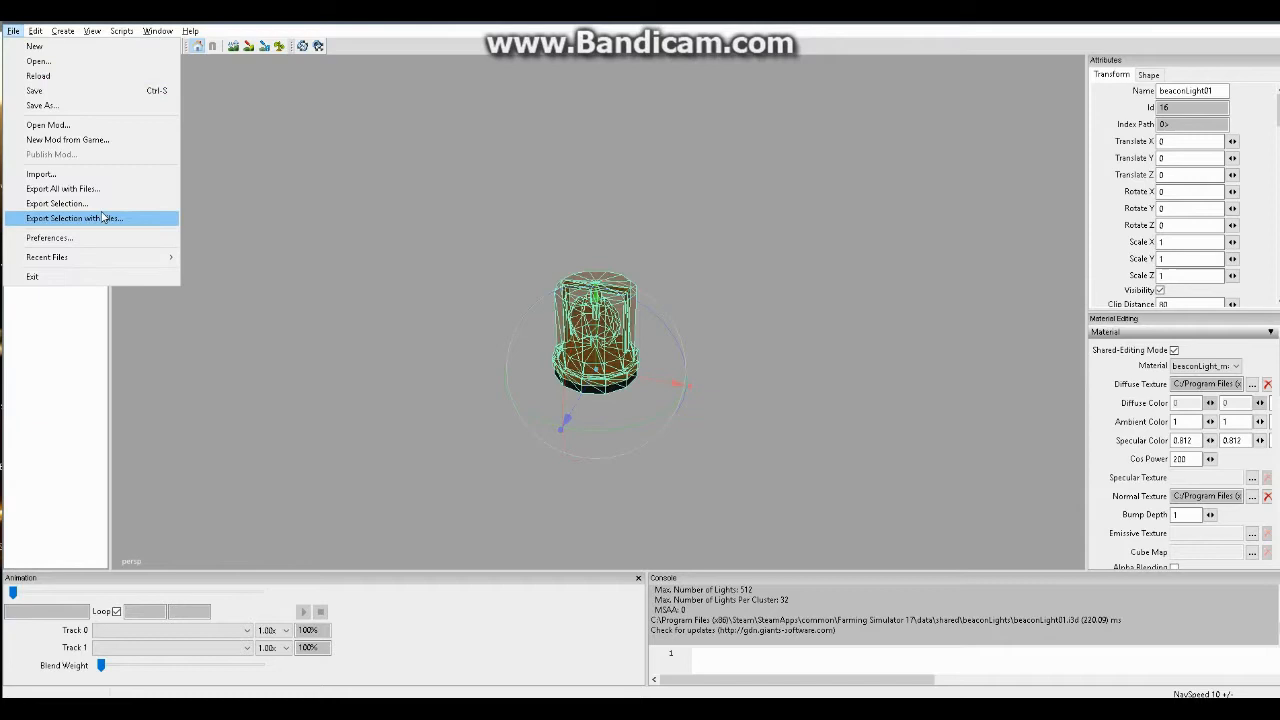
left_click(74, 218)
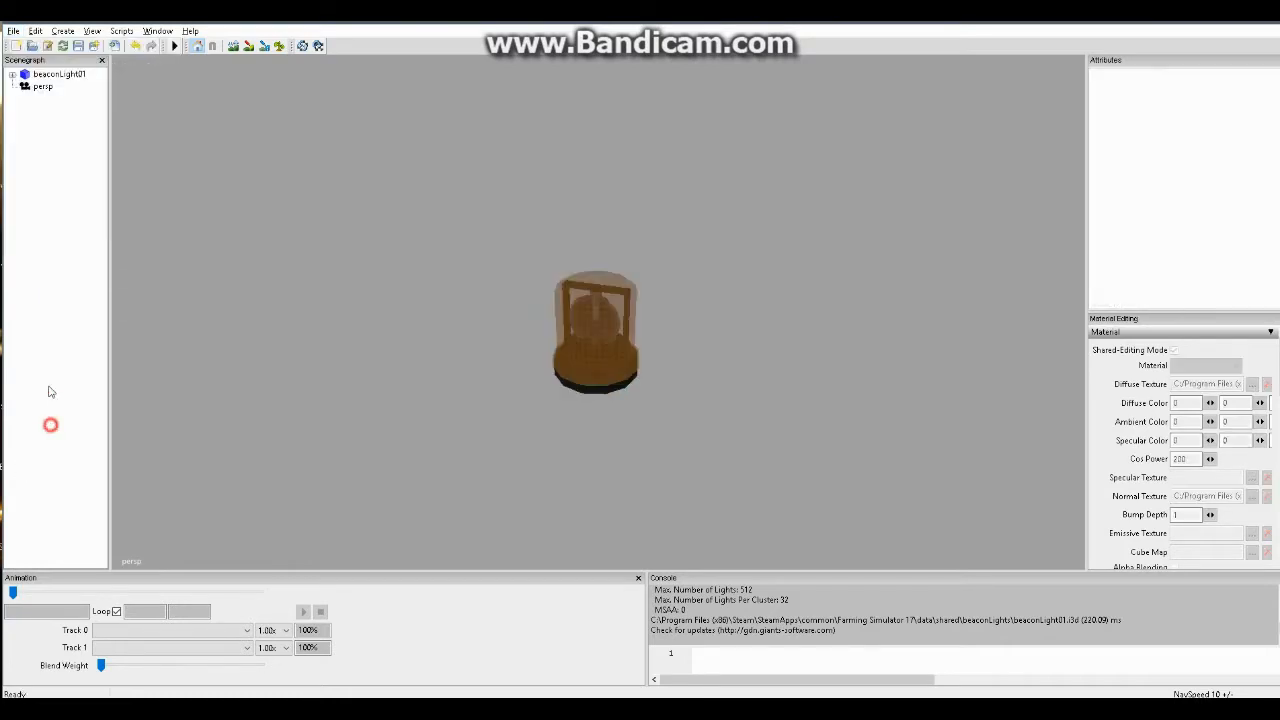
left_click(12, 32)
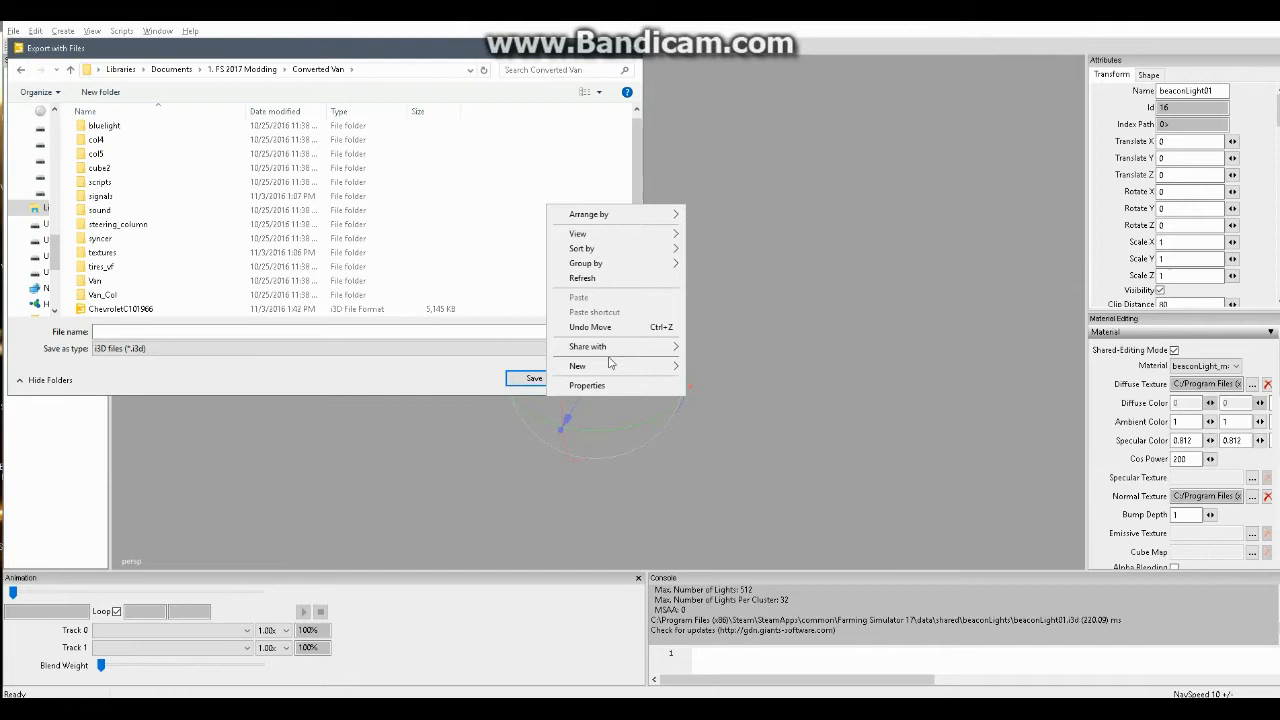
left_click(576, 364)
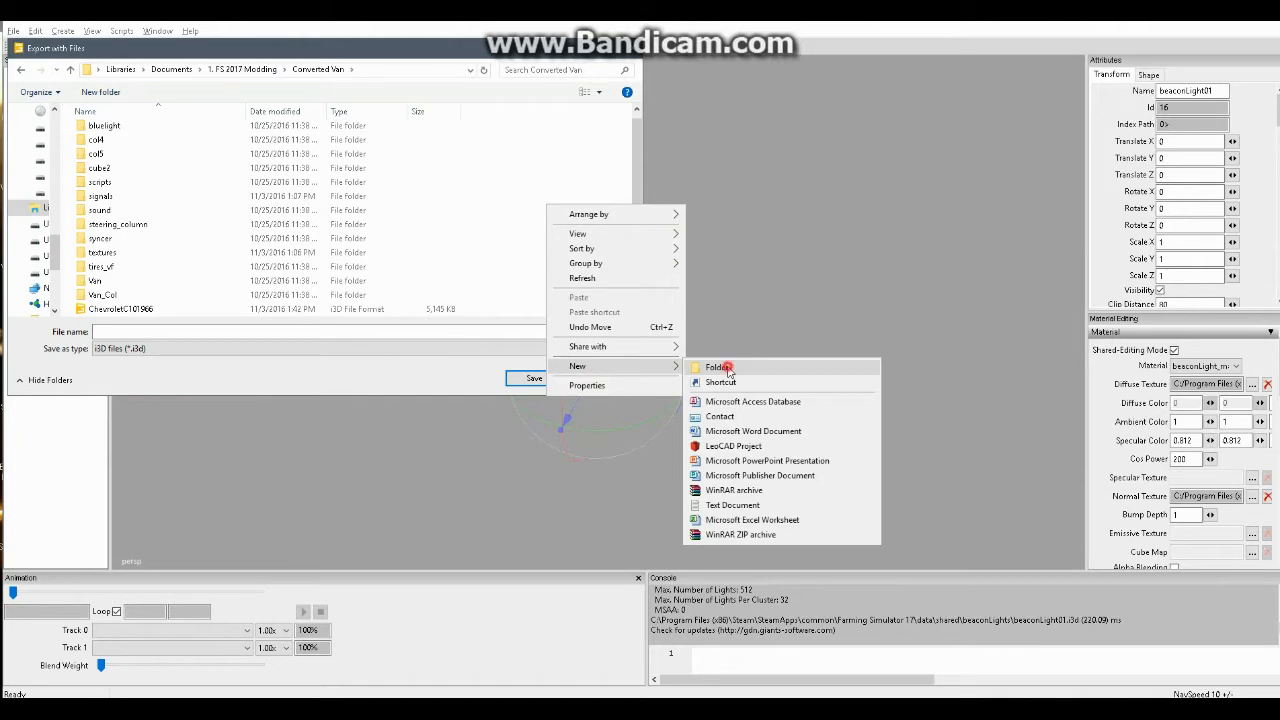
left_click(718, 368)
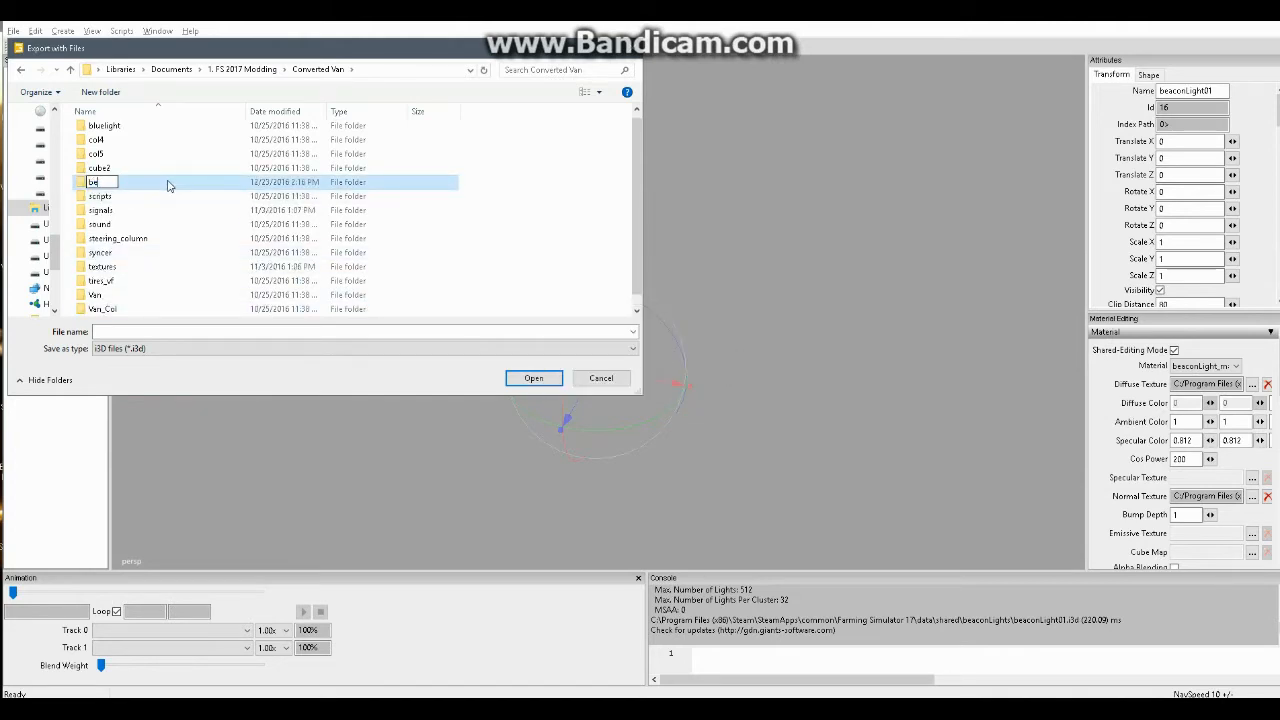
type("beacon_model")
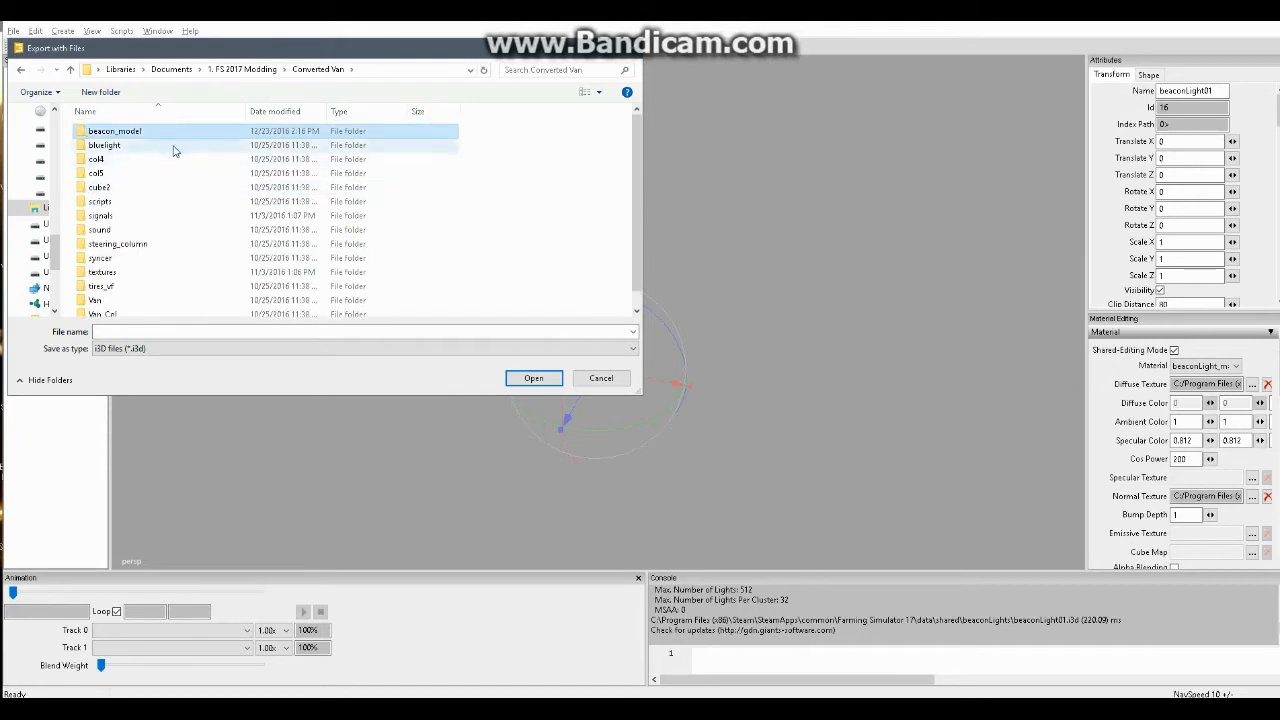
left_click(114, 132)
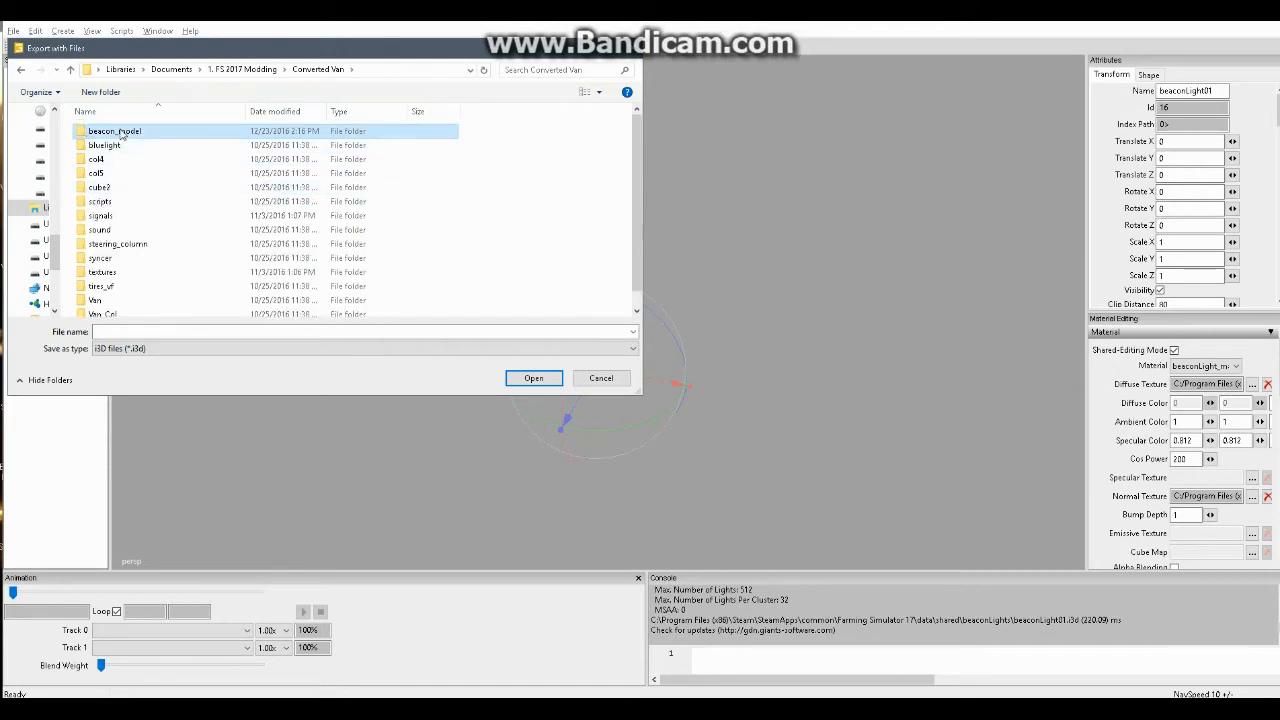
Save the beacon model as beacon.i3d inside the beacon_model folder
double_click(114, 132)
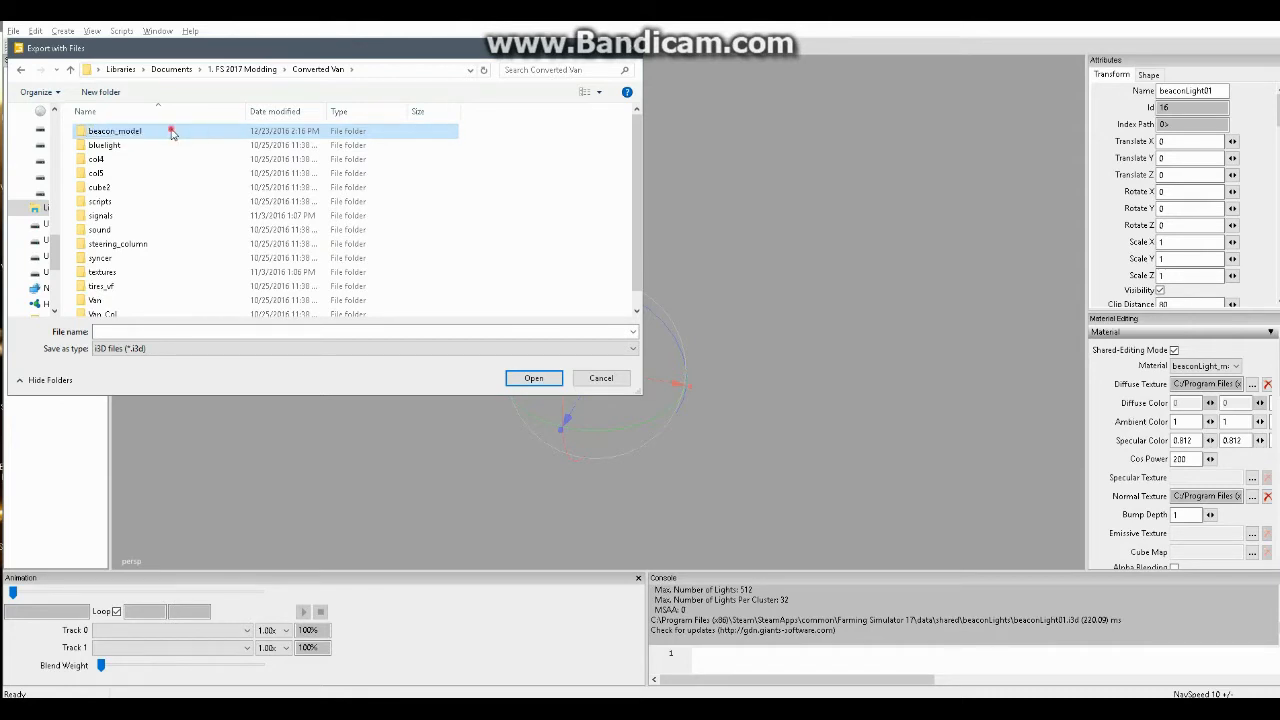
double_click(112, 132)
type("beacon")
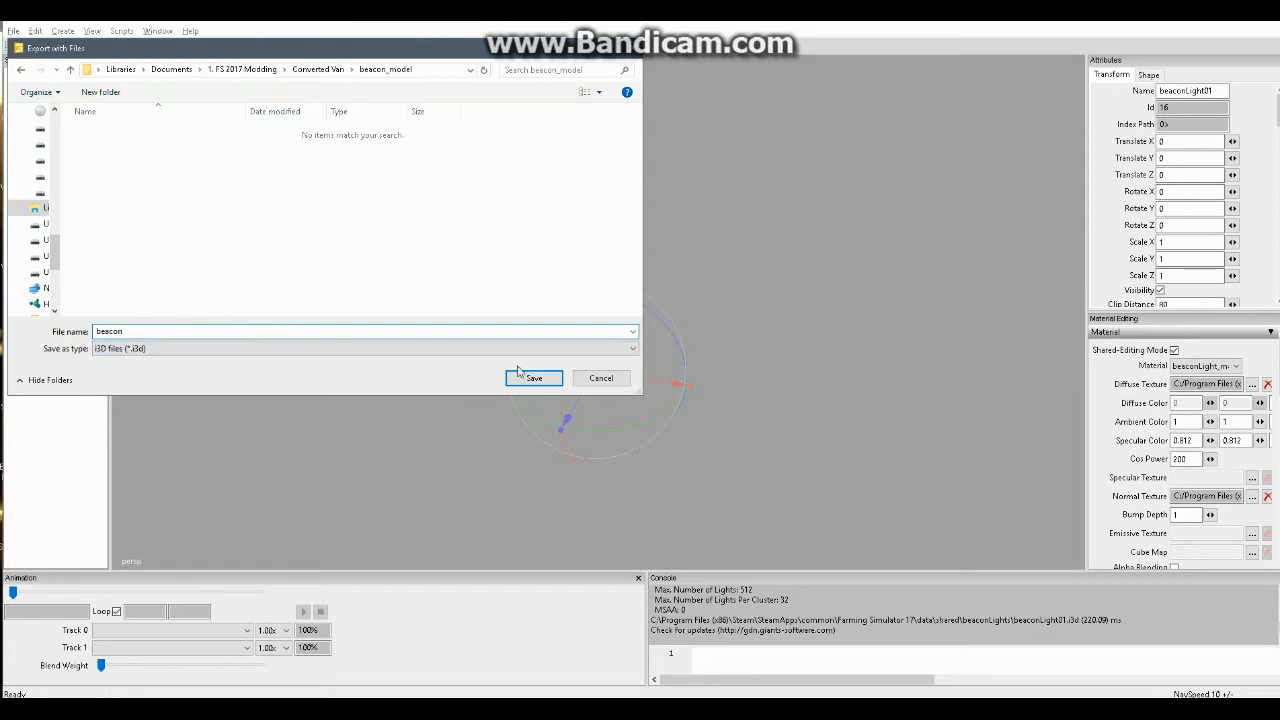
left_click(532, 378)
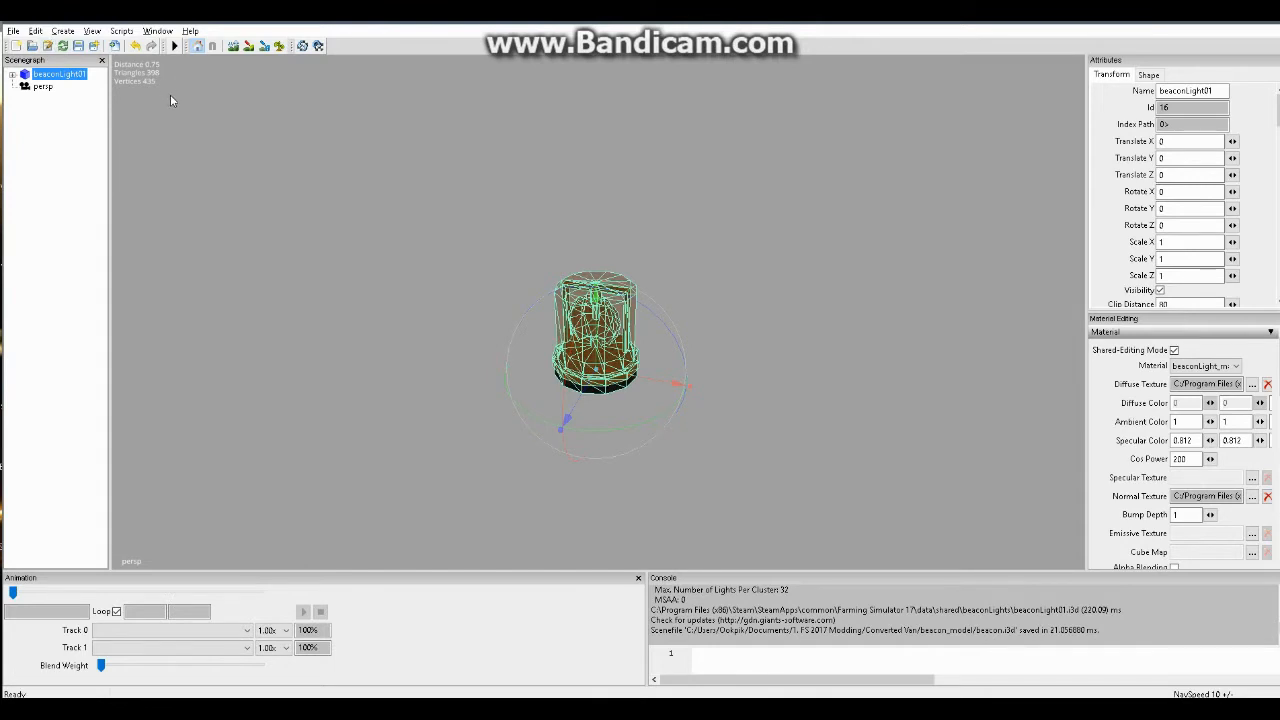
Select the van's i3D model file in the Converted Van mod folder
left_click(12, 32)
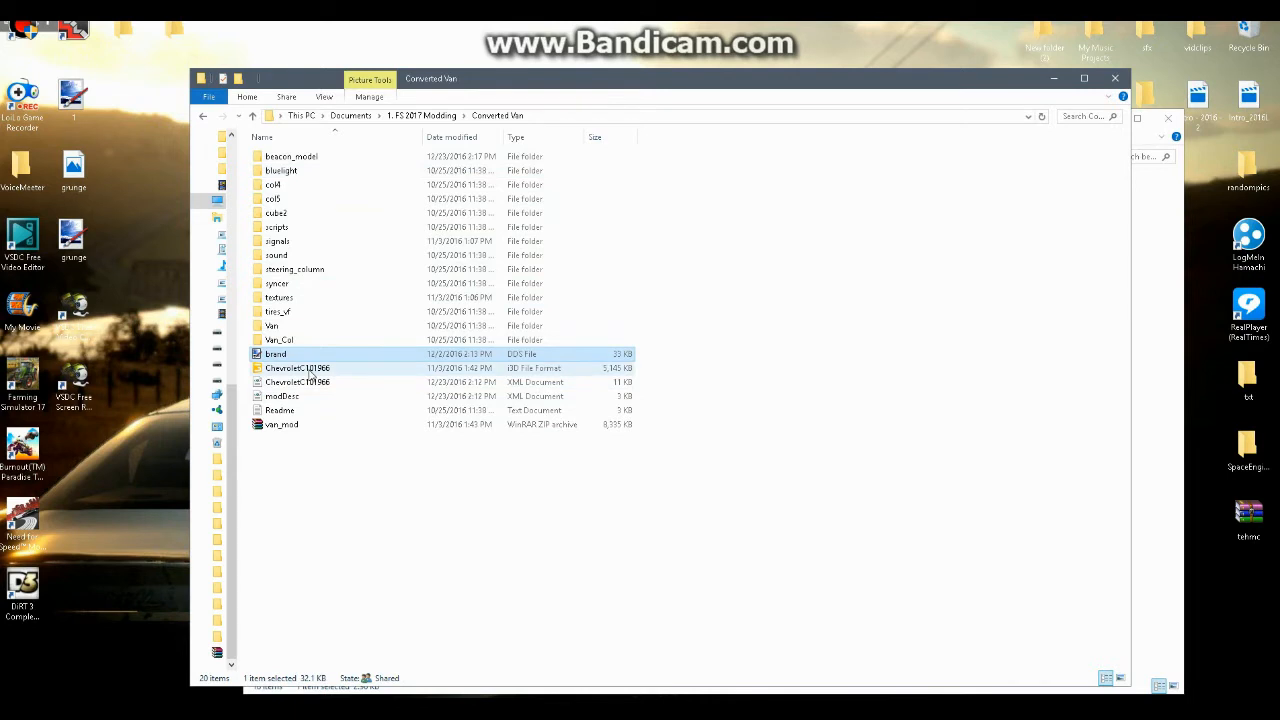
left_click(296, 368)
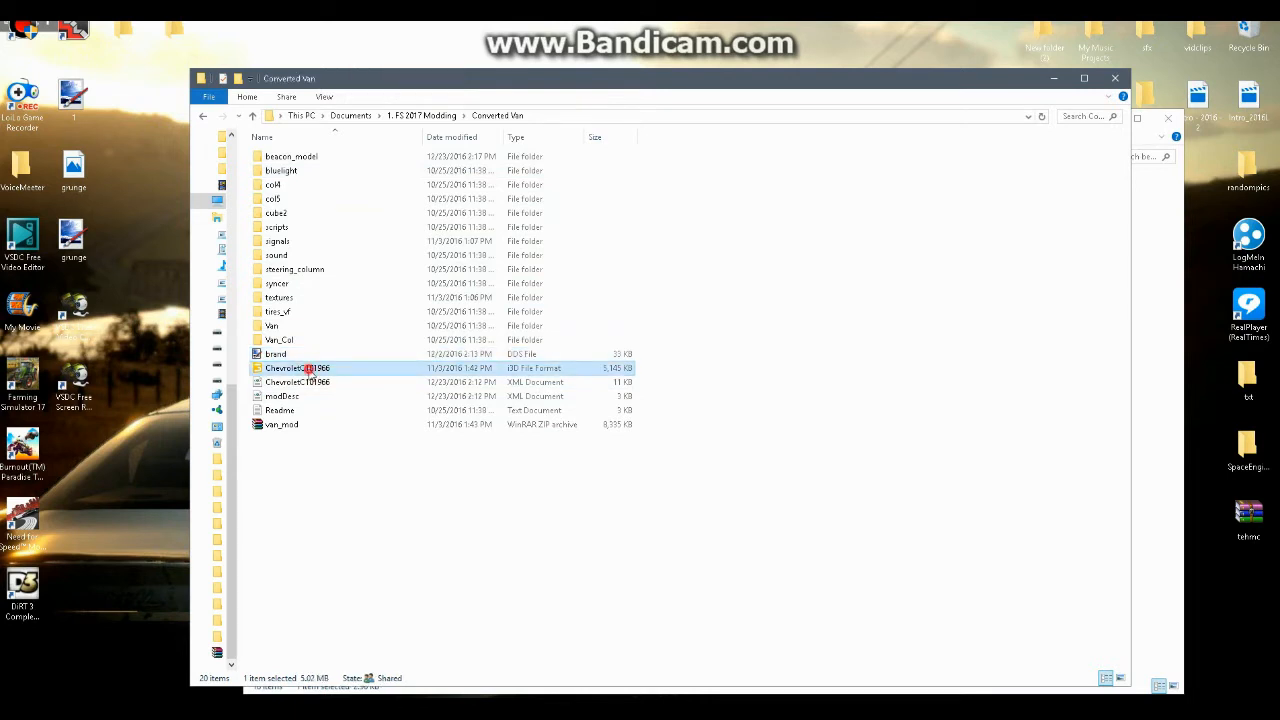
mouse_move(650, 450)
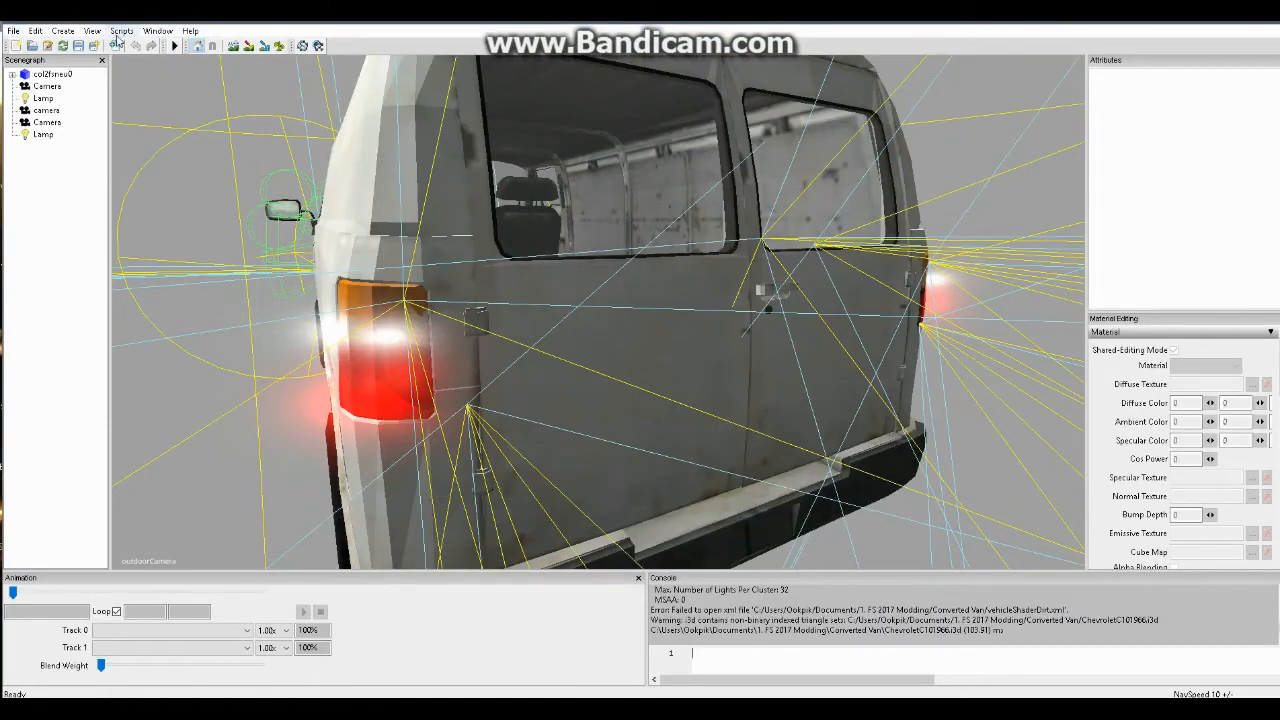
Switch the viewport via View > Camera to a scene camera showing the whole van from the front
left_click(62, 30)
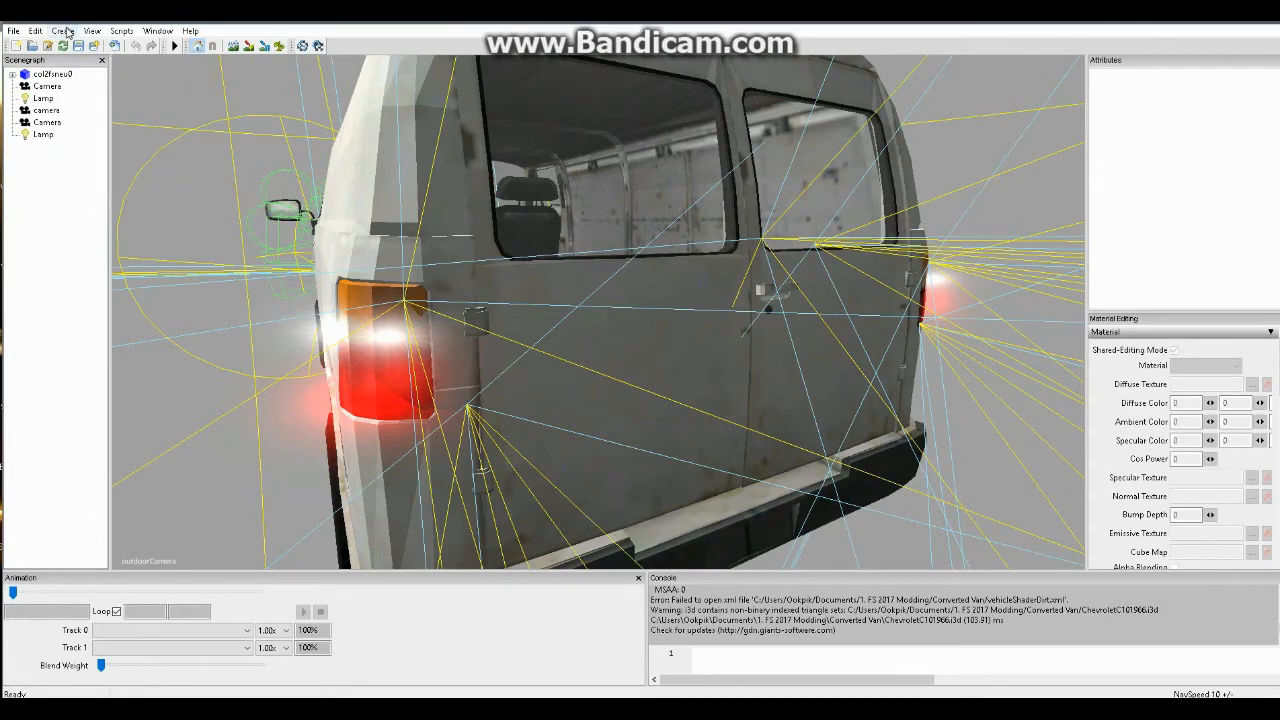
left_click(62, 30)
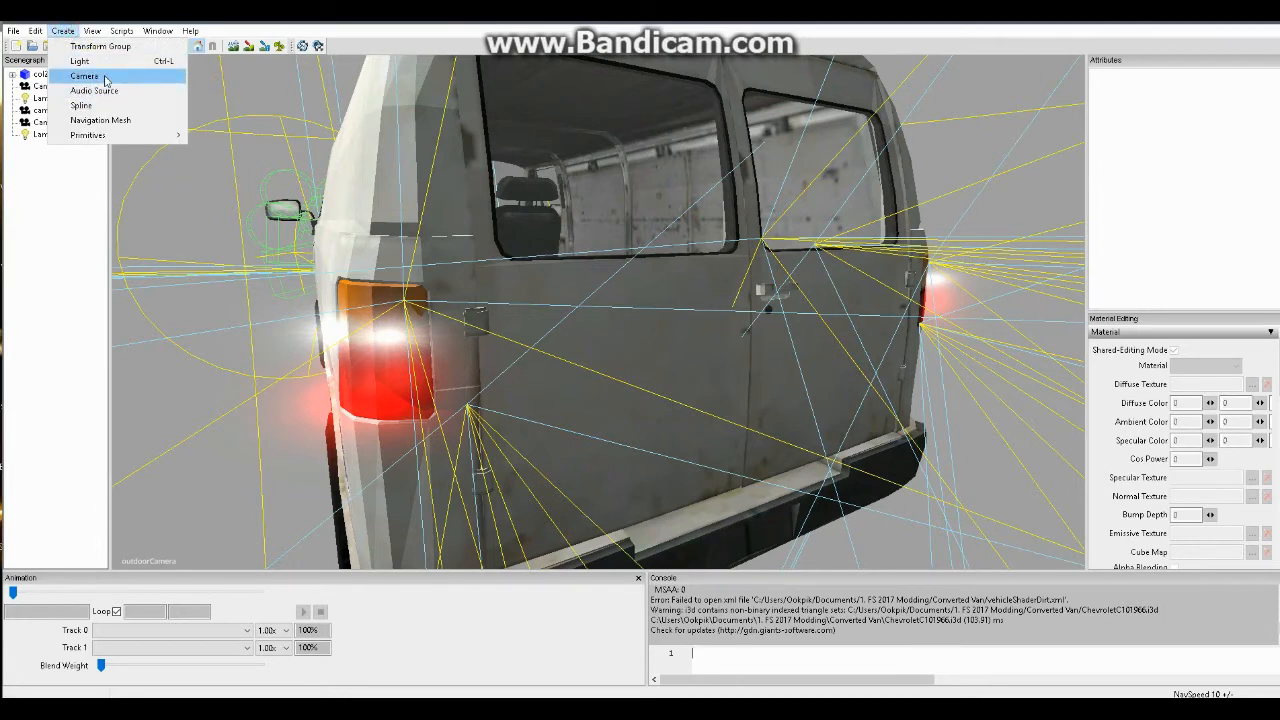
left_click(92, 30)
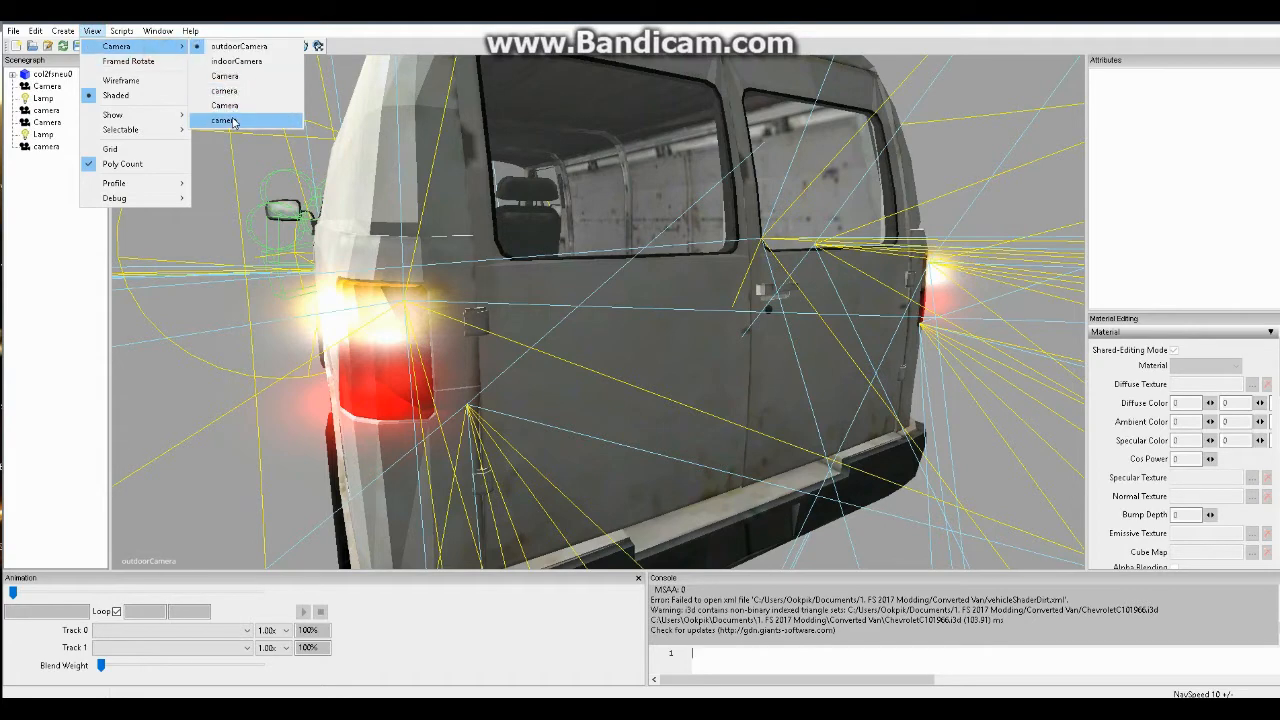
left_click(220, 120)
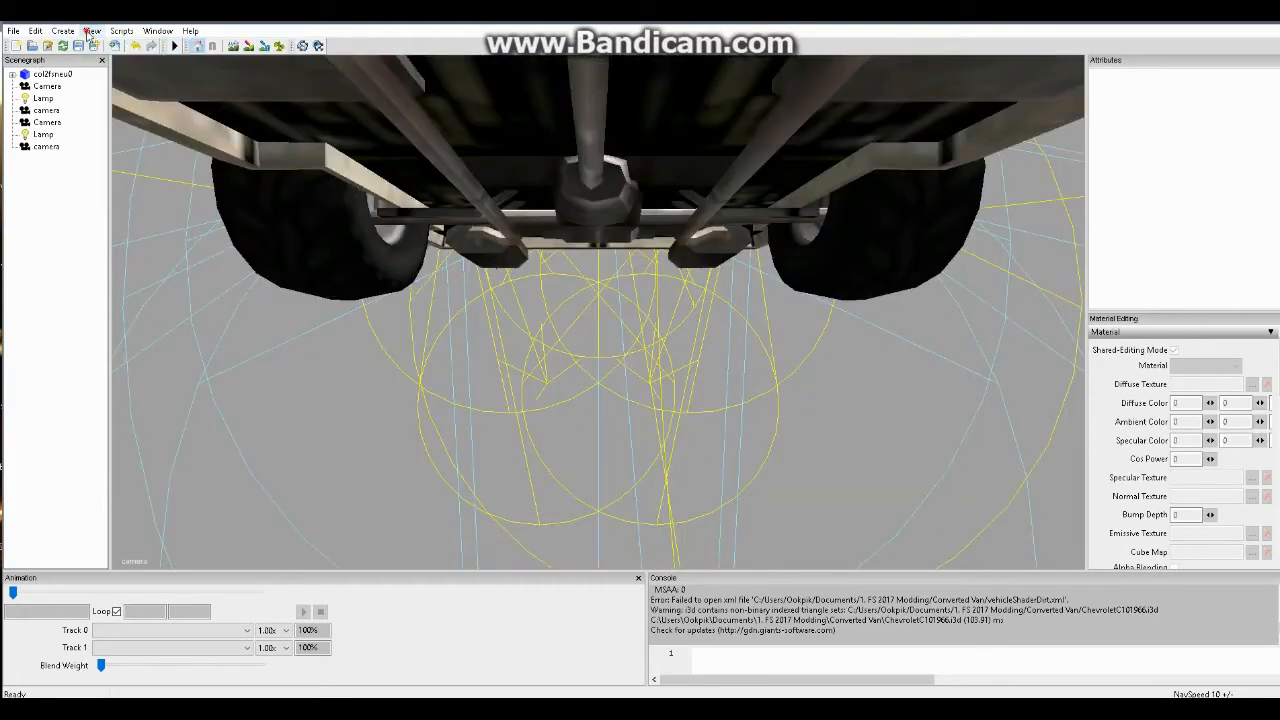
left_click(92, 30)
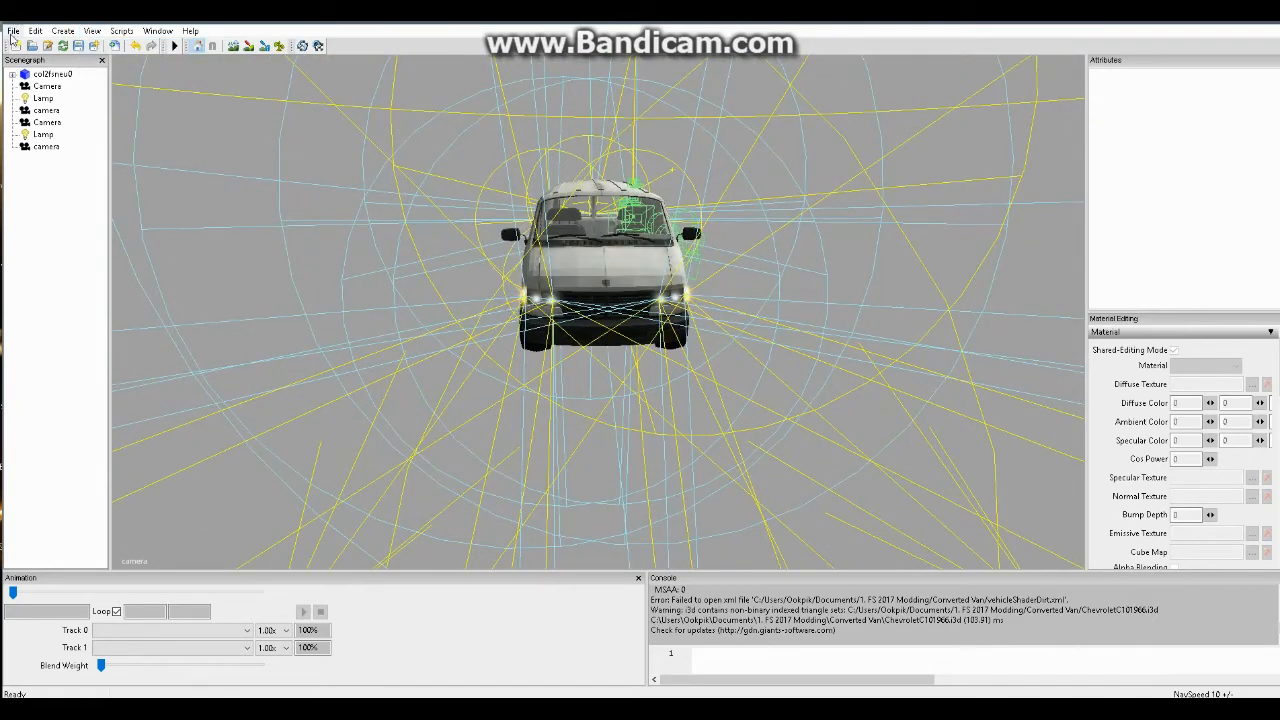
Import beacon.i3d from beacon_model so beaconLight01 joins the van scene tree
left_click(12, 30)
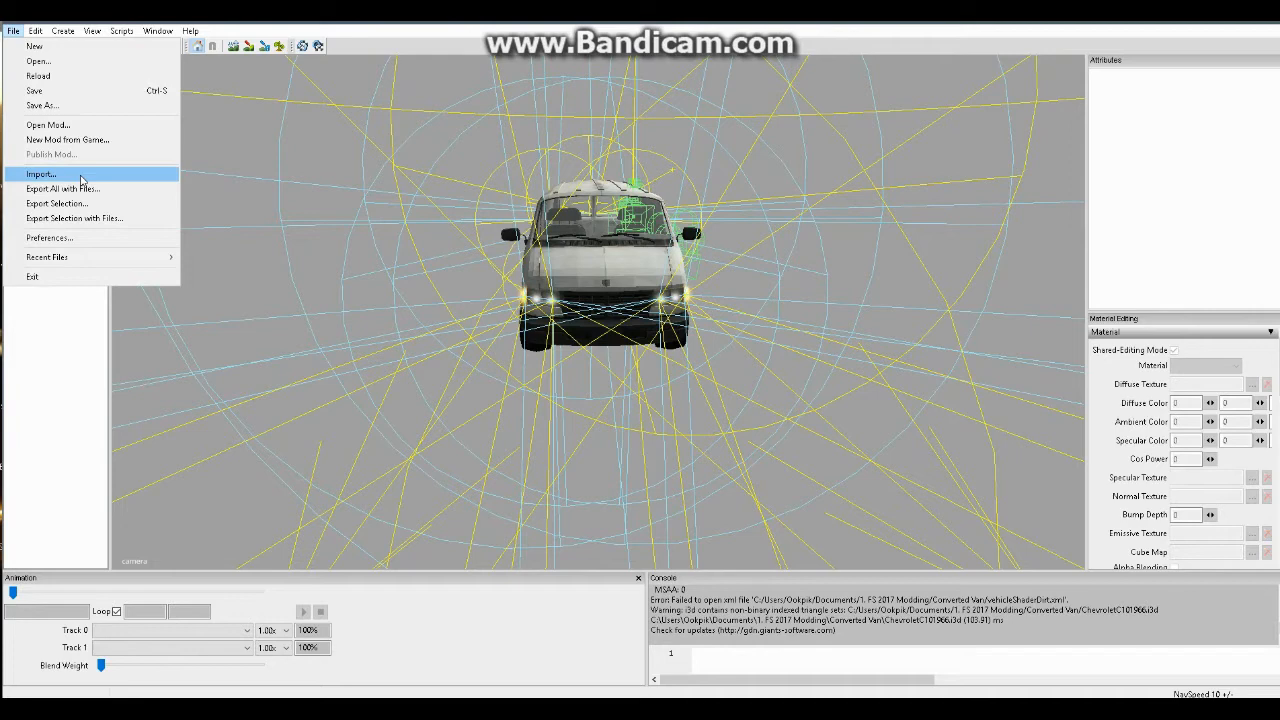
left_click(40, 174)
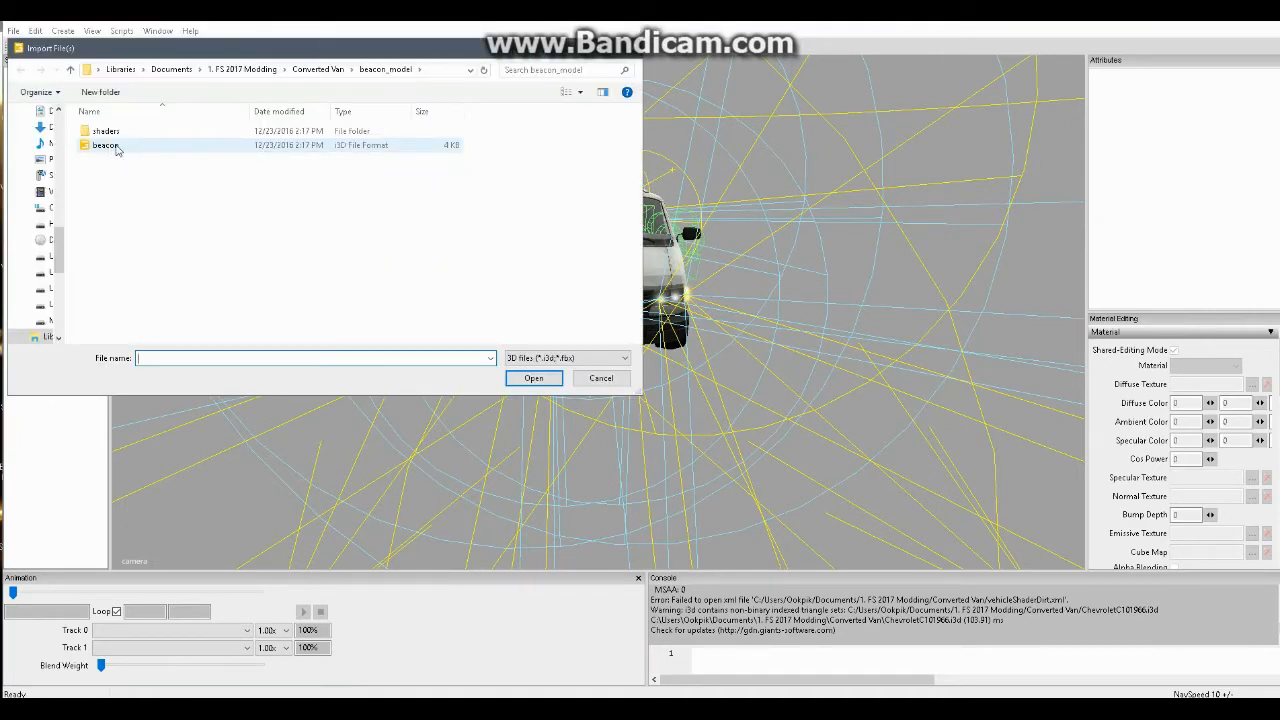
left_click(104, 144)
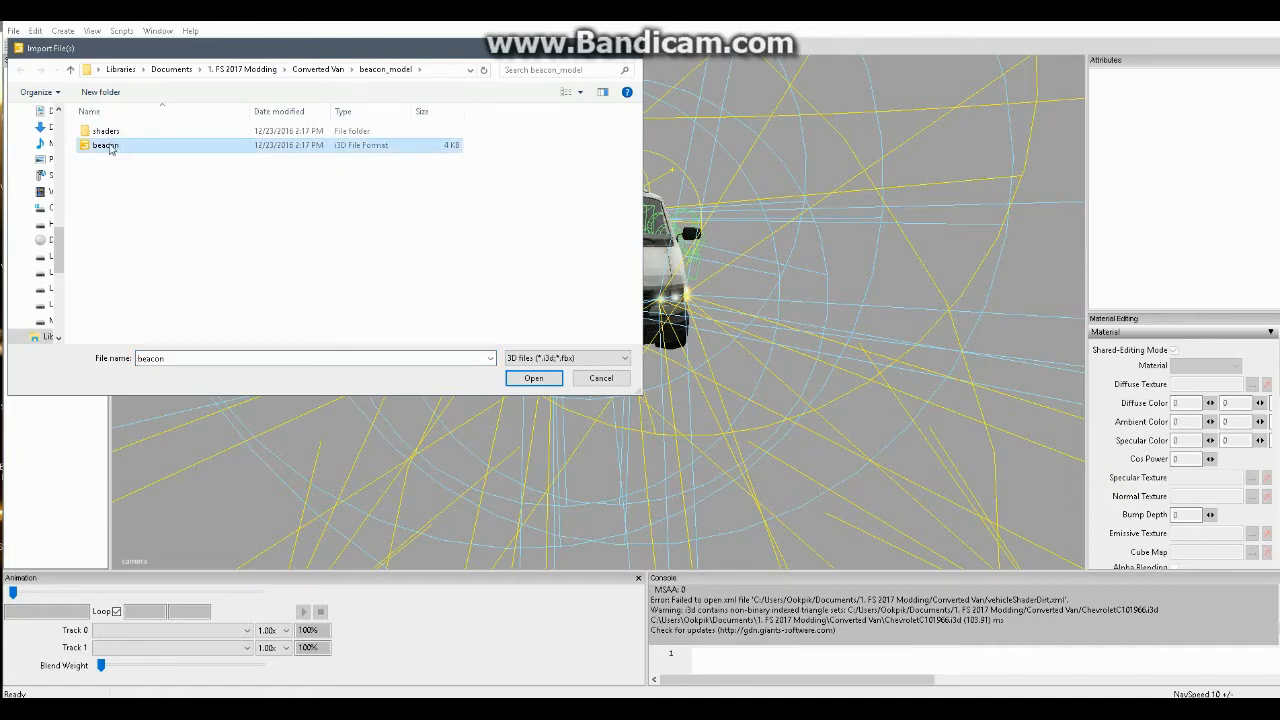
left_click(532, 378)
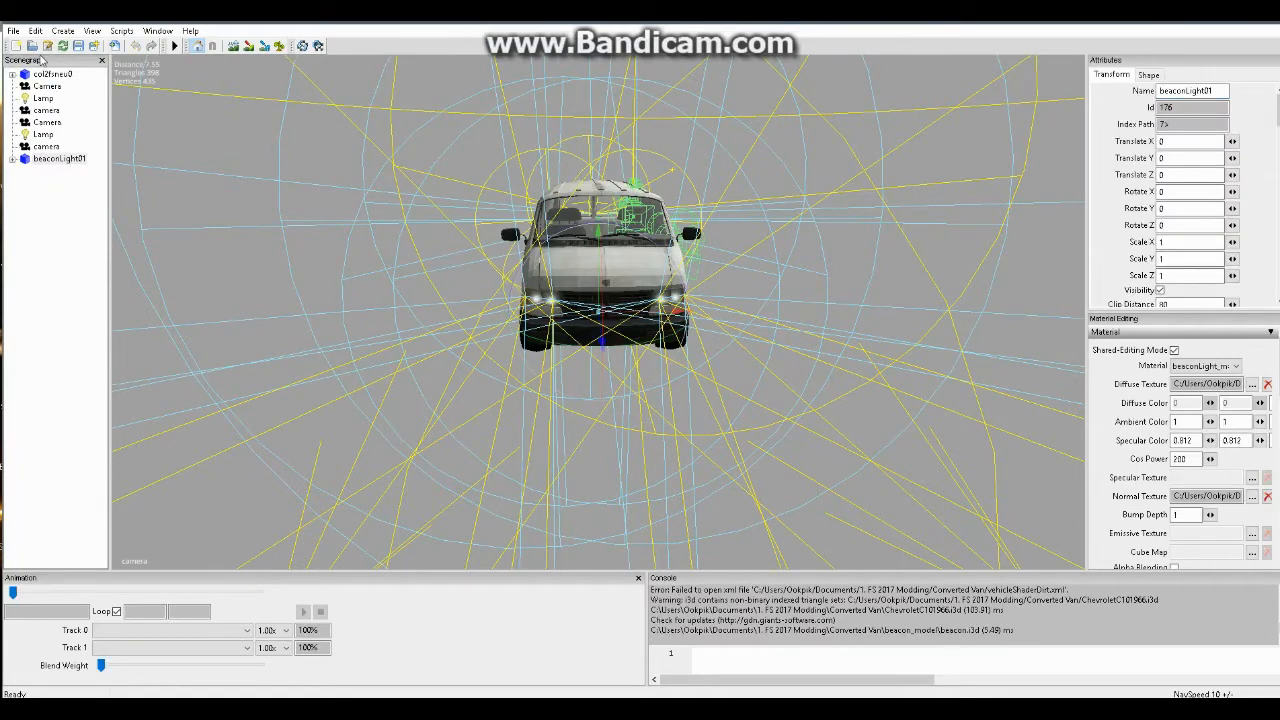
left_click(62, 30)
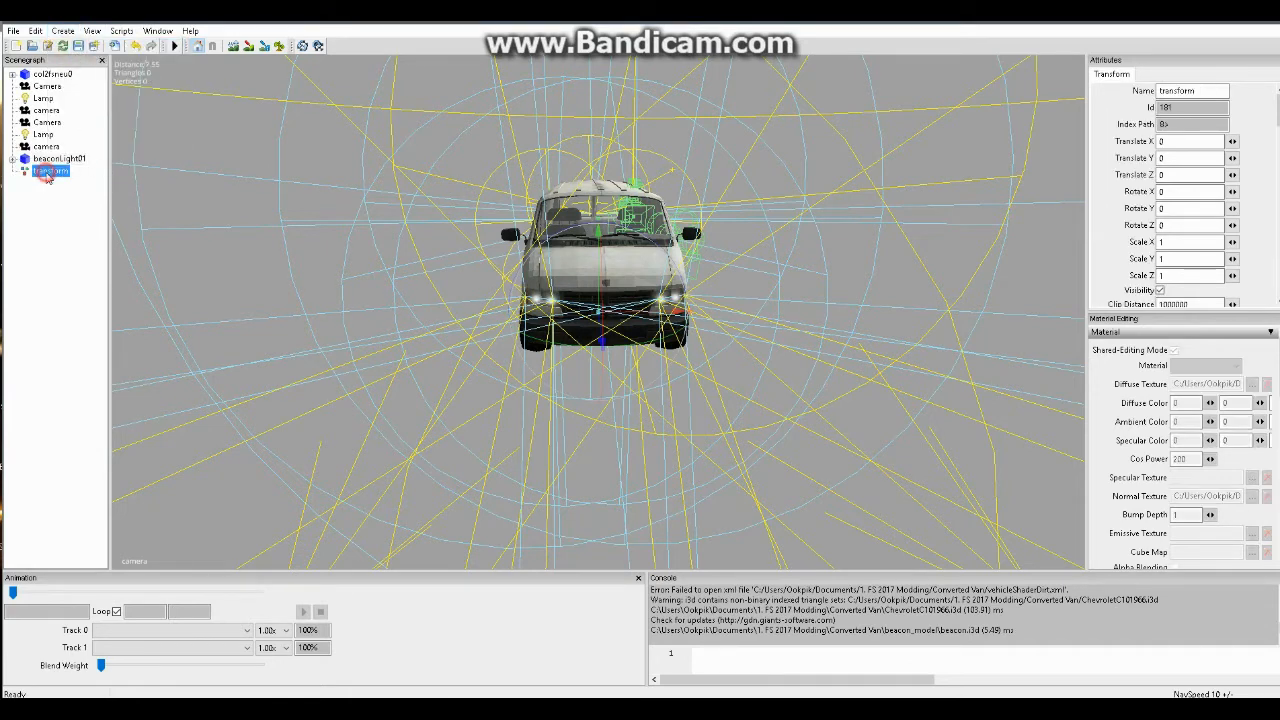
Rename the new transform group to beacon in the Attributes Name field
left_click(60, 158)
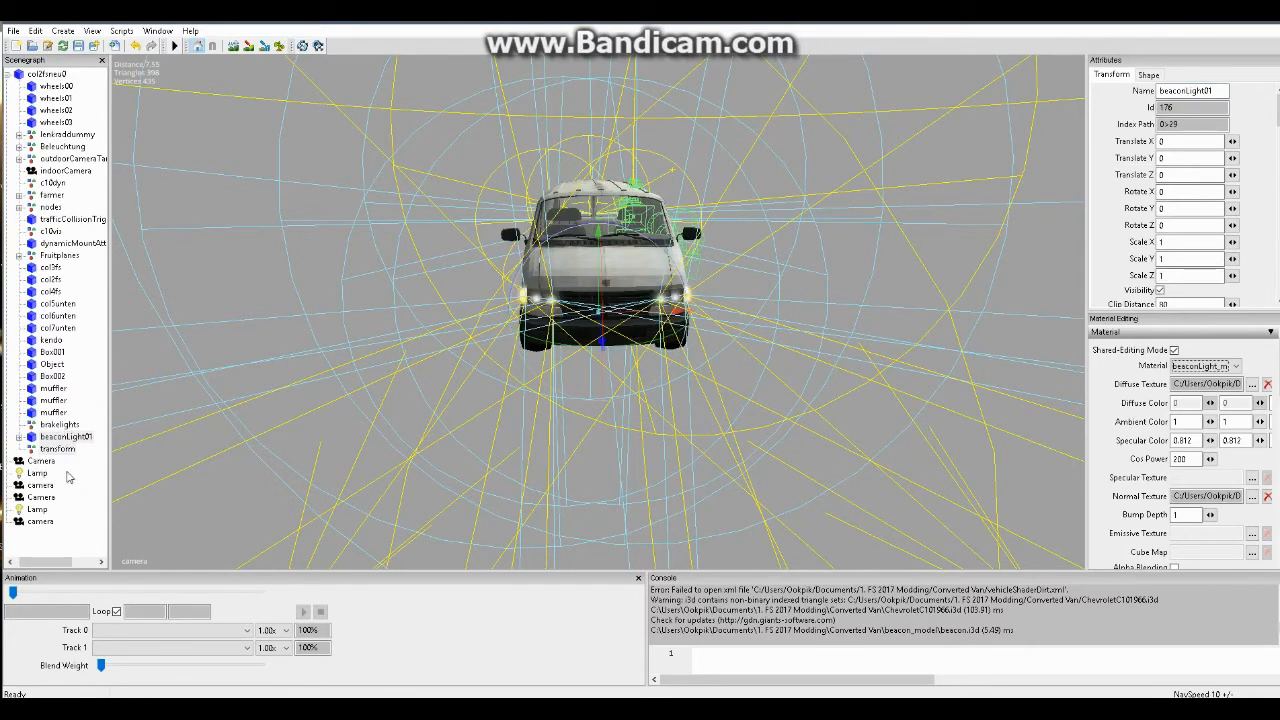
left_click(56, 448)
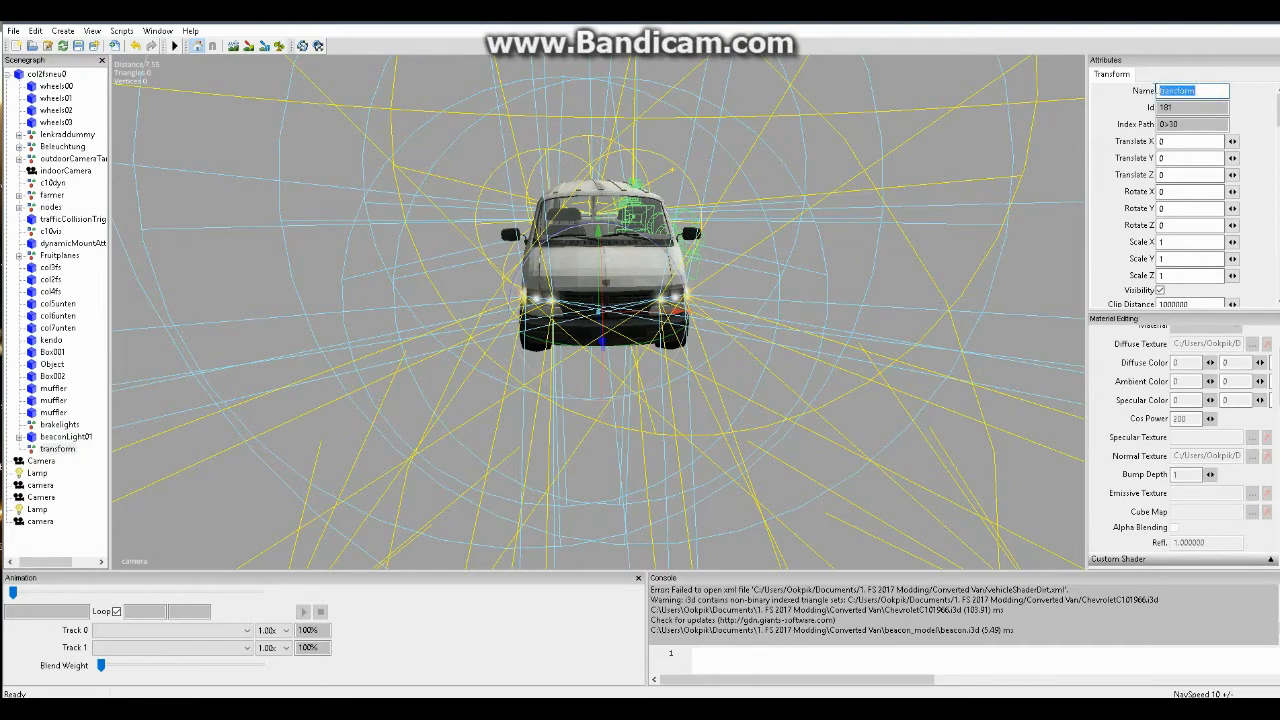
type("beacon")
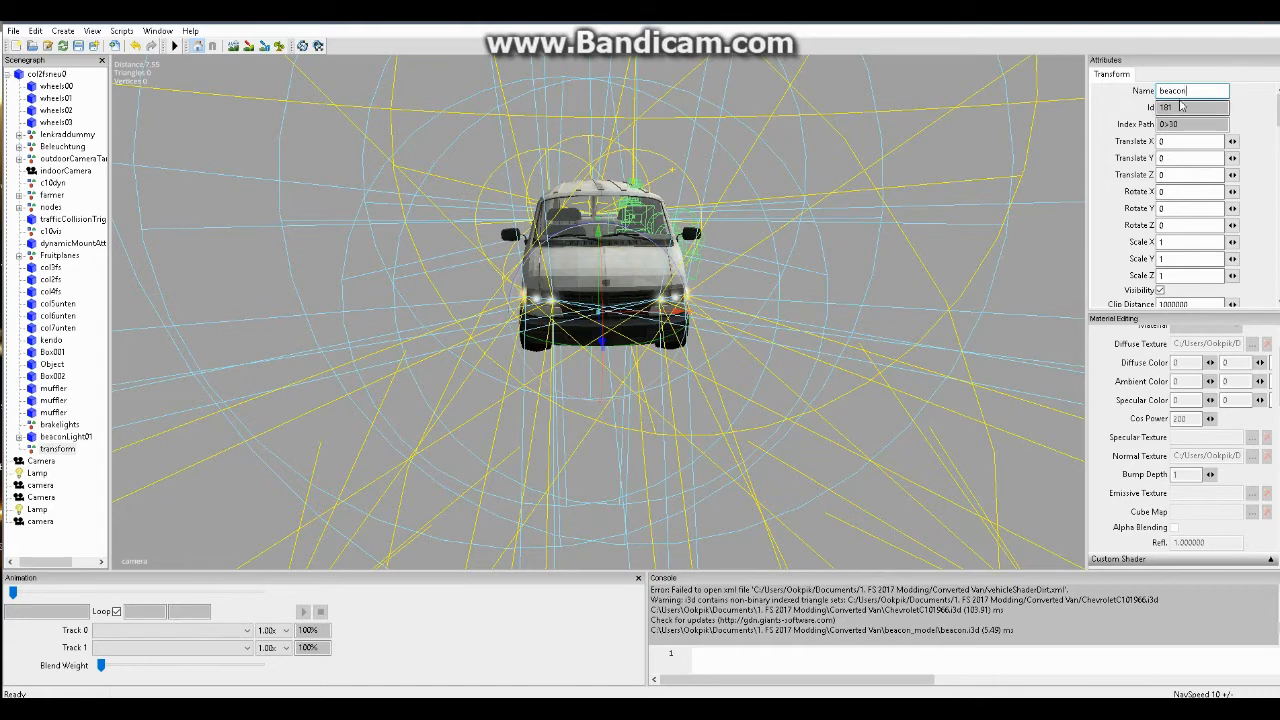
left_click(56, 448)
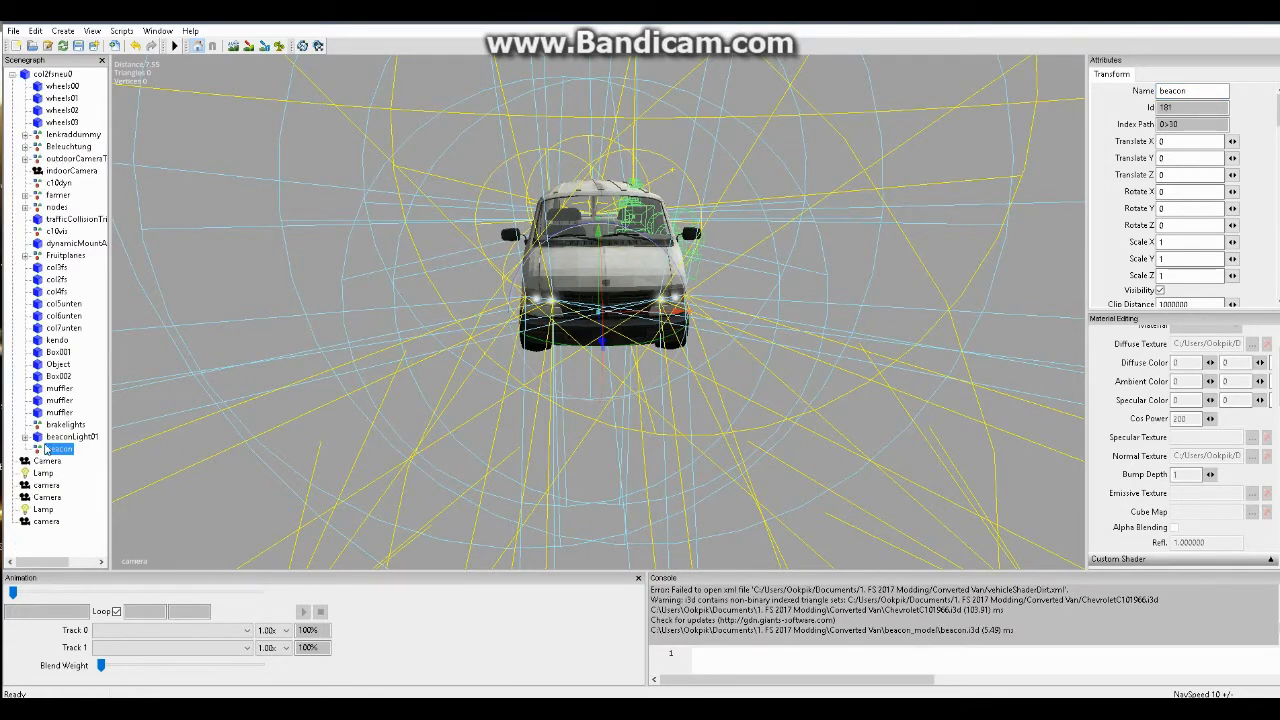
left_click(70, 436)
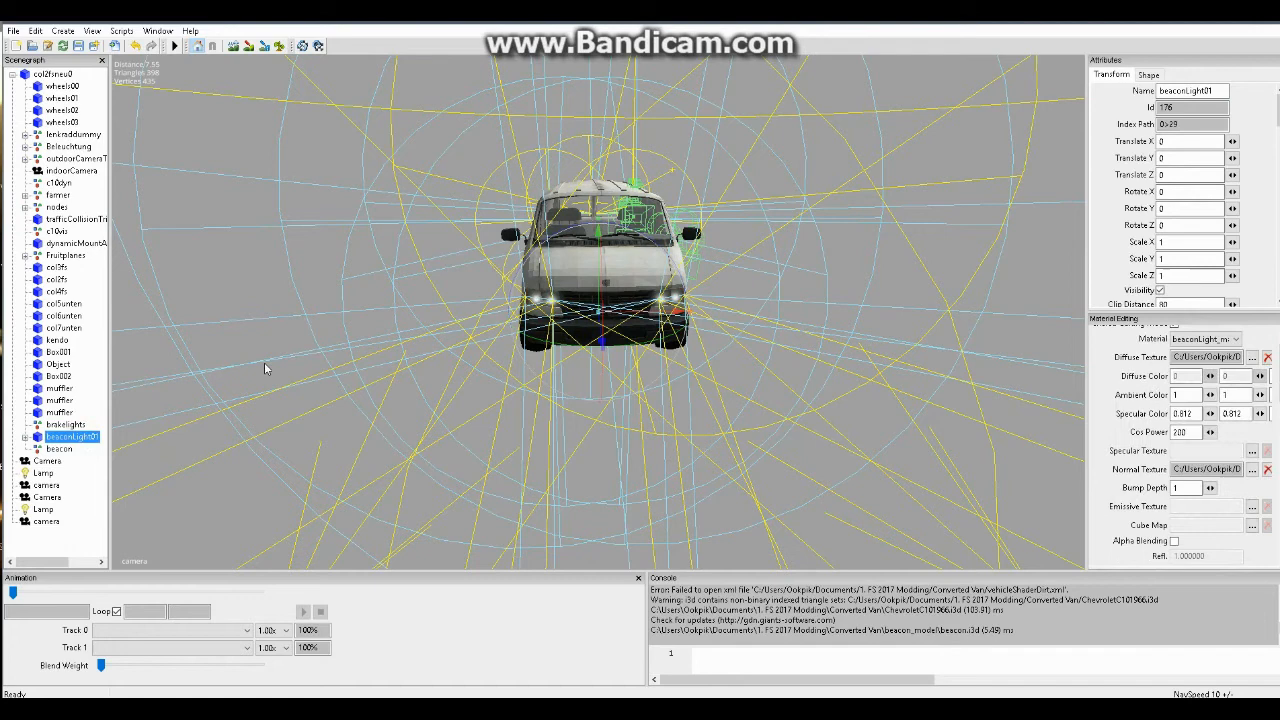
Nest beaconLight01 under beacon with Translate 0 and place the beacon group in the van hierarchy
left_click_drag(596, 318, 358, 318)
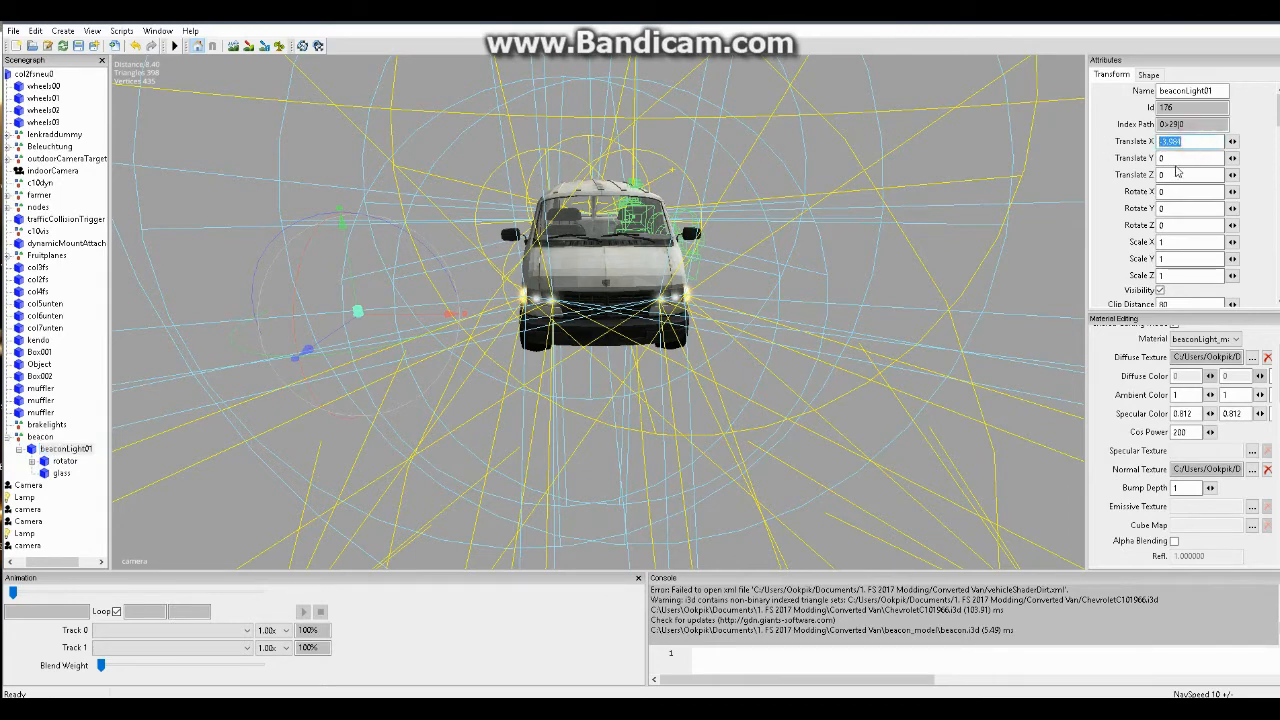
mouse_move(1180, 170)
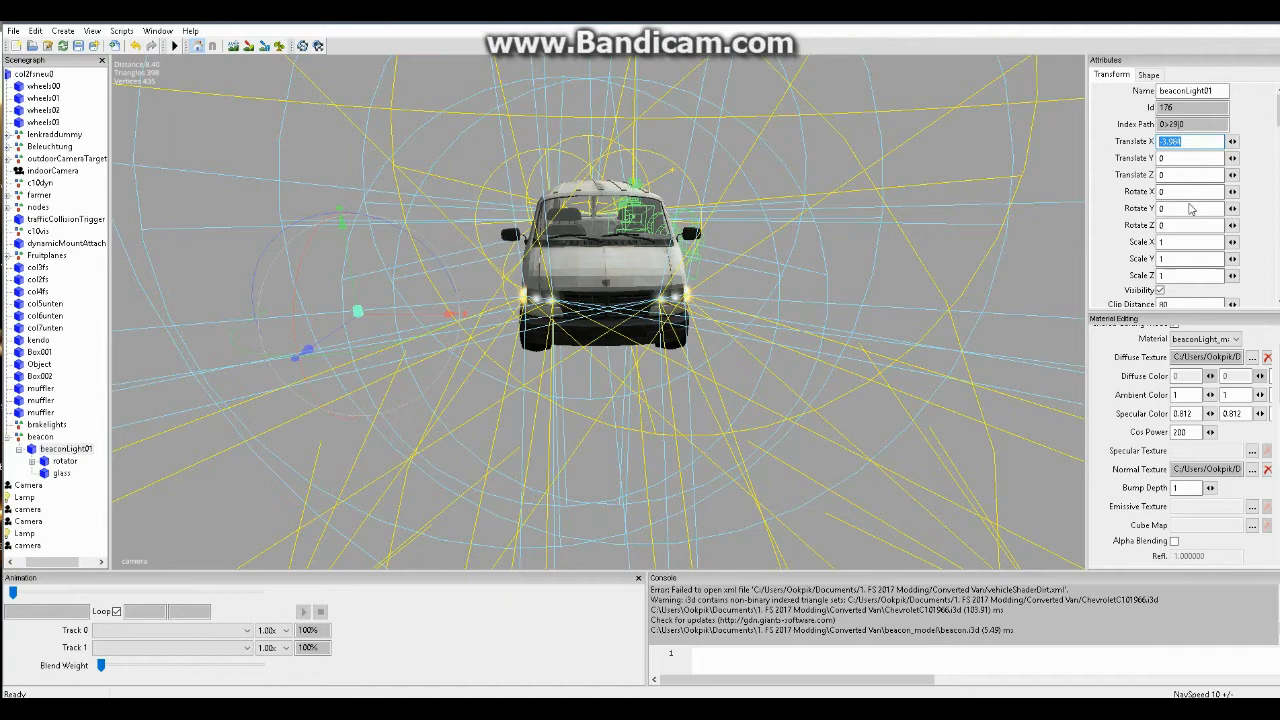
type("0")
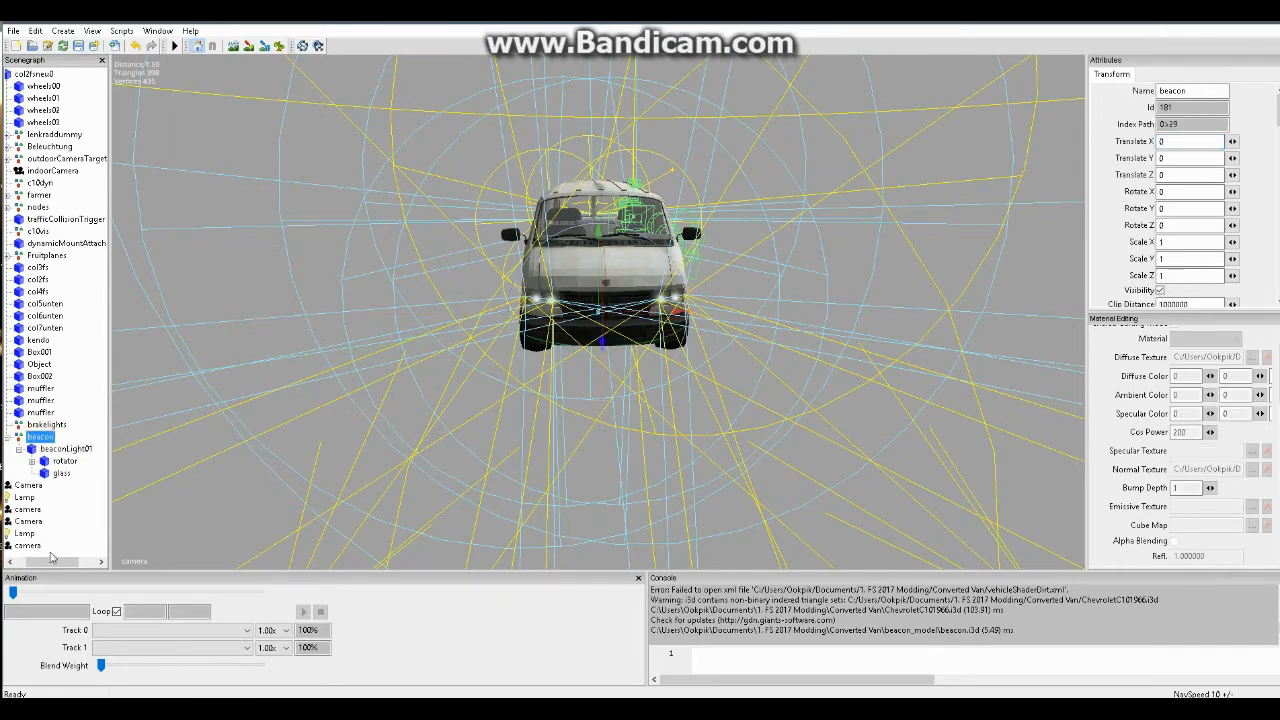
left_click(18, 436)
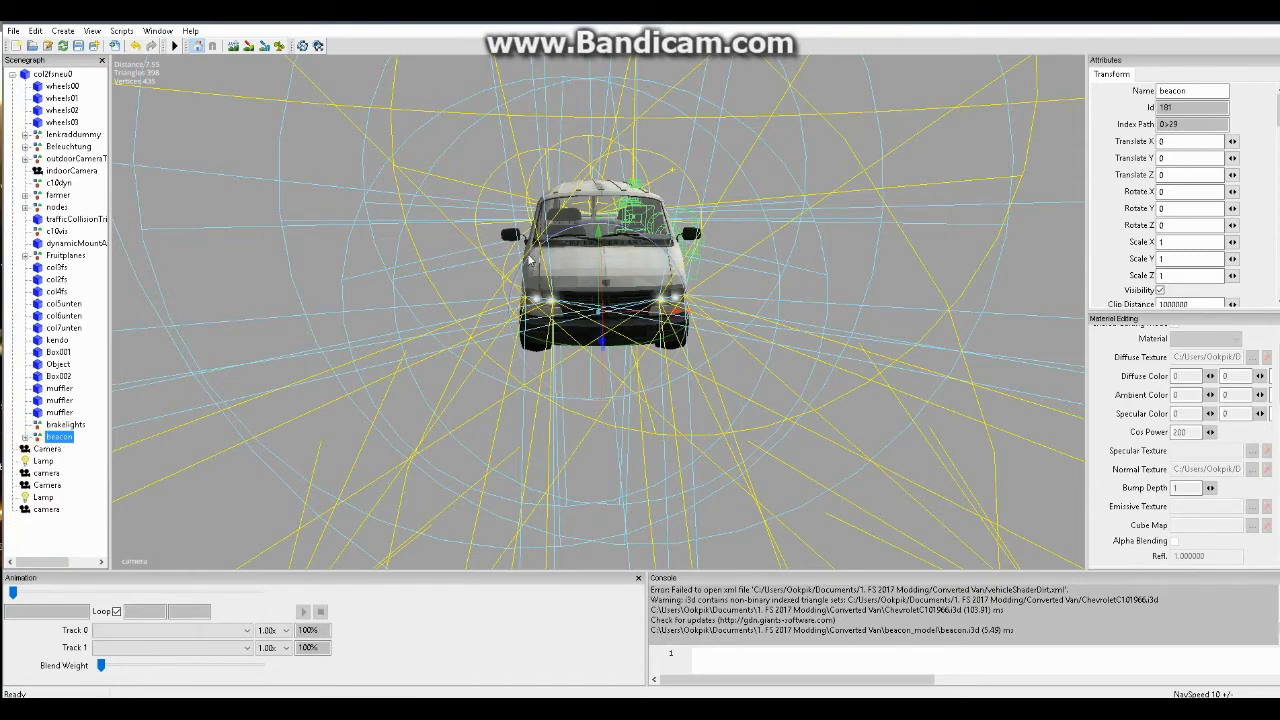
left_click_drag(600, 250, 740, 336)
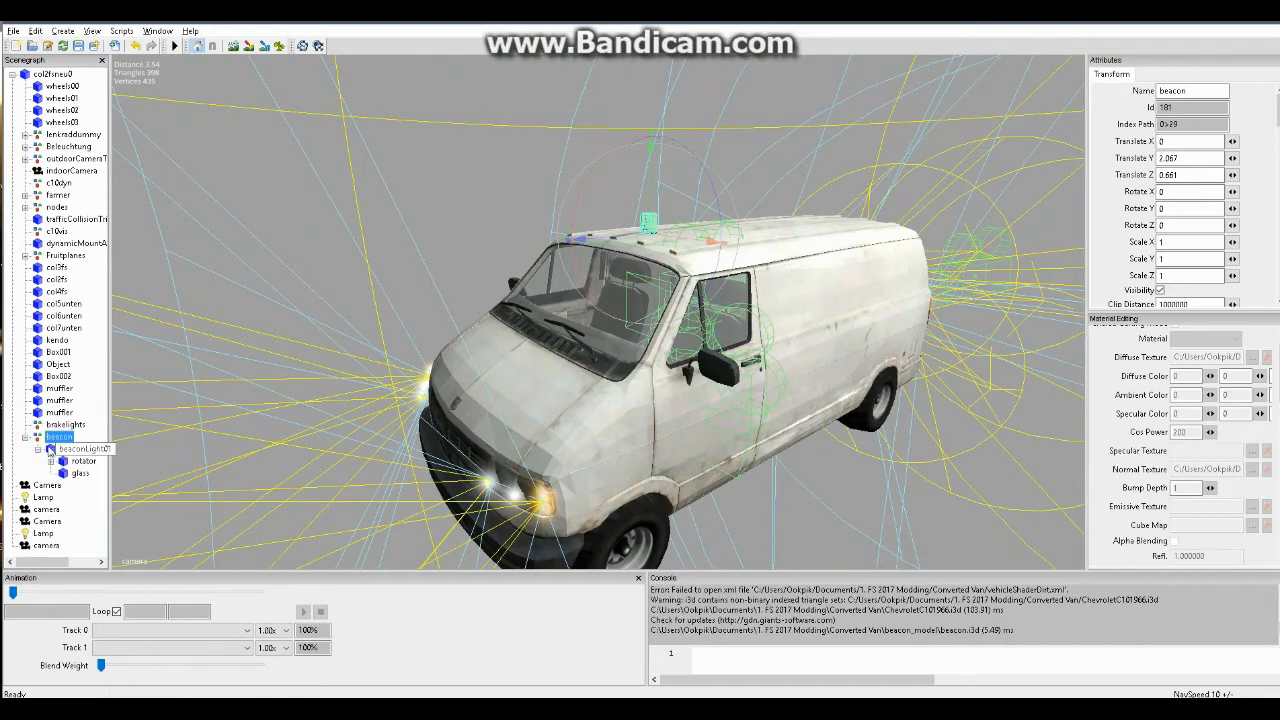
Check the beacon placement on the roof, deselect, and save the van scene
left_click(38, 448)
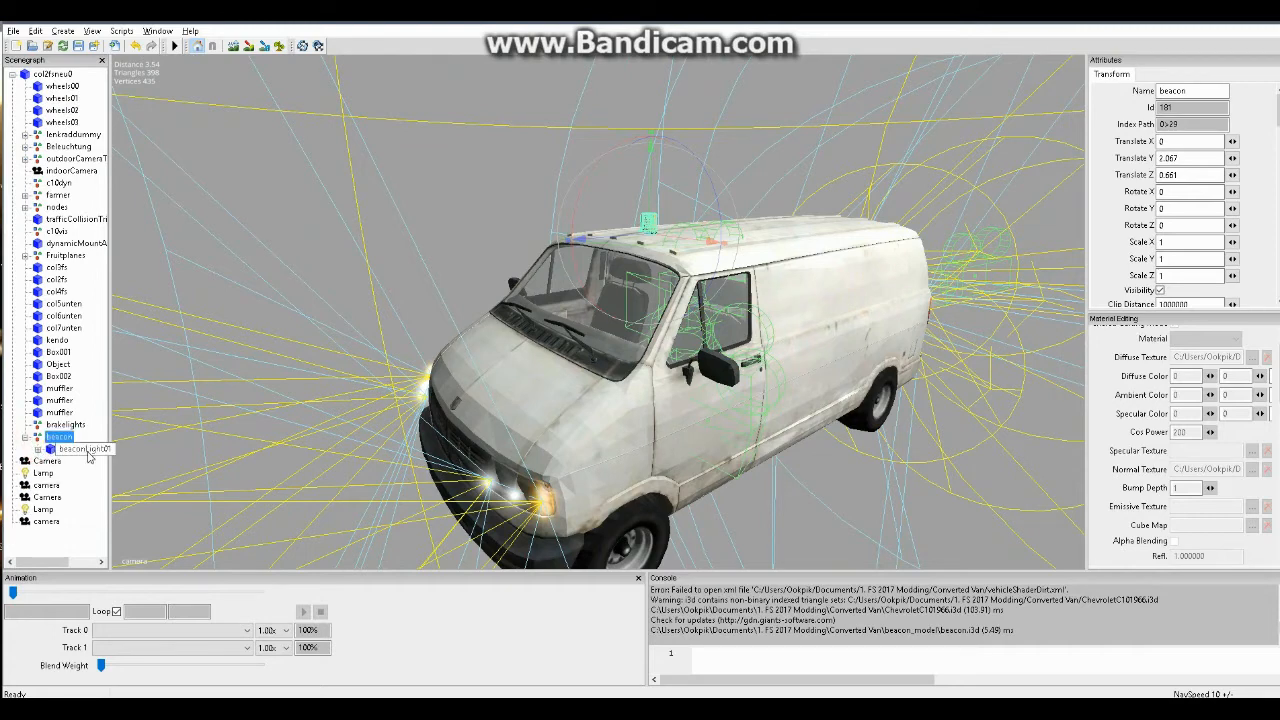
left_click(82, 448)
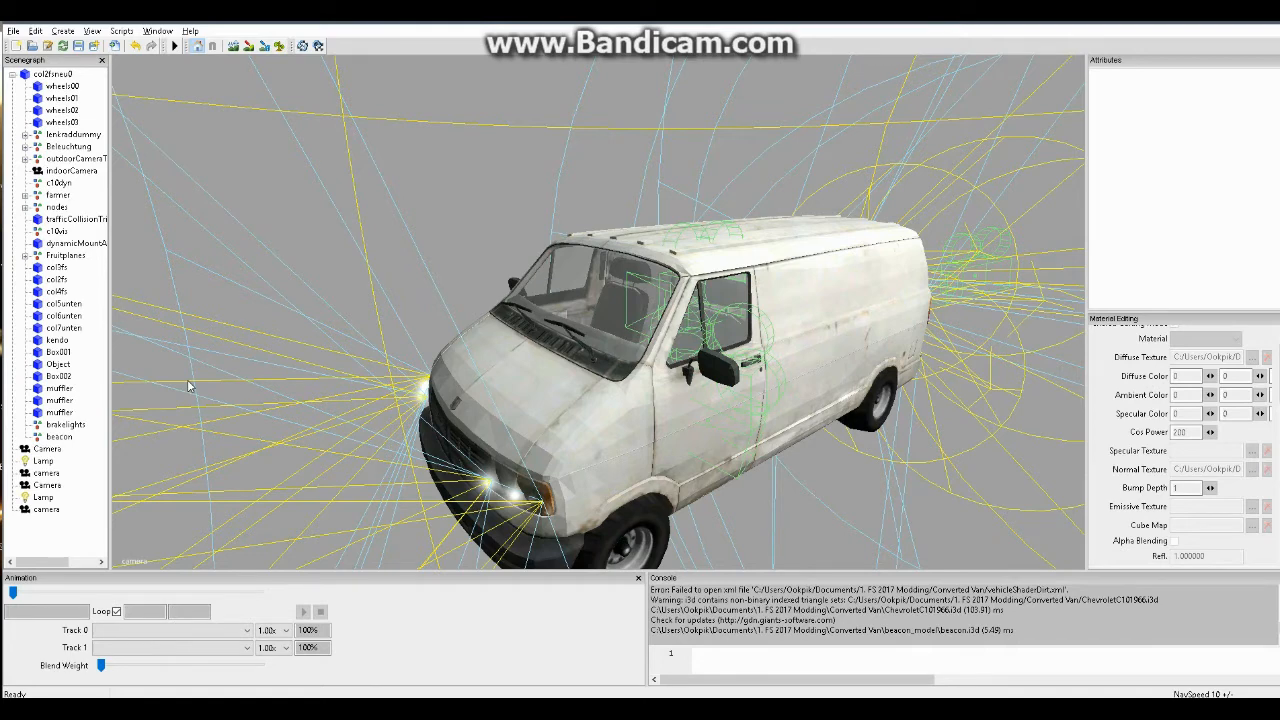
mouse_move(348, 236)
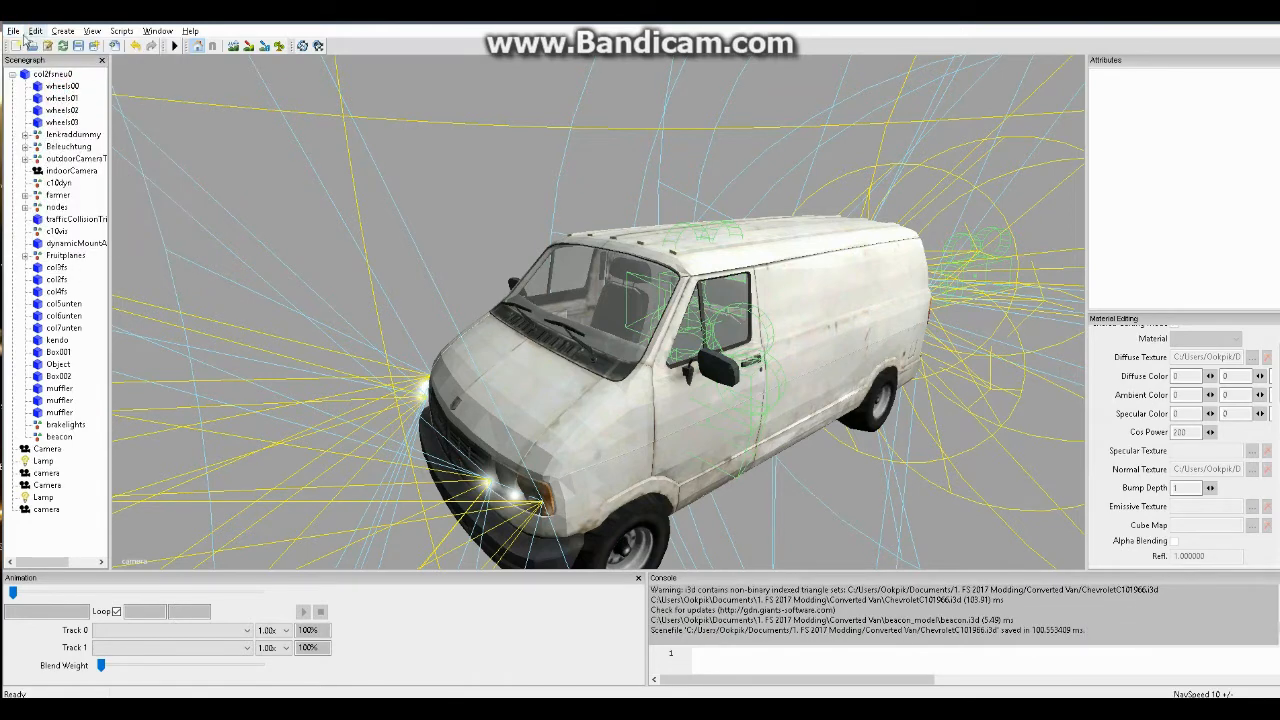
left_click(12, 32)
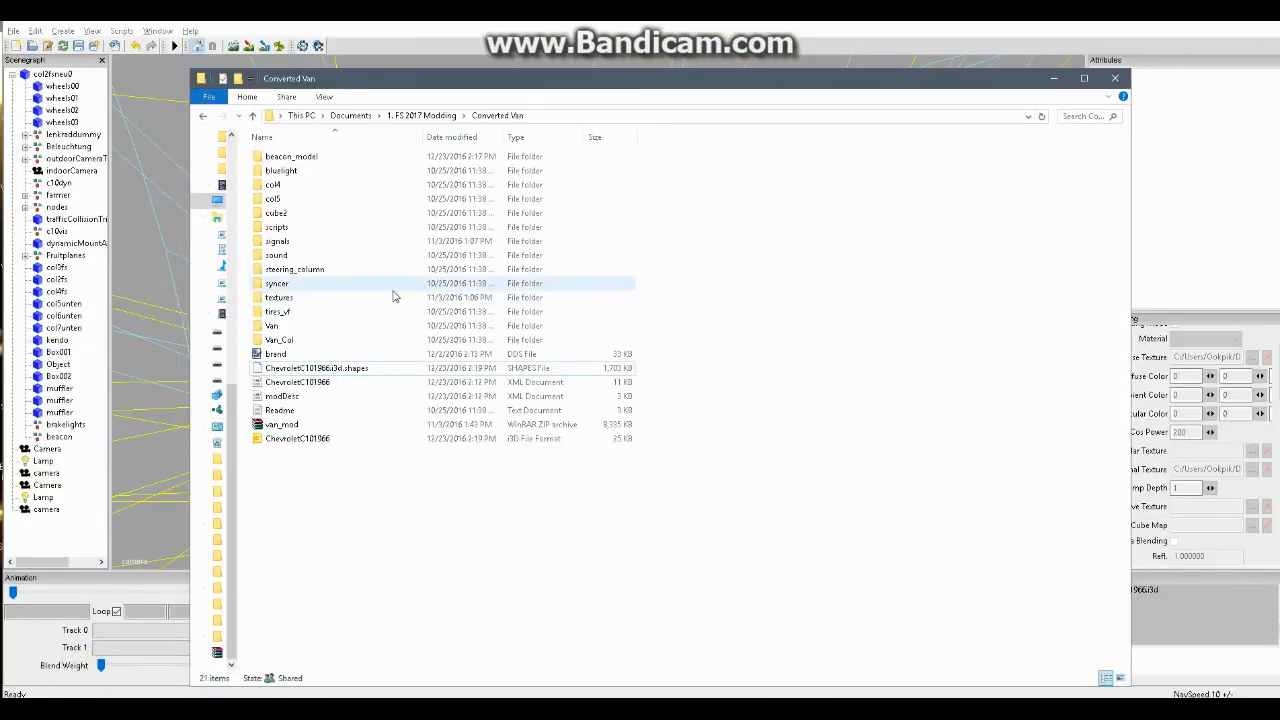
Open the Converted Van vehicle XML document in Notepad++
left_click(298, 382)
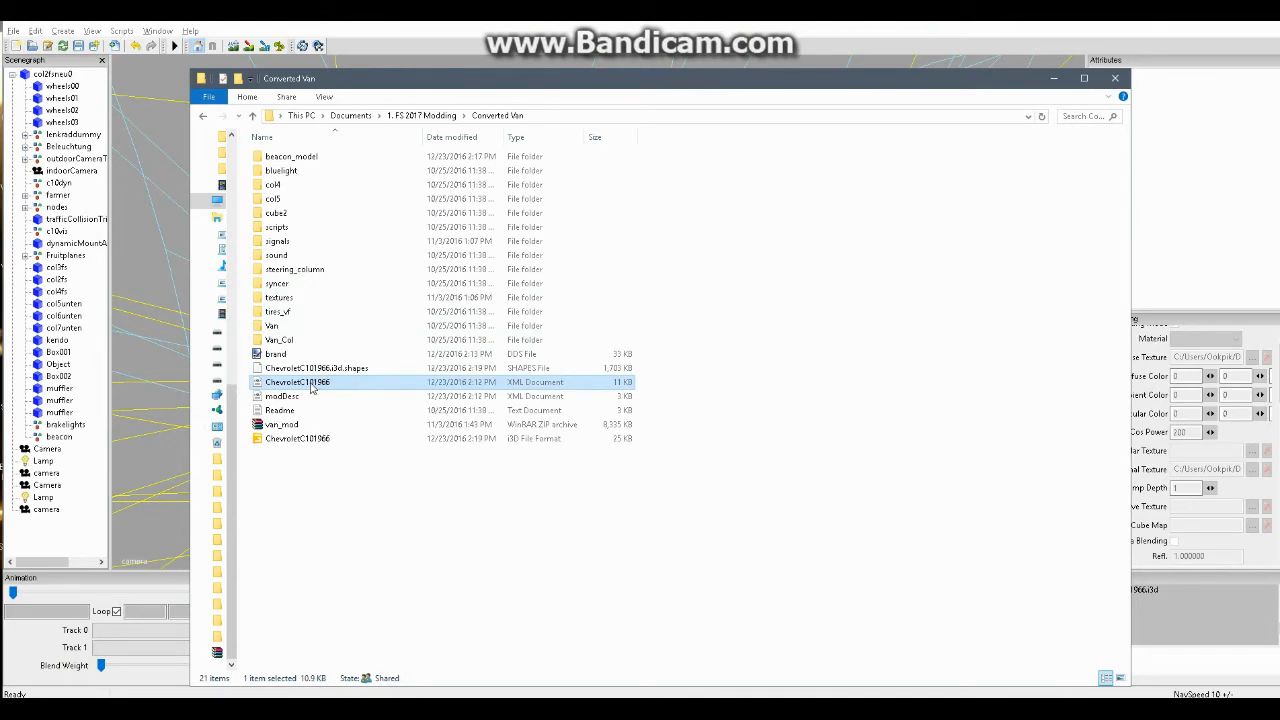
mouse_move(456, 72)
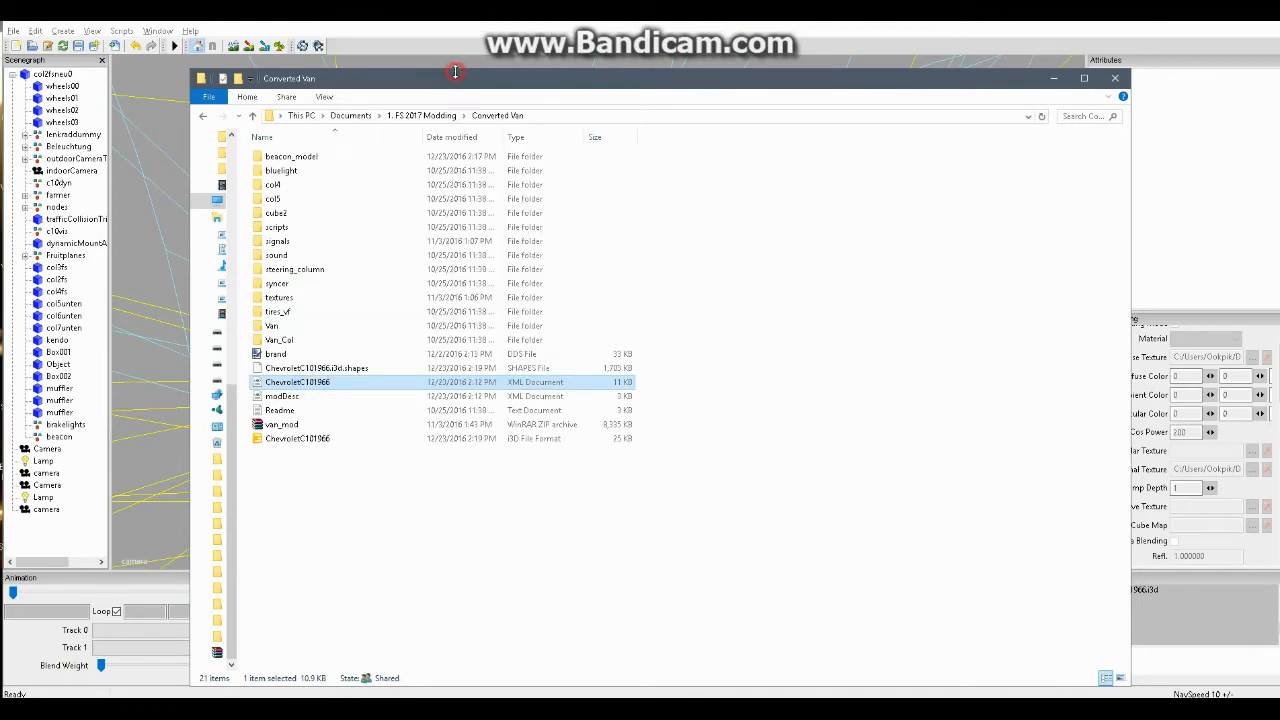
double_click(296, 382)
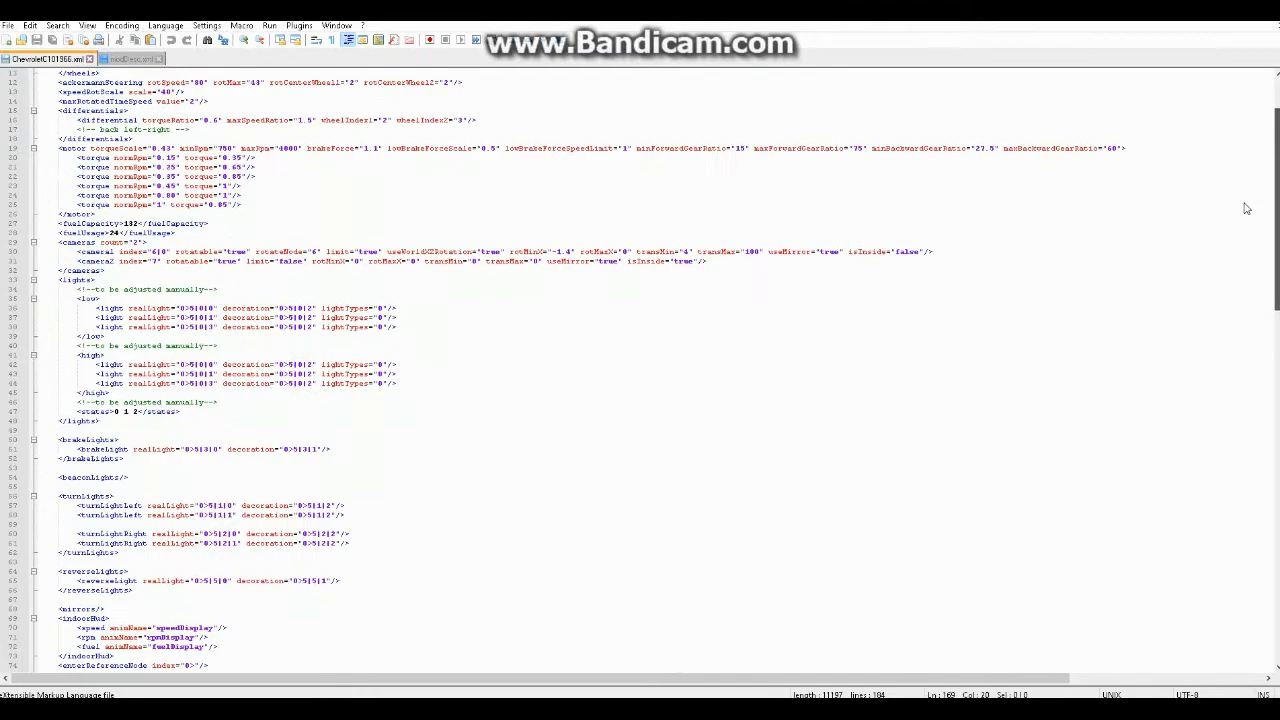
Copy the beaconLights block and place it before the closing vehicle tag, with filename beacon_model/beacon.i3d
scroll("down", 3)
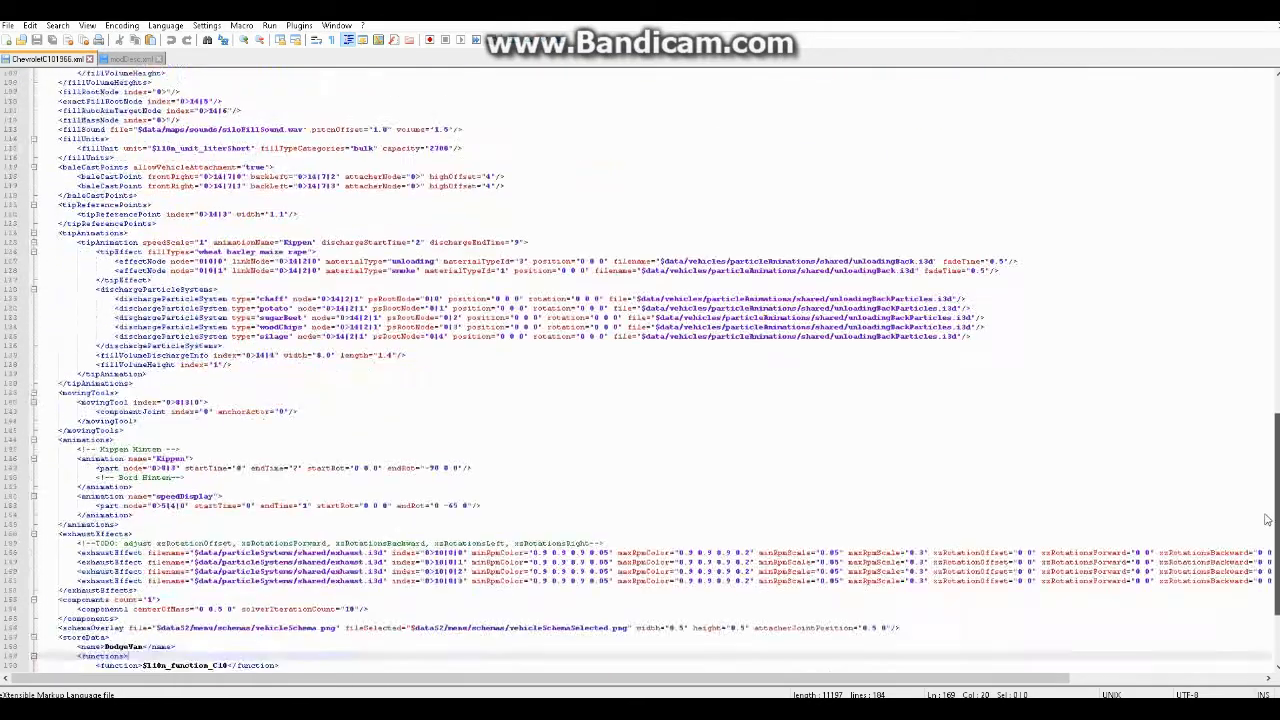
scroll("down", 3)
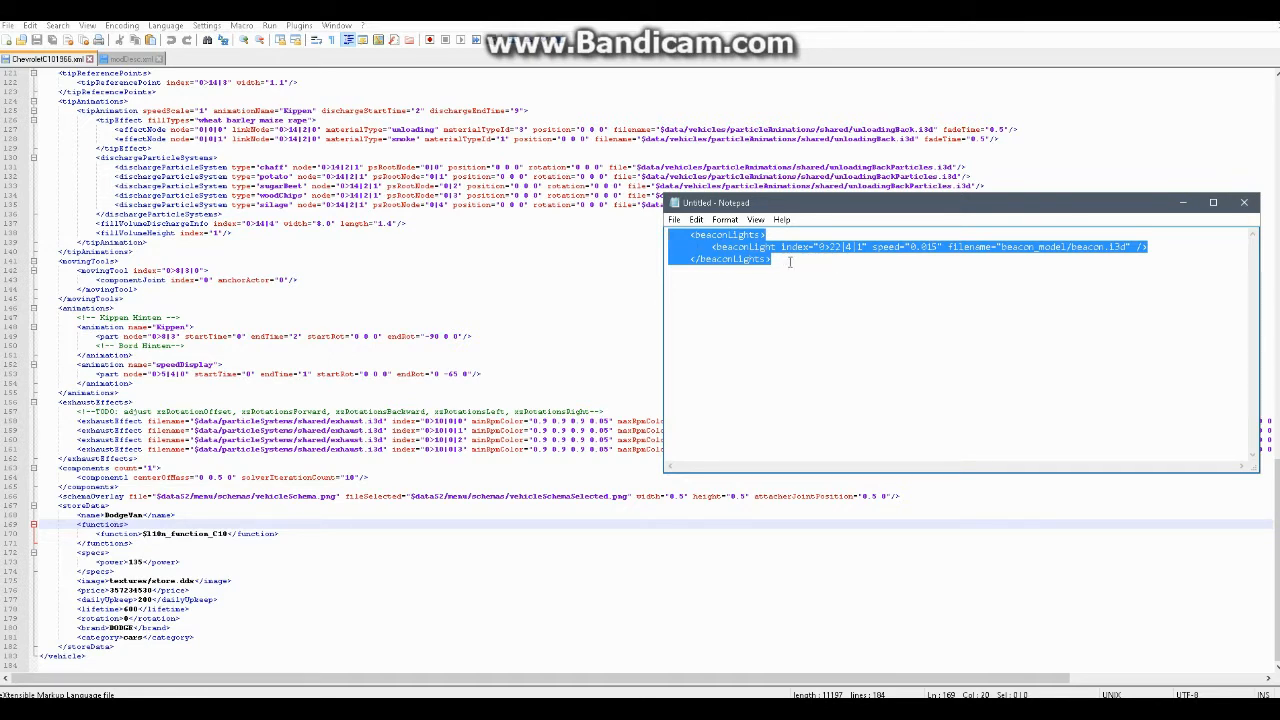
mouse_move(744, 280)
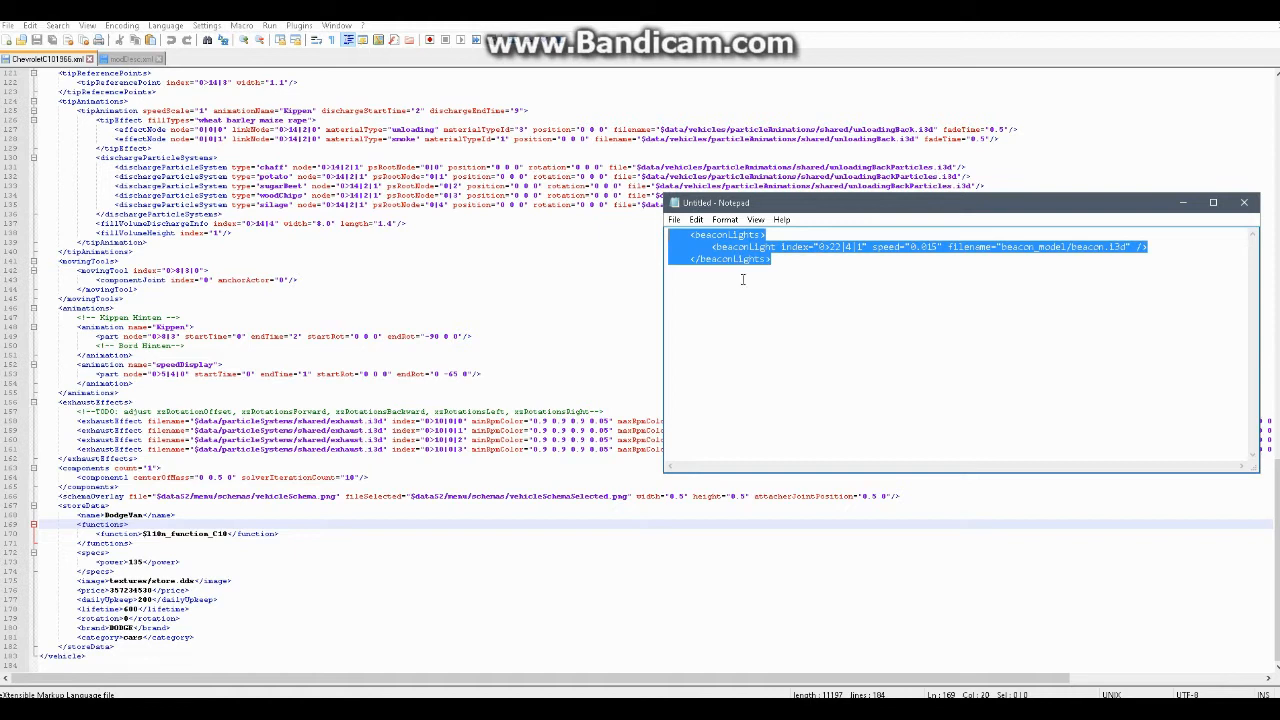
right_click(742, 280)
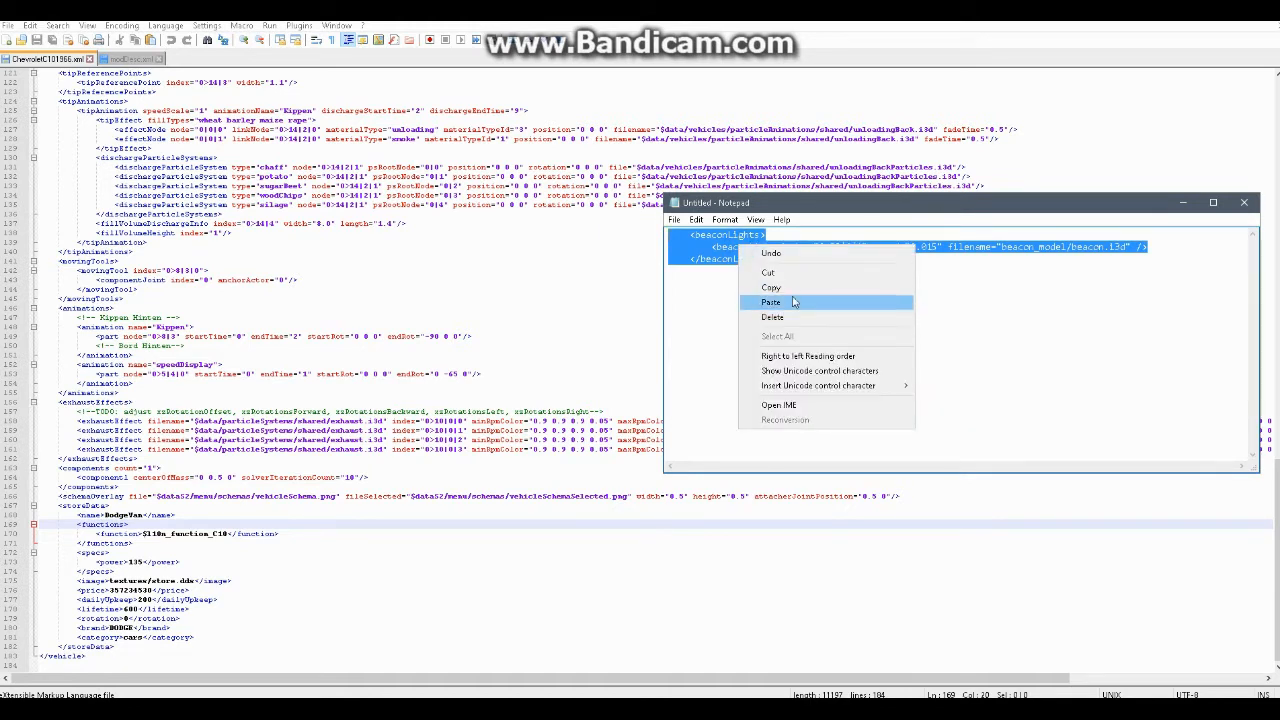
left_click(772, 302)
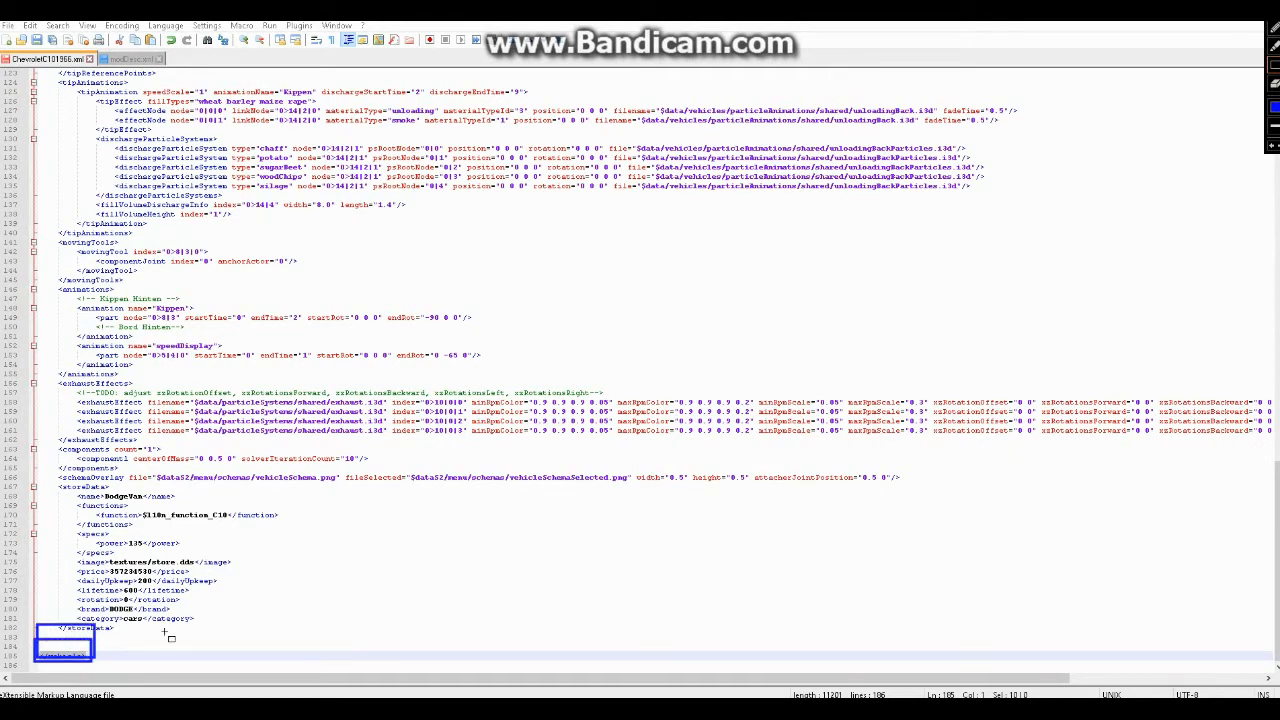
mouse_move(1184, 78)
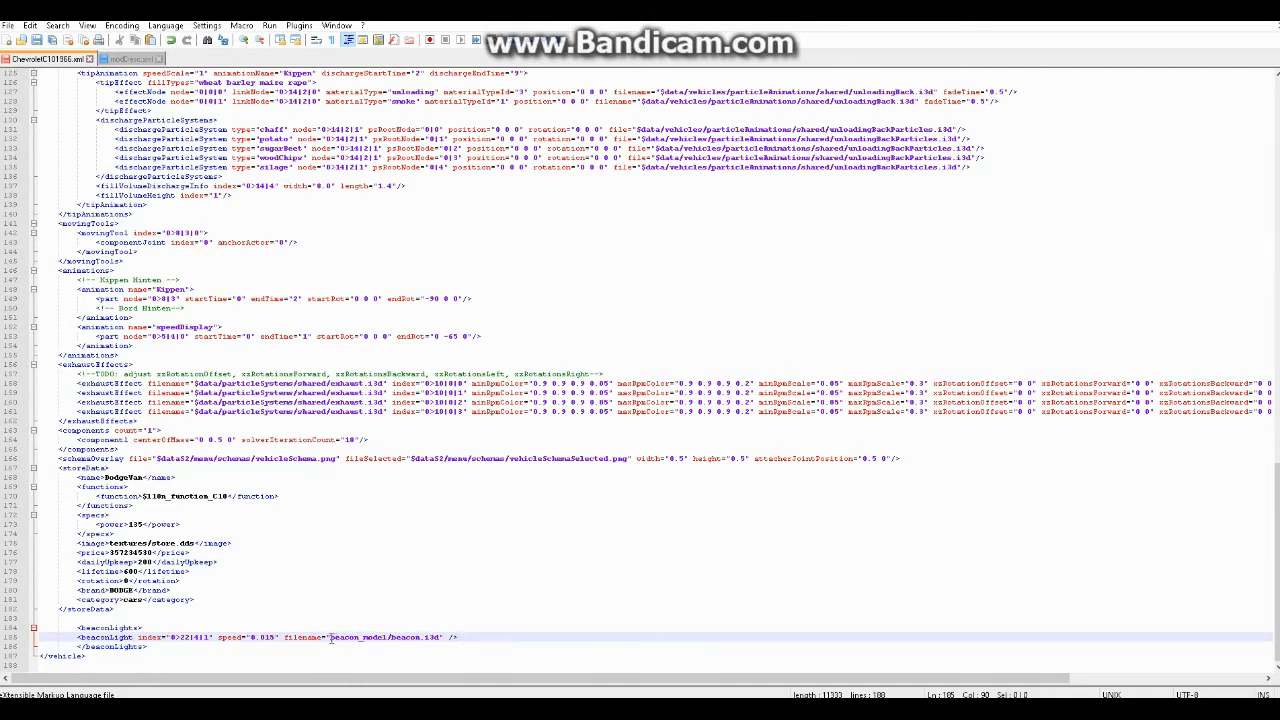
double_click(356, 636)
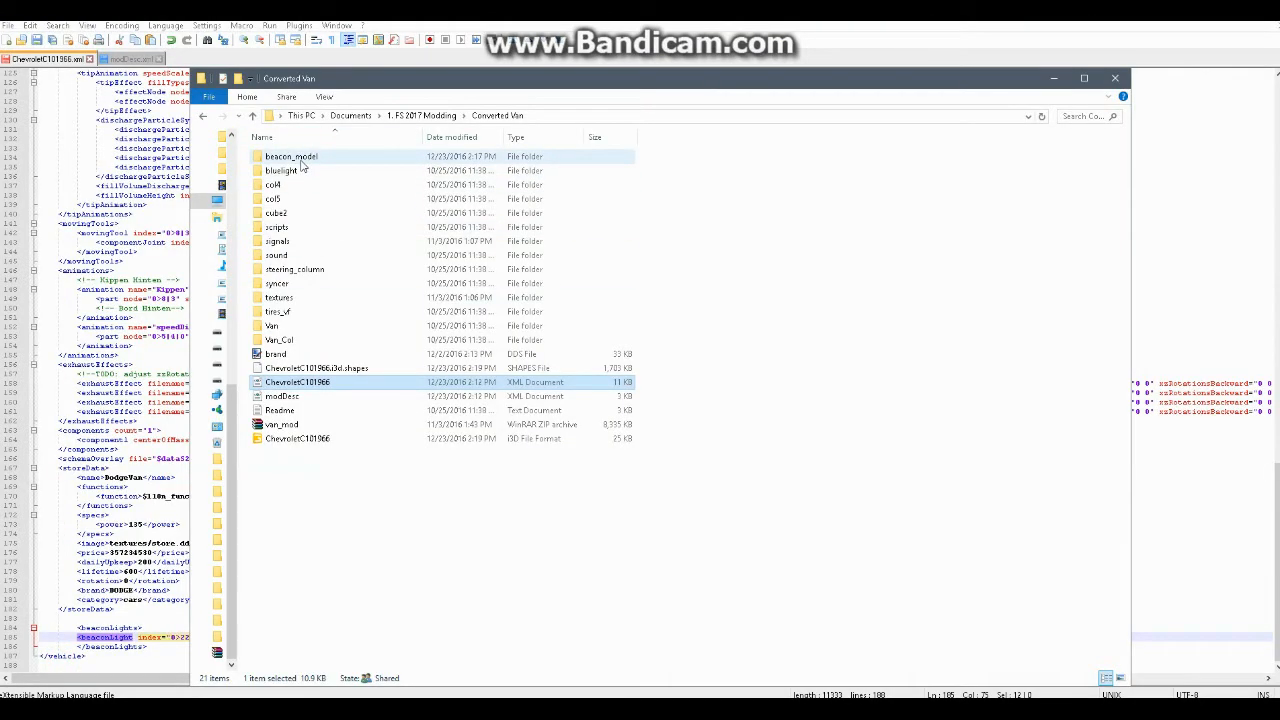
Browse into the beacon_model folder to check the beacon i3D, shapes, textures and shaders
double_click(290, 156)
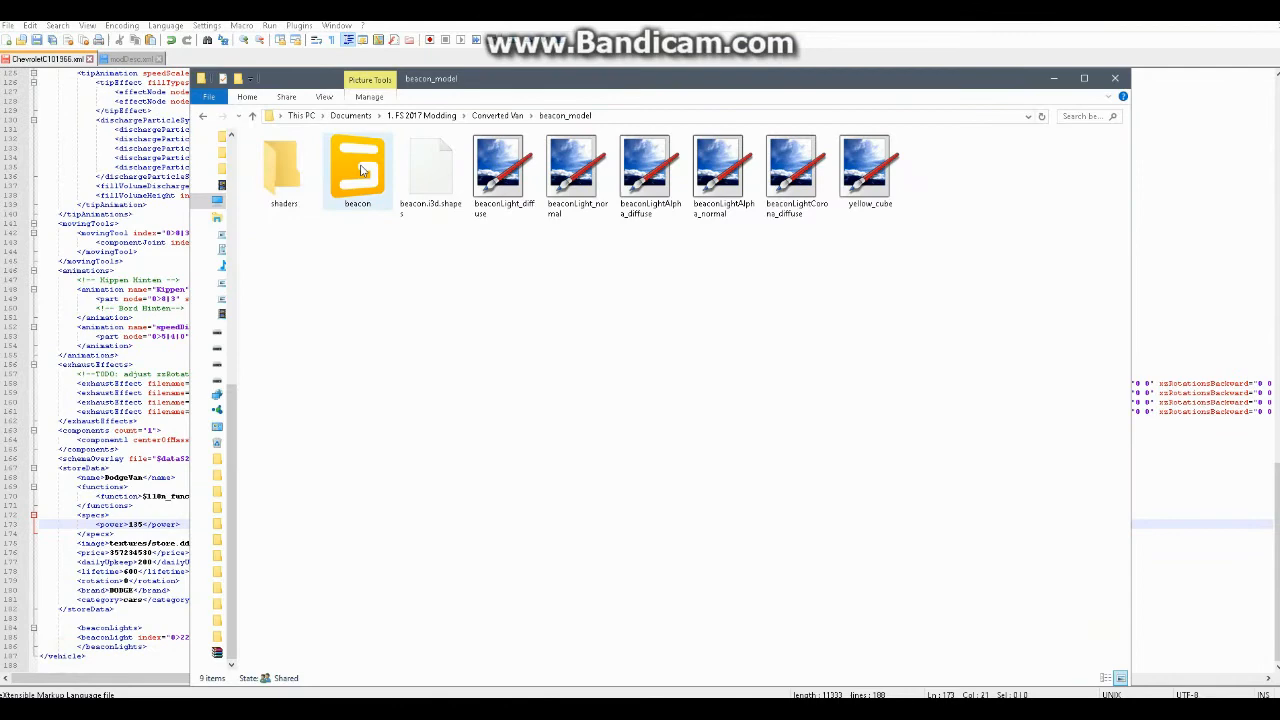
mouse_move(364, 188)
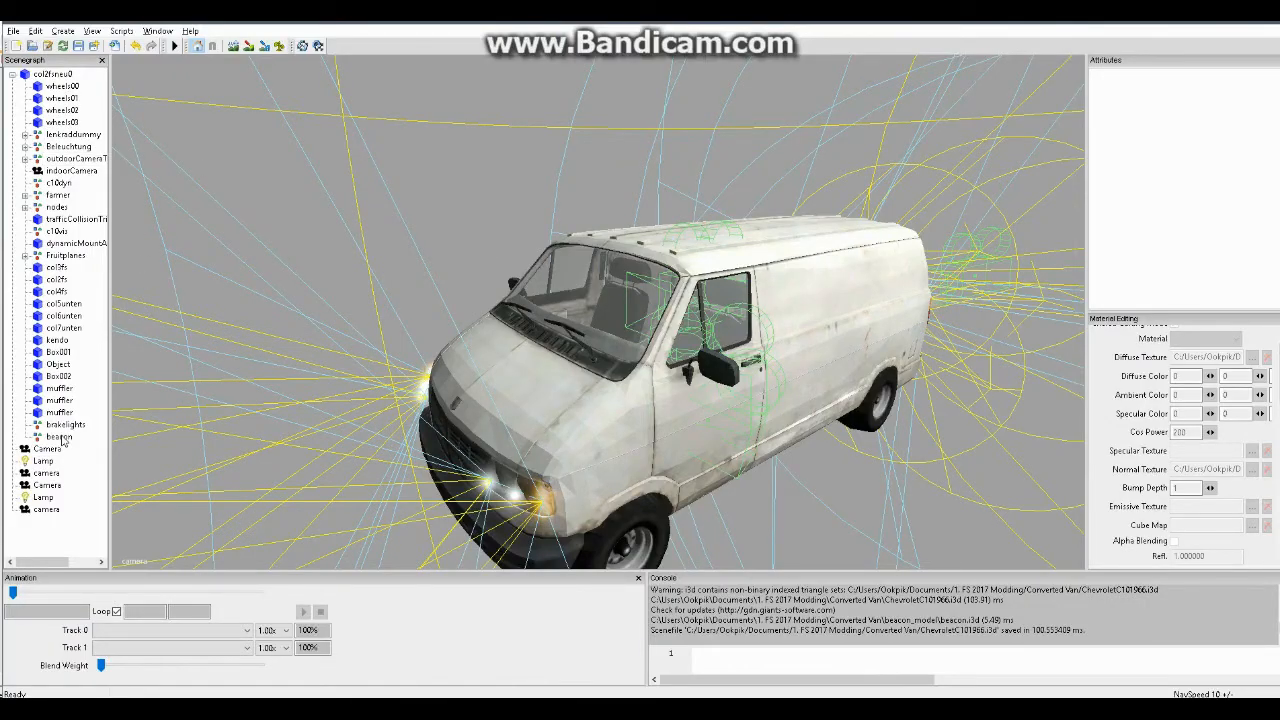
Import beacon.i3d into the selected beacon transform group of the van scene
left_click(58, 436)
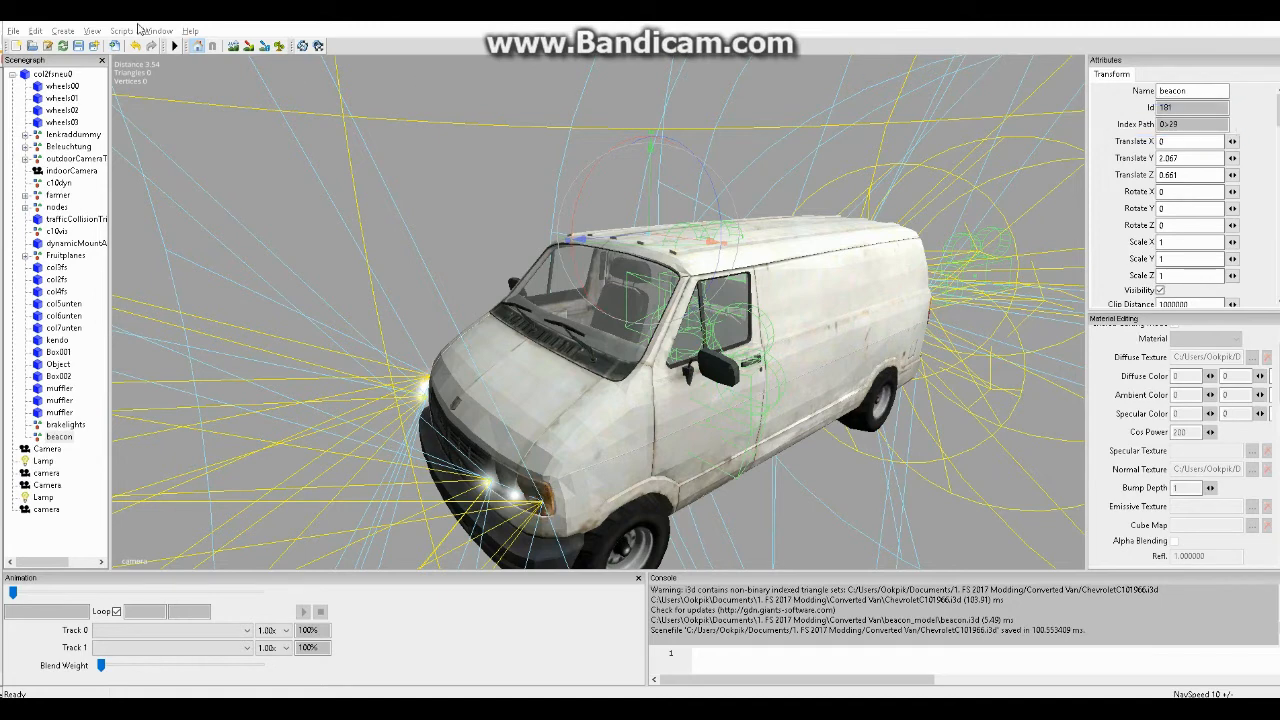
left_click(156, 30)
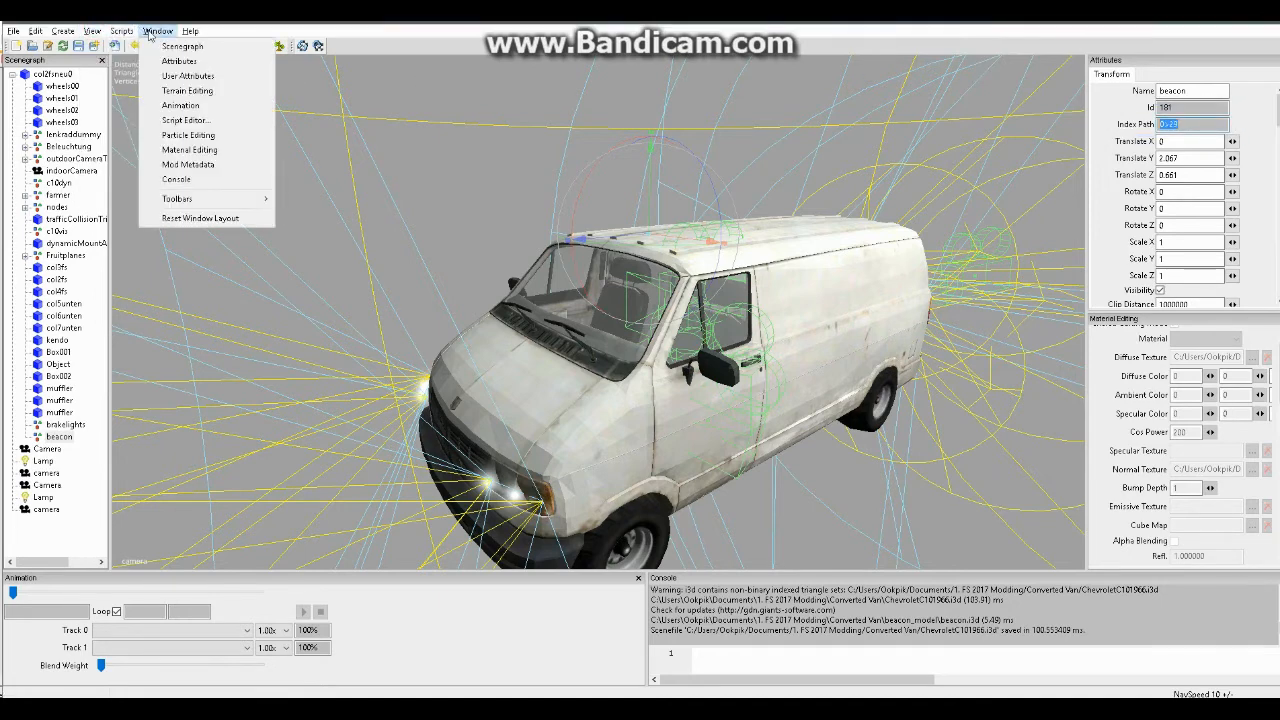
mouse_move(1276, 156)
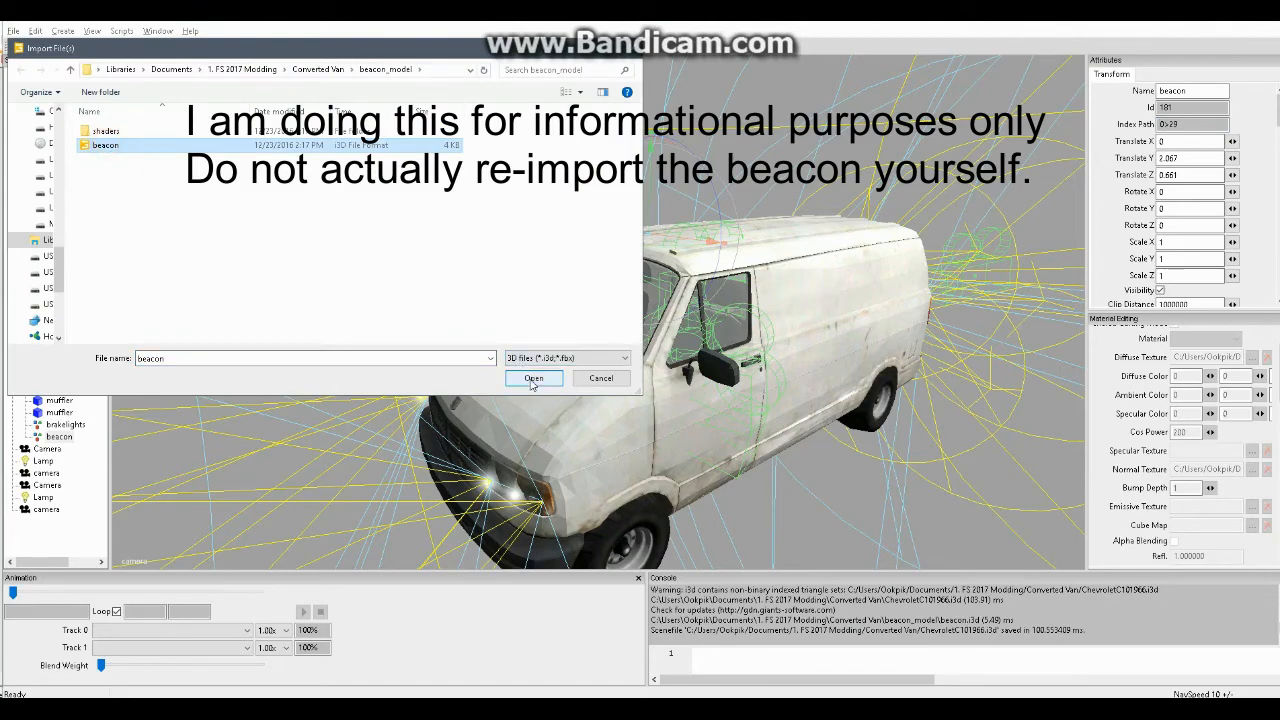
left_click(532, 378)
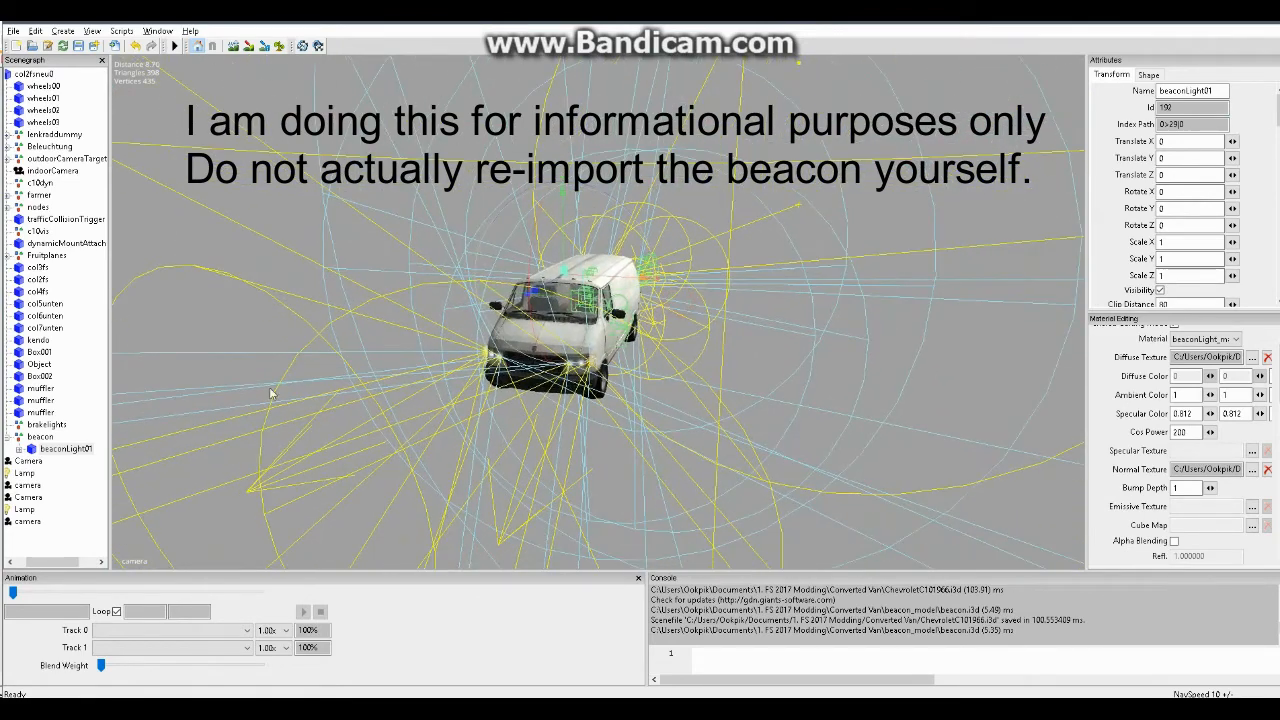
Reselect the beacon transform group and save the van scene
left_click(40, 436)
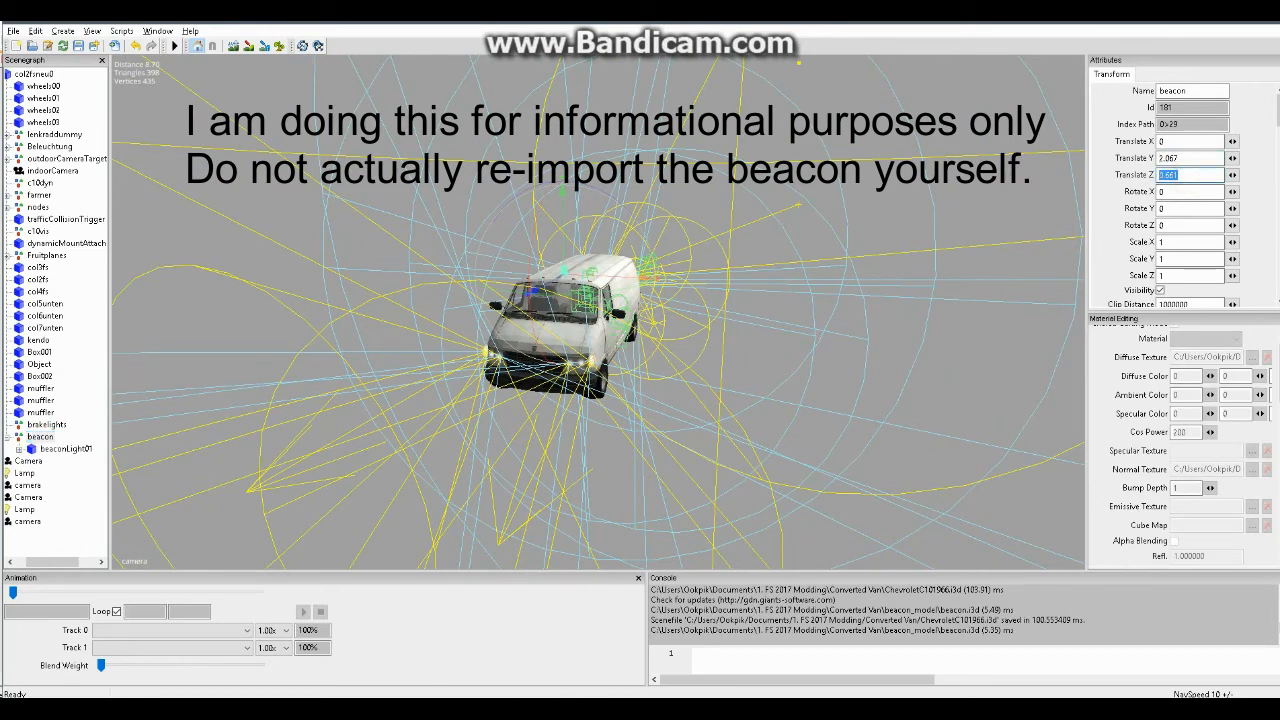
left_click(12, 32)
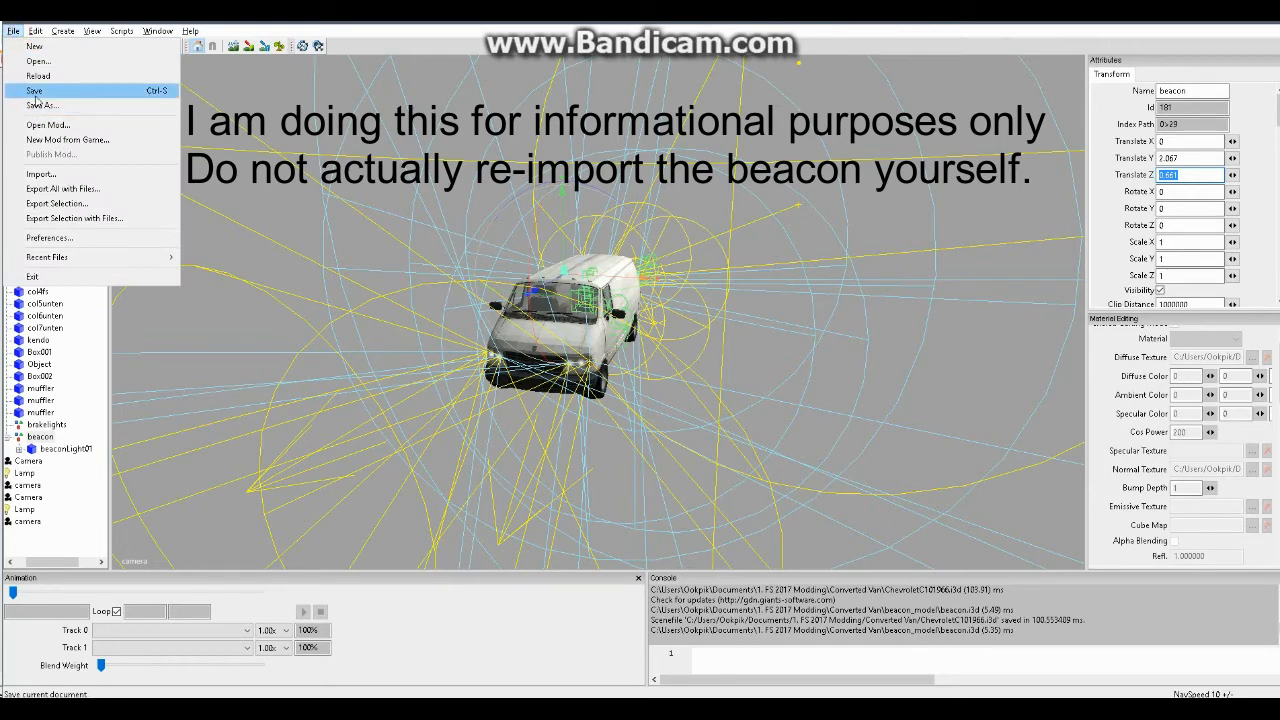
left_click(34, 90)
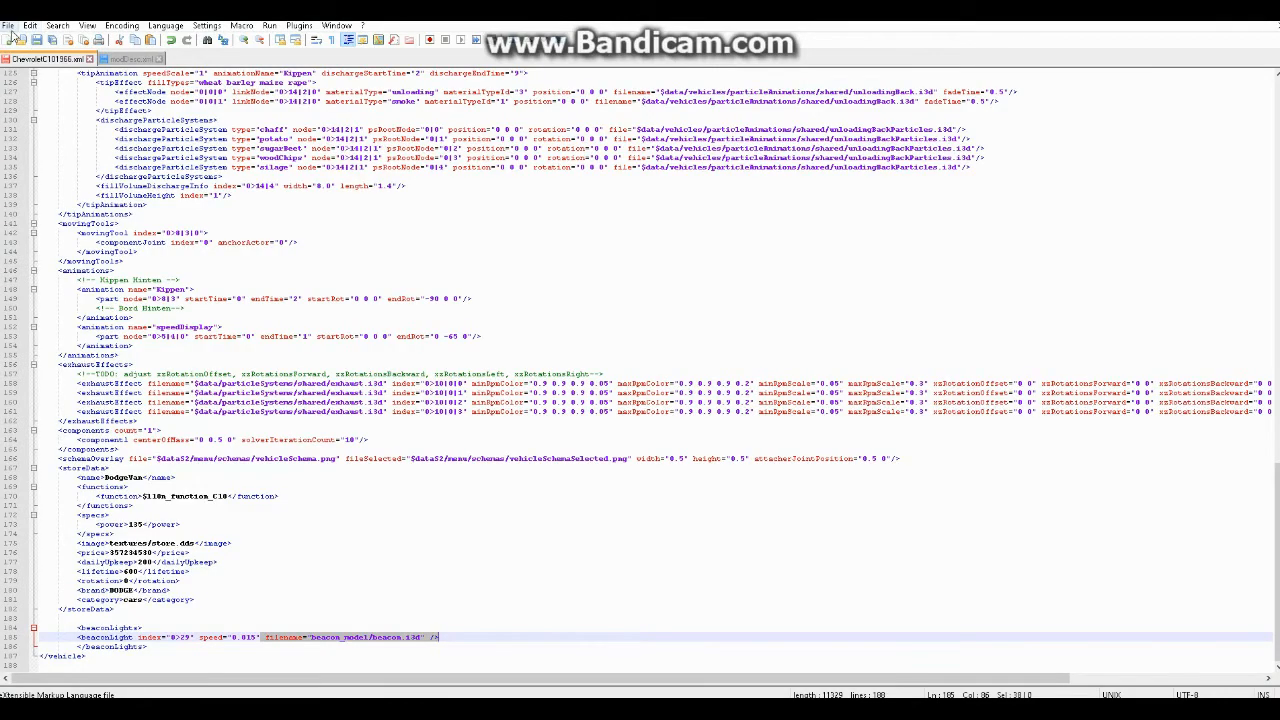
mouse_move(218, 280)
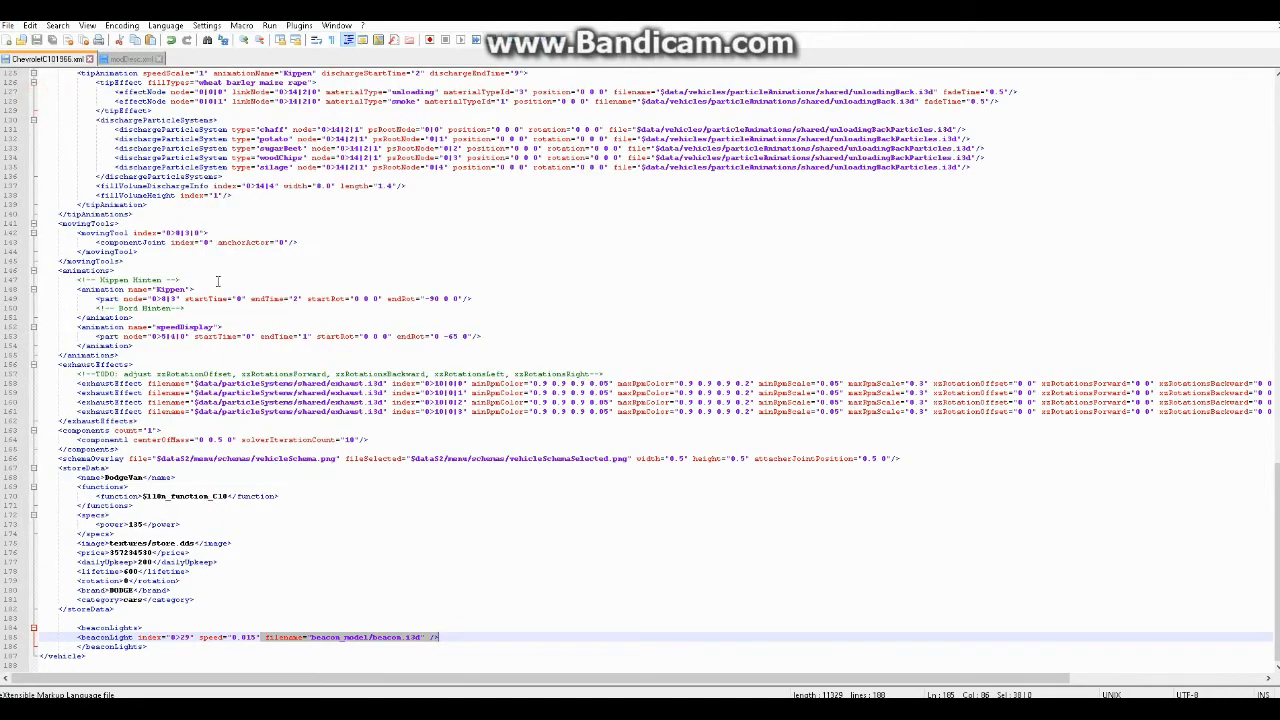
Review the beaconLight node and filename attributes in the van's XML
left_click(8, 24)
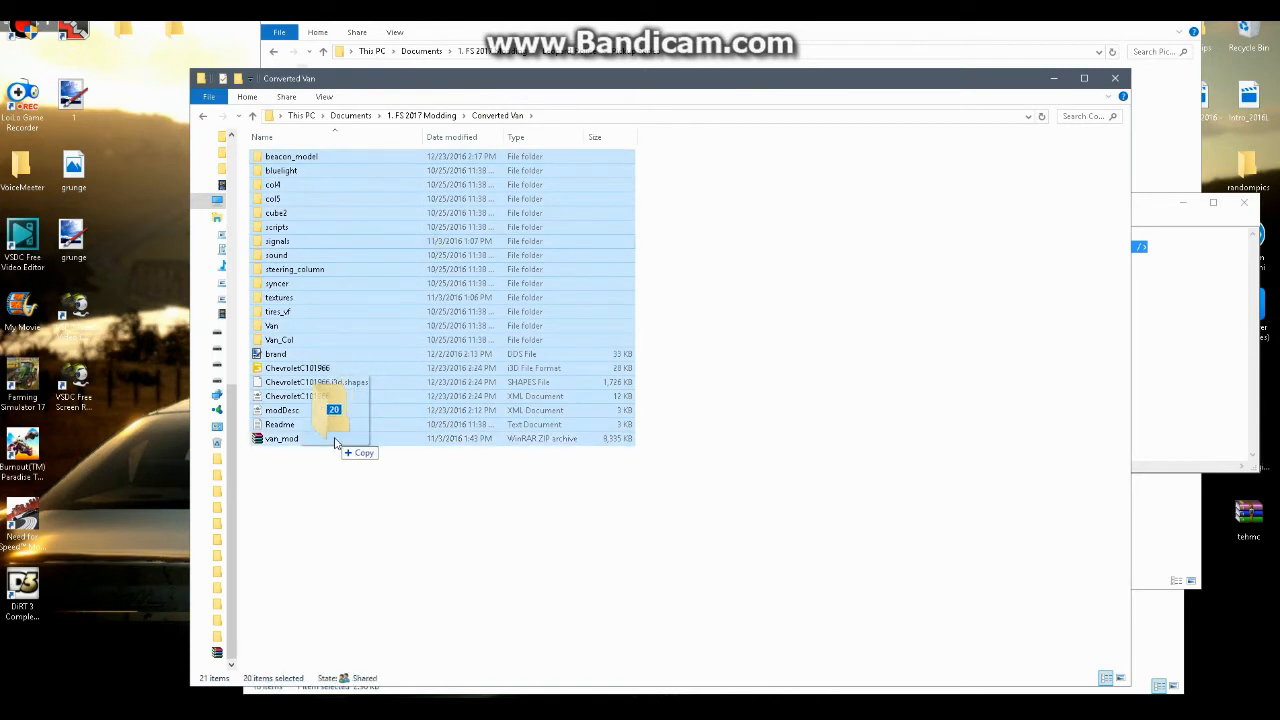
Add all Converted Van mod files into van_mod.zip, growing it to about 9.37 MB
left_click(336, 438)
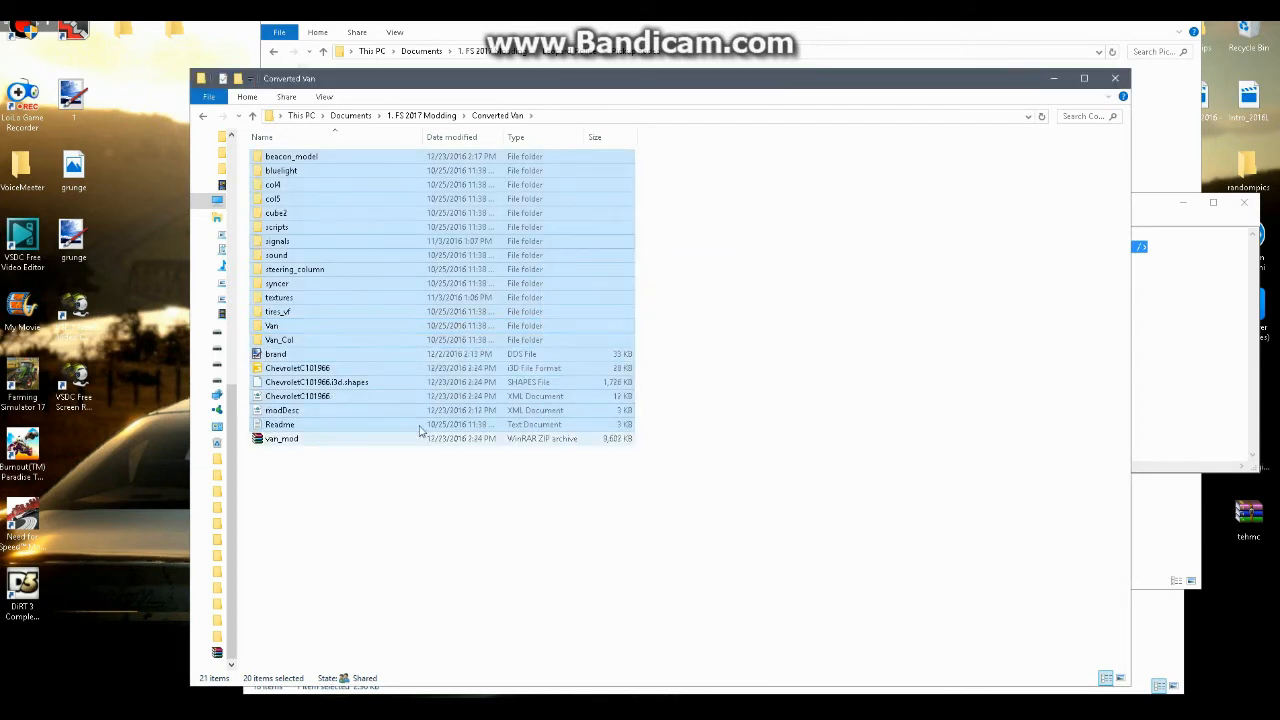
left_click(282, 438)
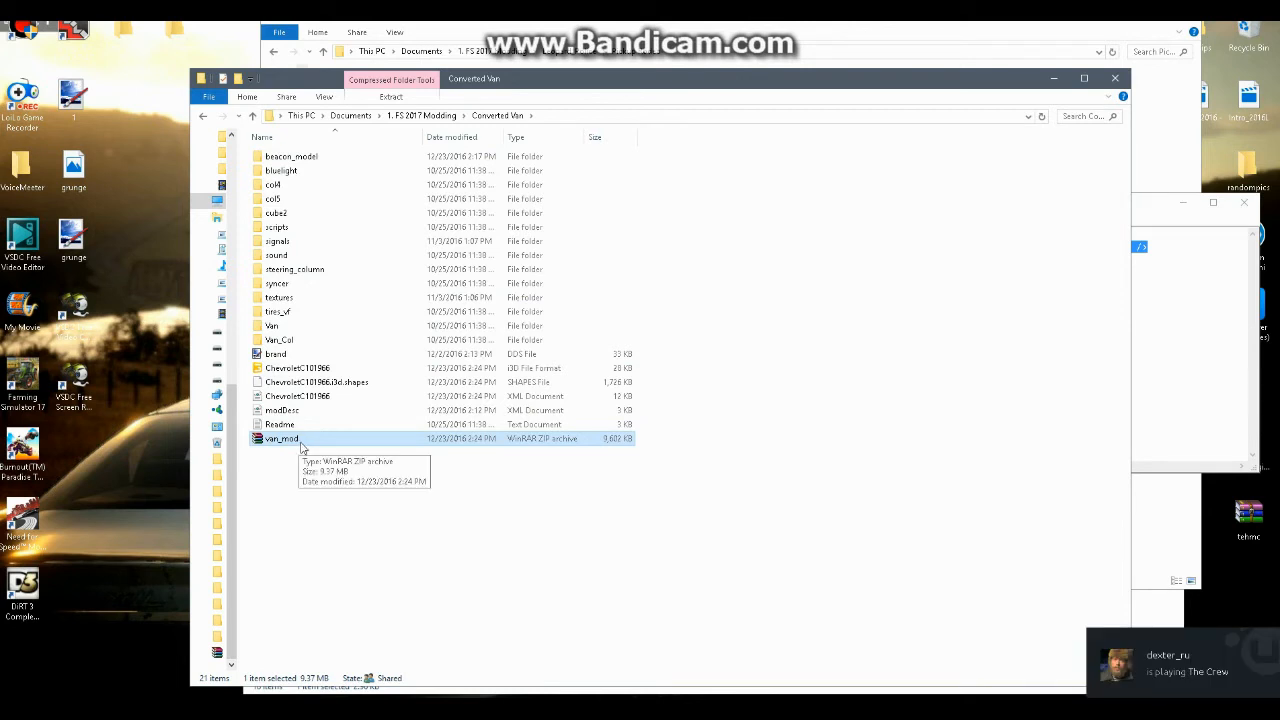
mouse_move(484, 130)
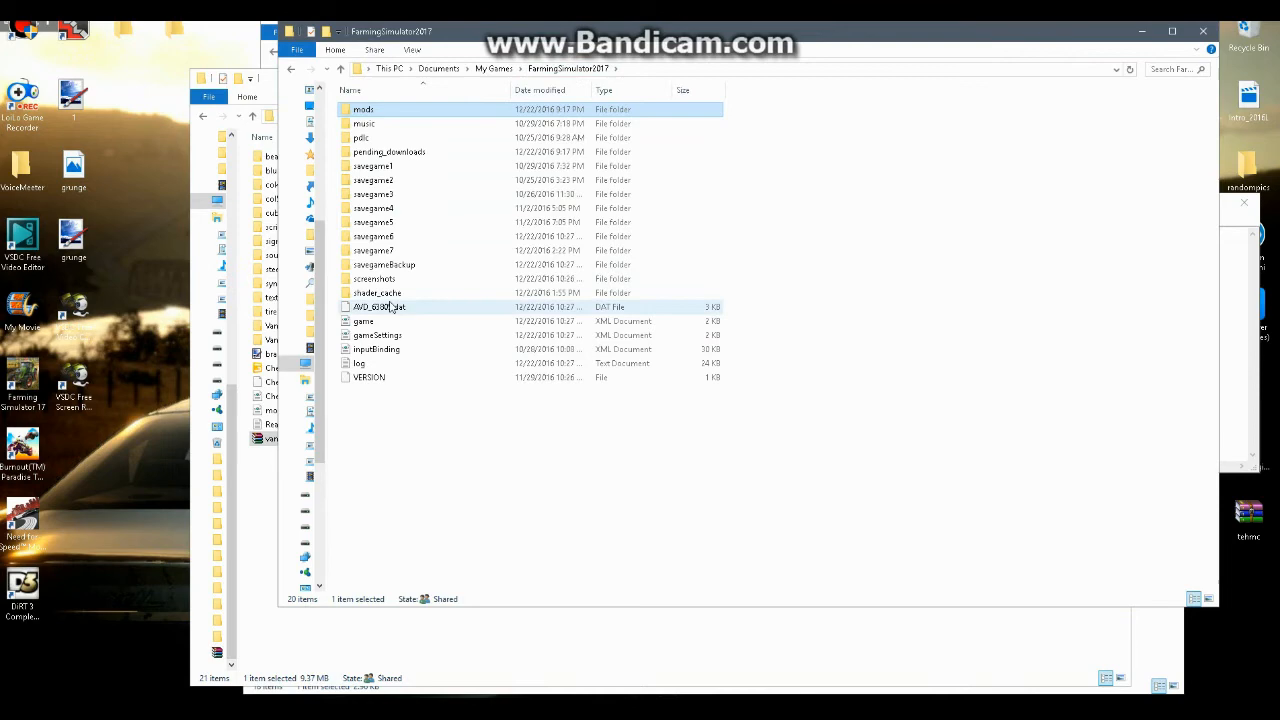
double_click(360, 364)
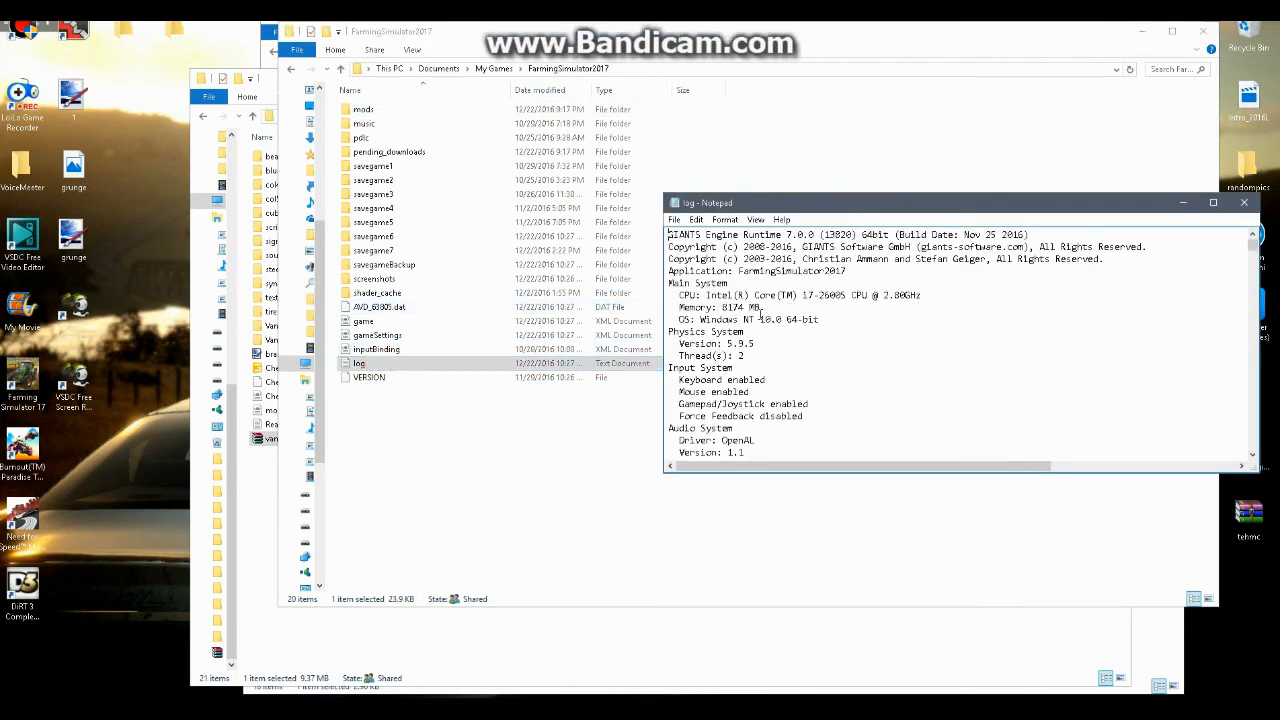
scroll("down", 3)
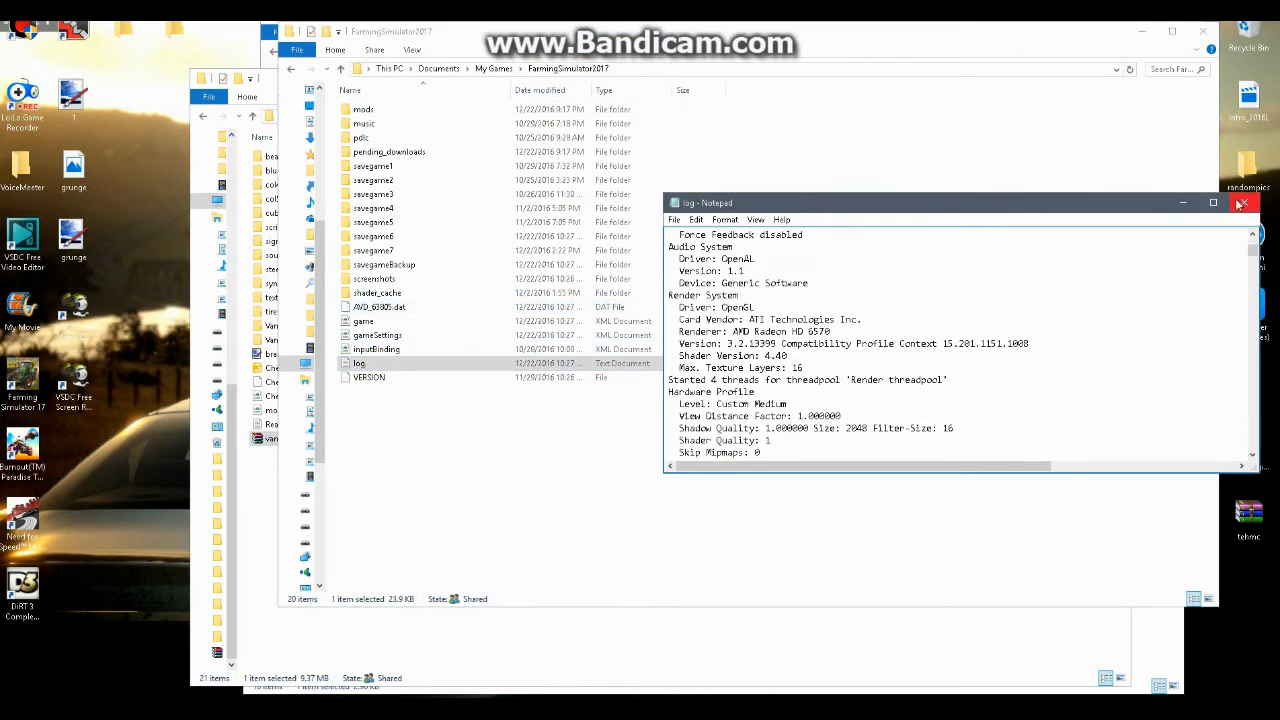
left_click(1244, 202)
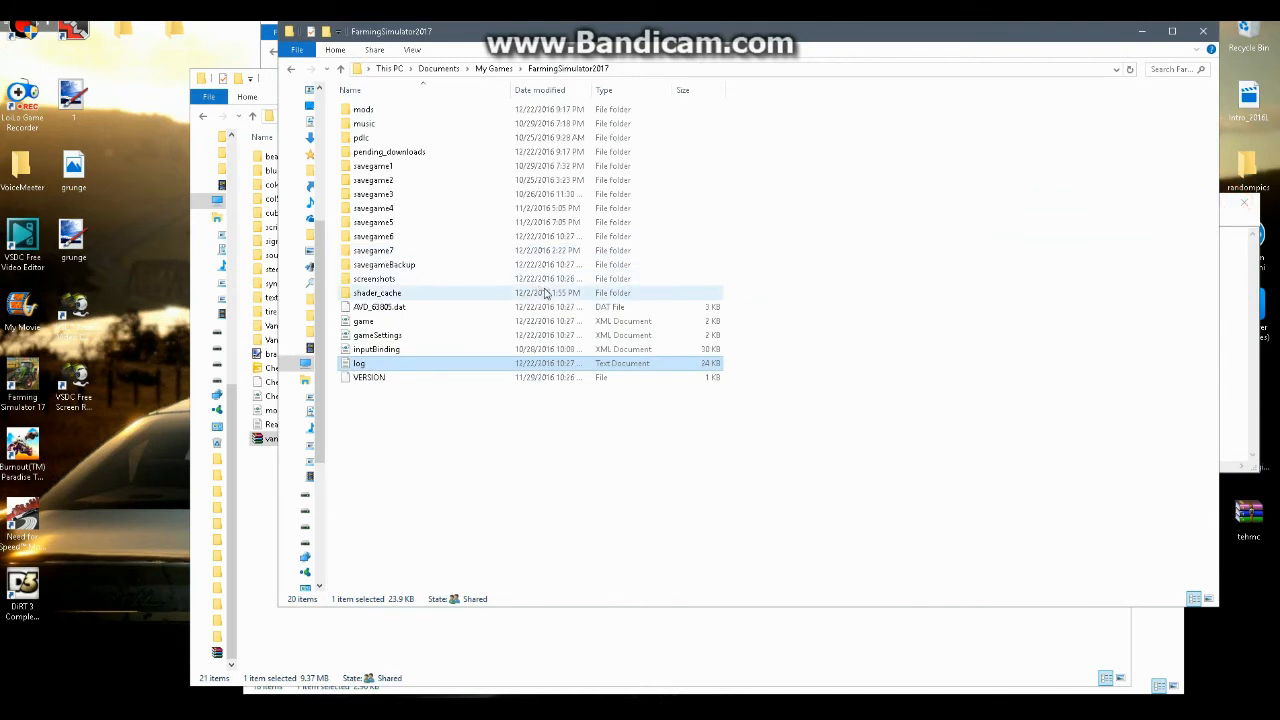